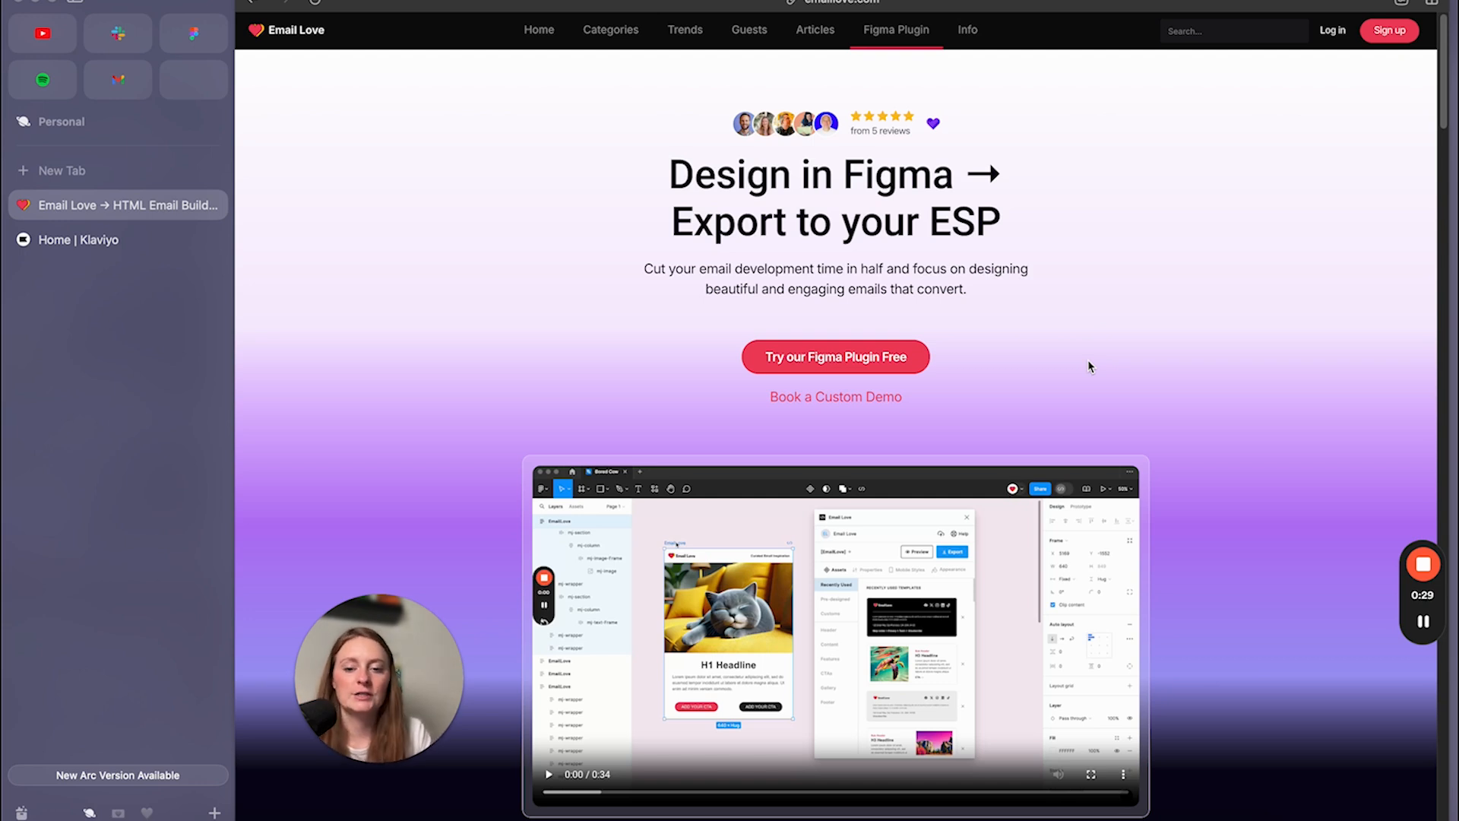
pyautogui.moveTo(1118, 385)
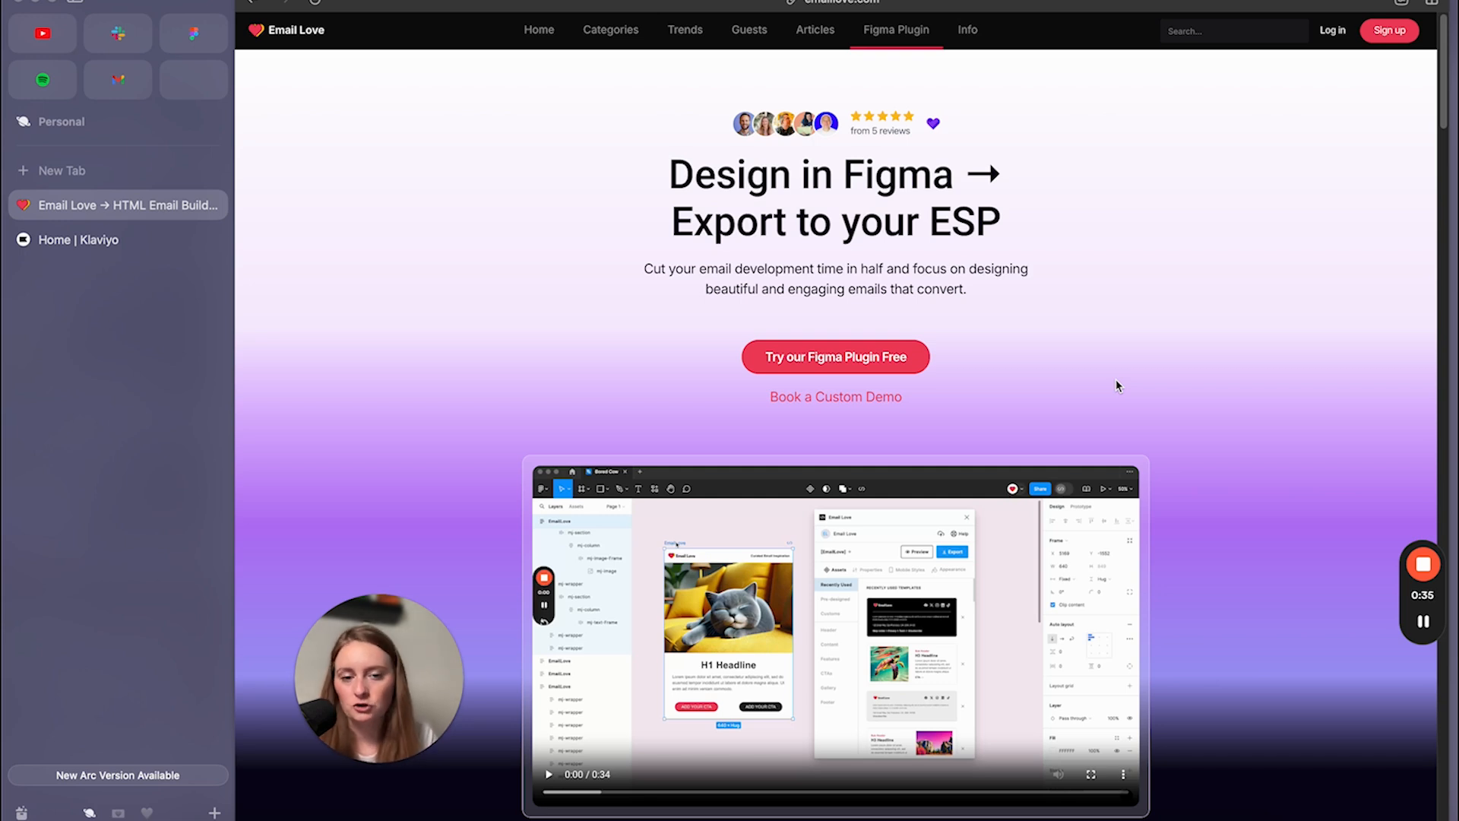
pyautogui.moveTo(428, 420)
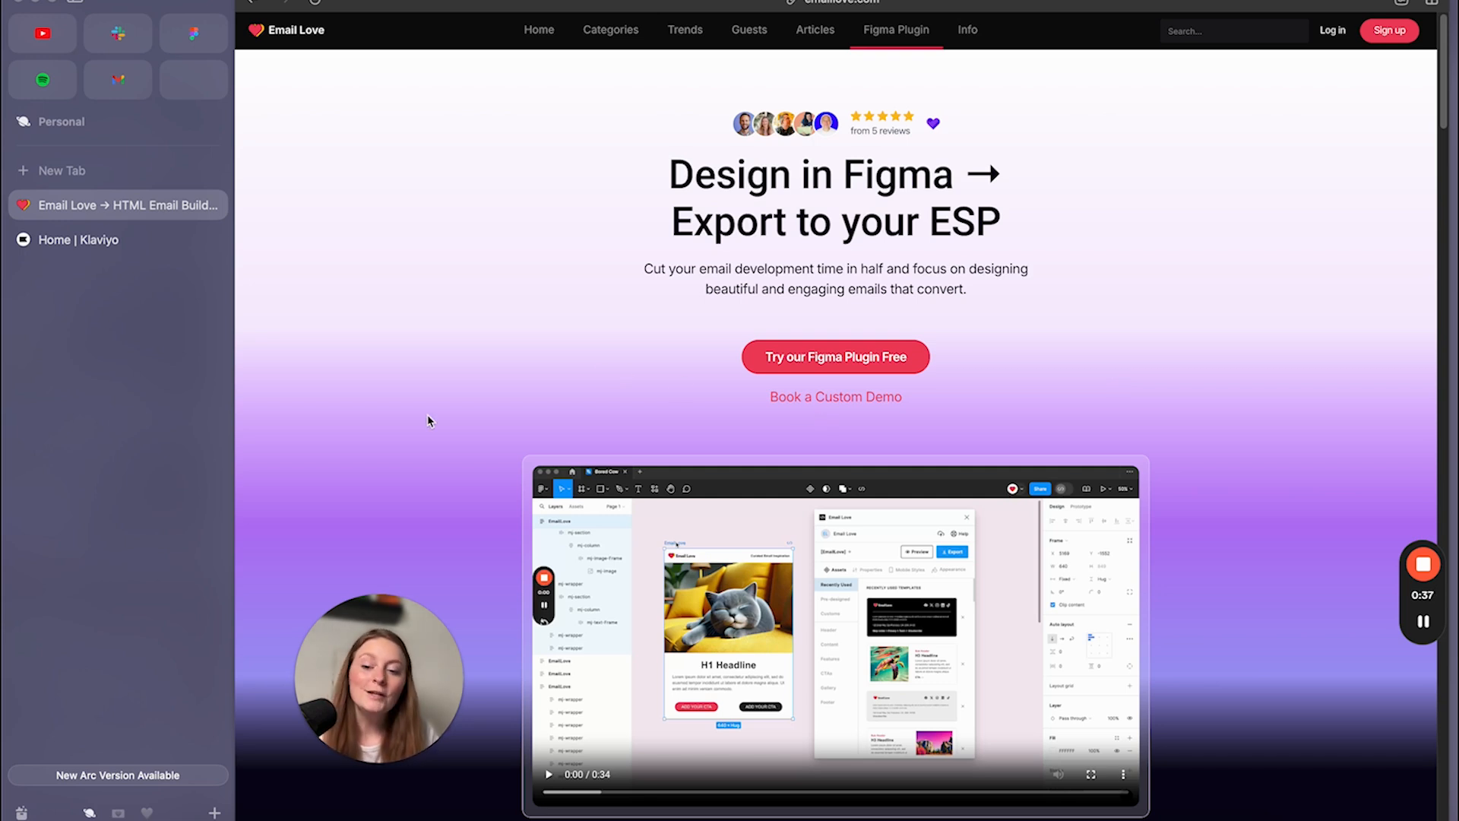
pyautogui.moveTo(452, 382)
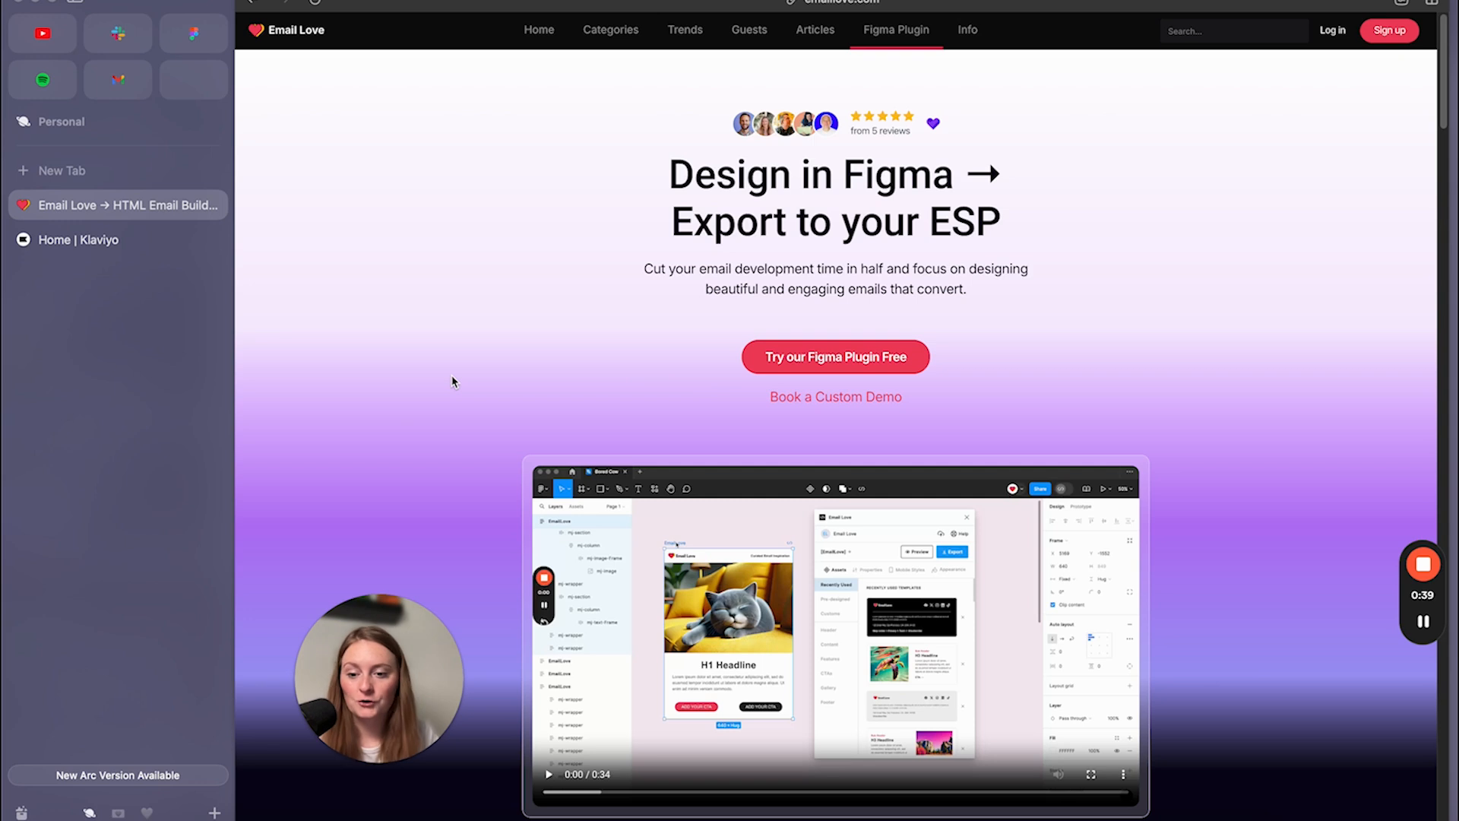
# Launch the Email Love HTML Email Builder in Figma and create a new EmailLove frame.
pyautogui.click(192, 34)
pyautogui.write('email')
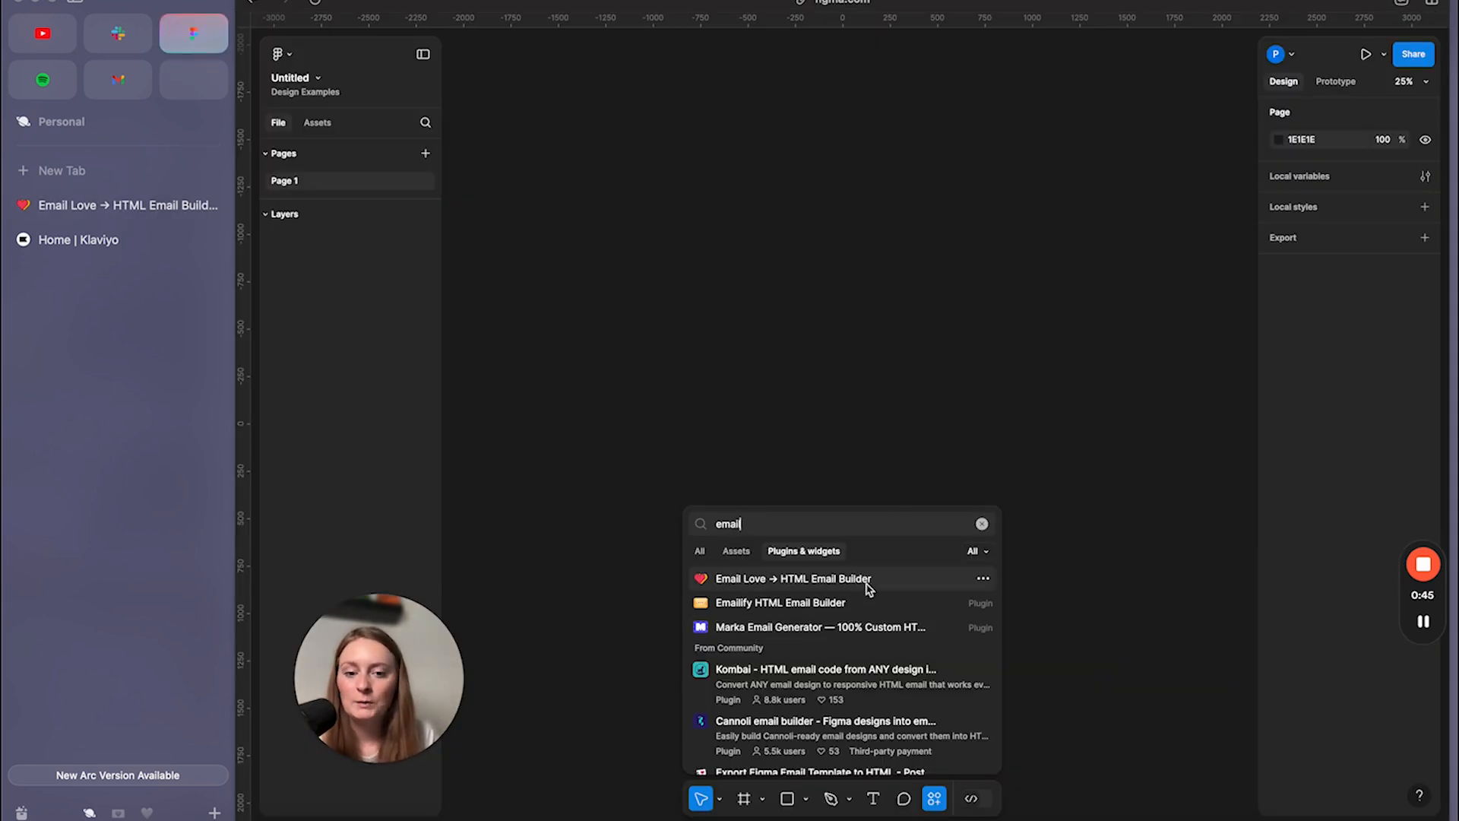
pyautogui.click(794, 578)
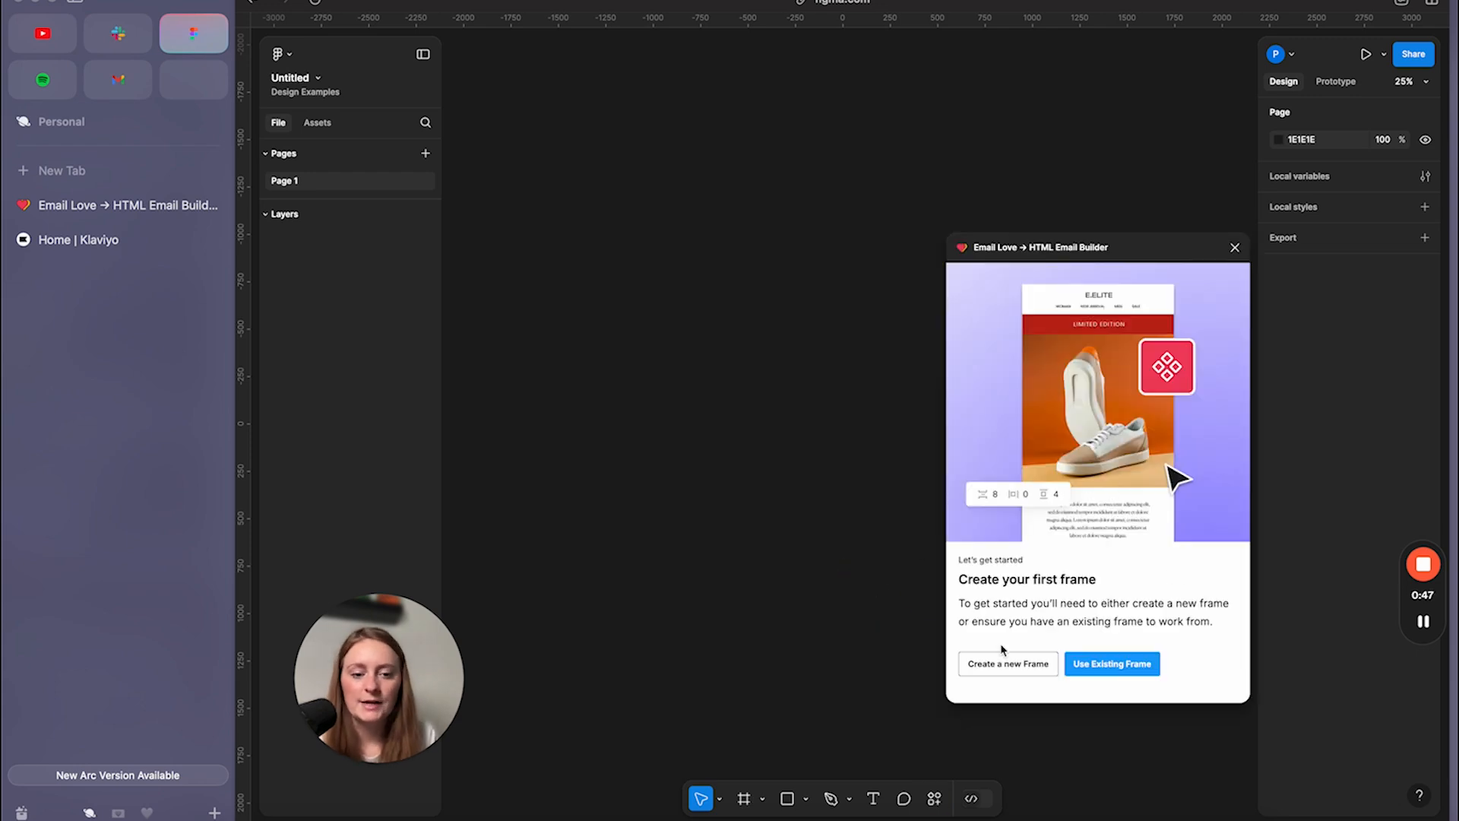
pyautogui.click(1006, 663)
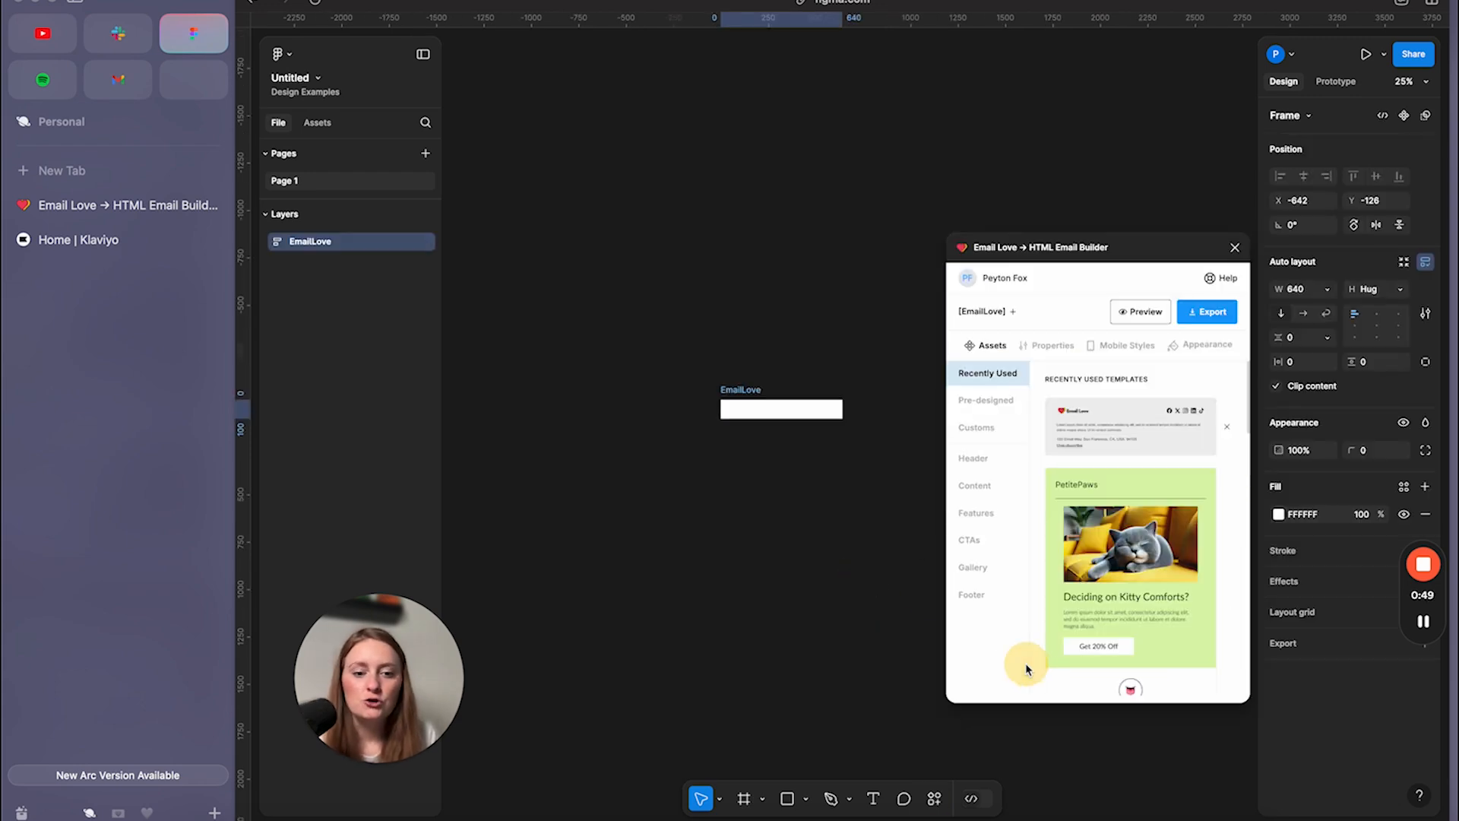
pyautogui.click(780, 410)
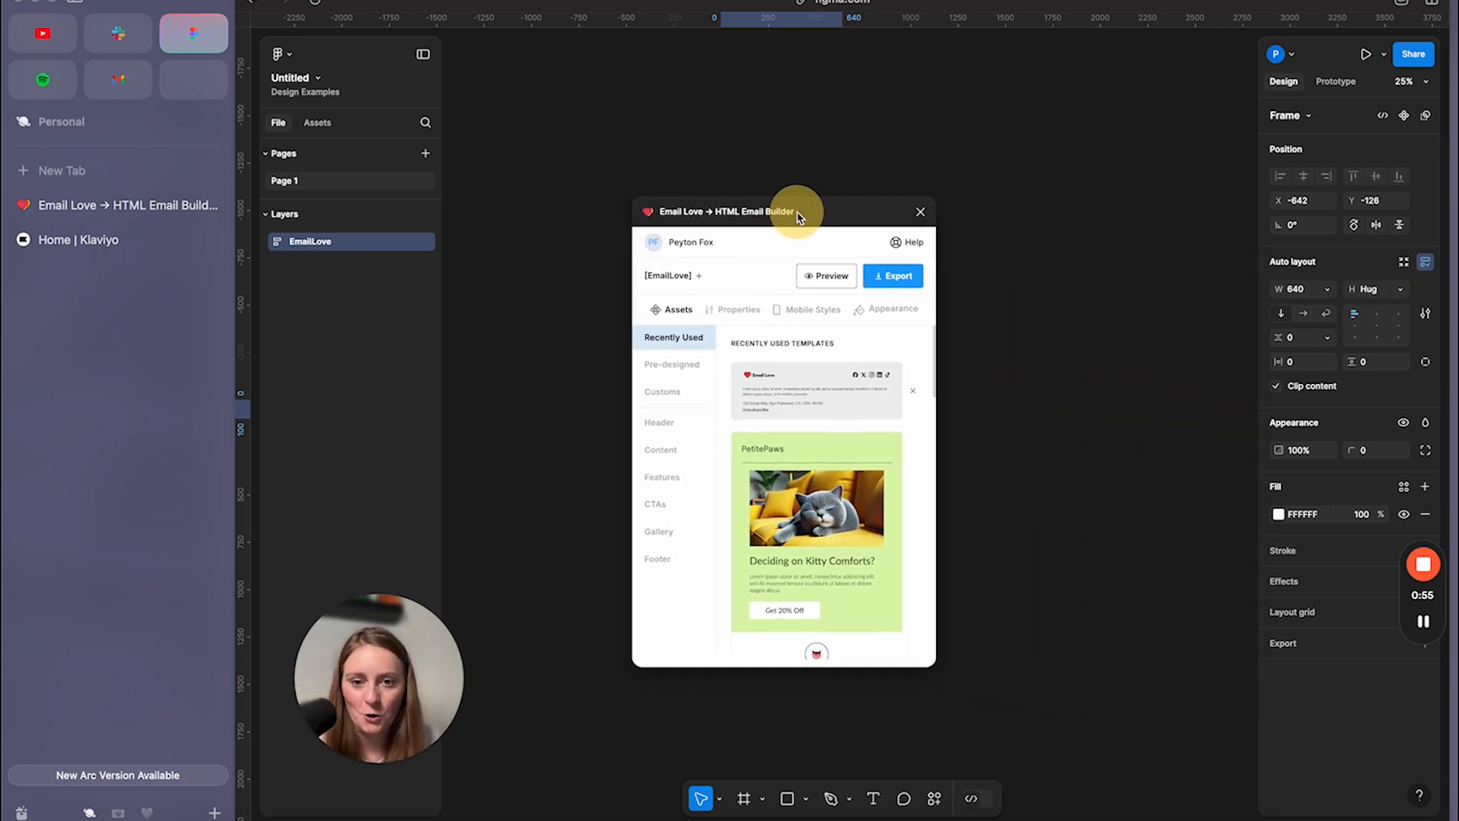
# Browse the plugin's Pre-designed templates, Customs components and Header blocks.
pyautogui.click(671, 364)
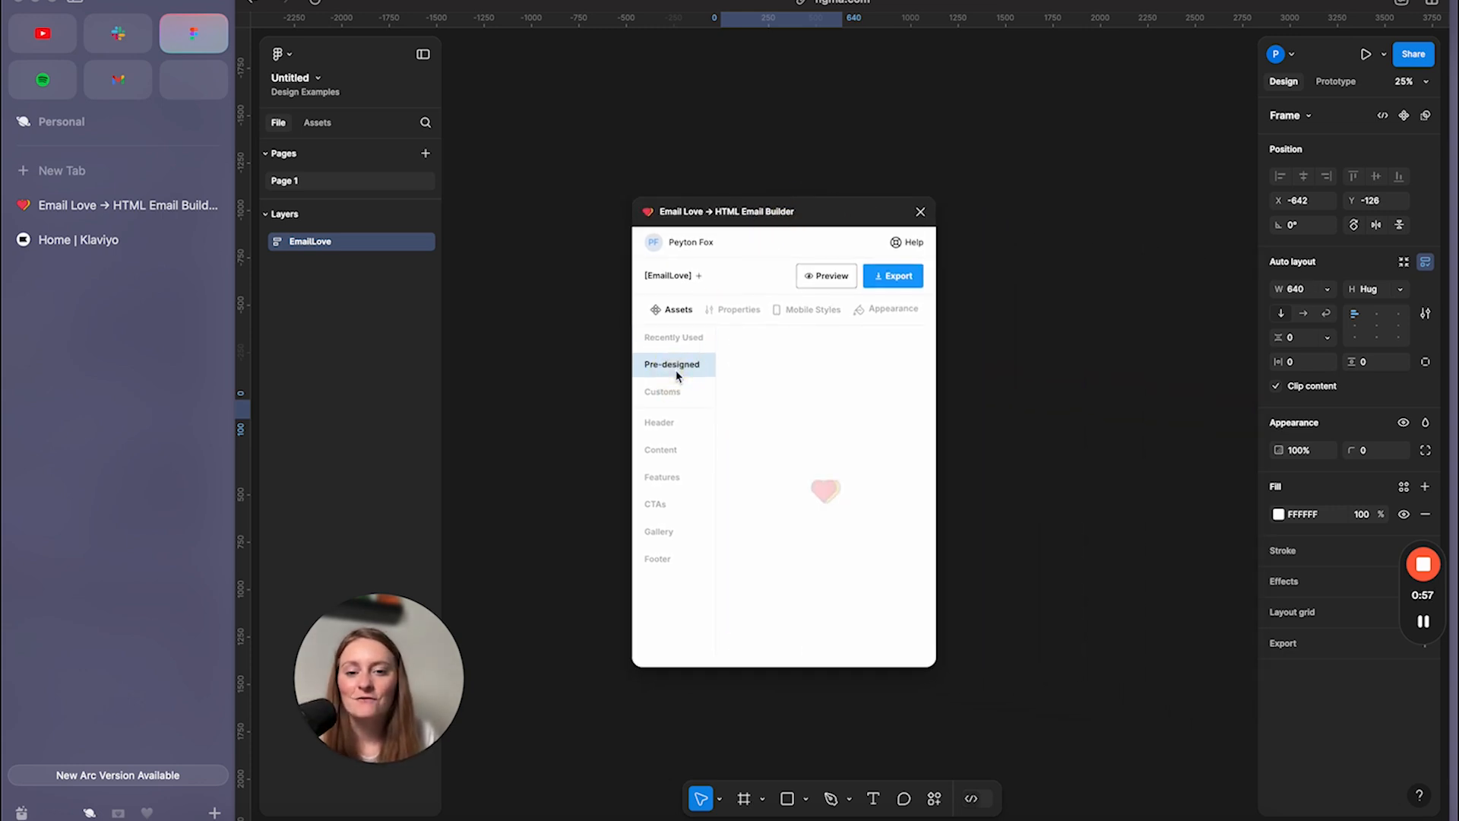
pyautogui.click(671, 364)
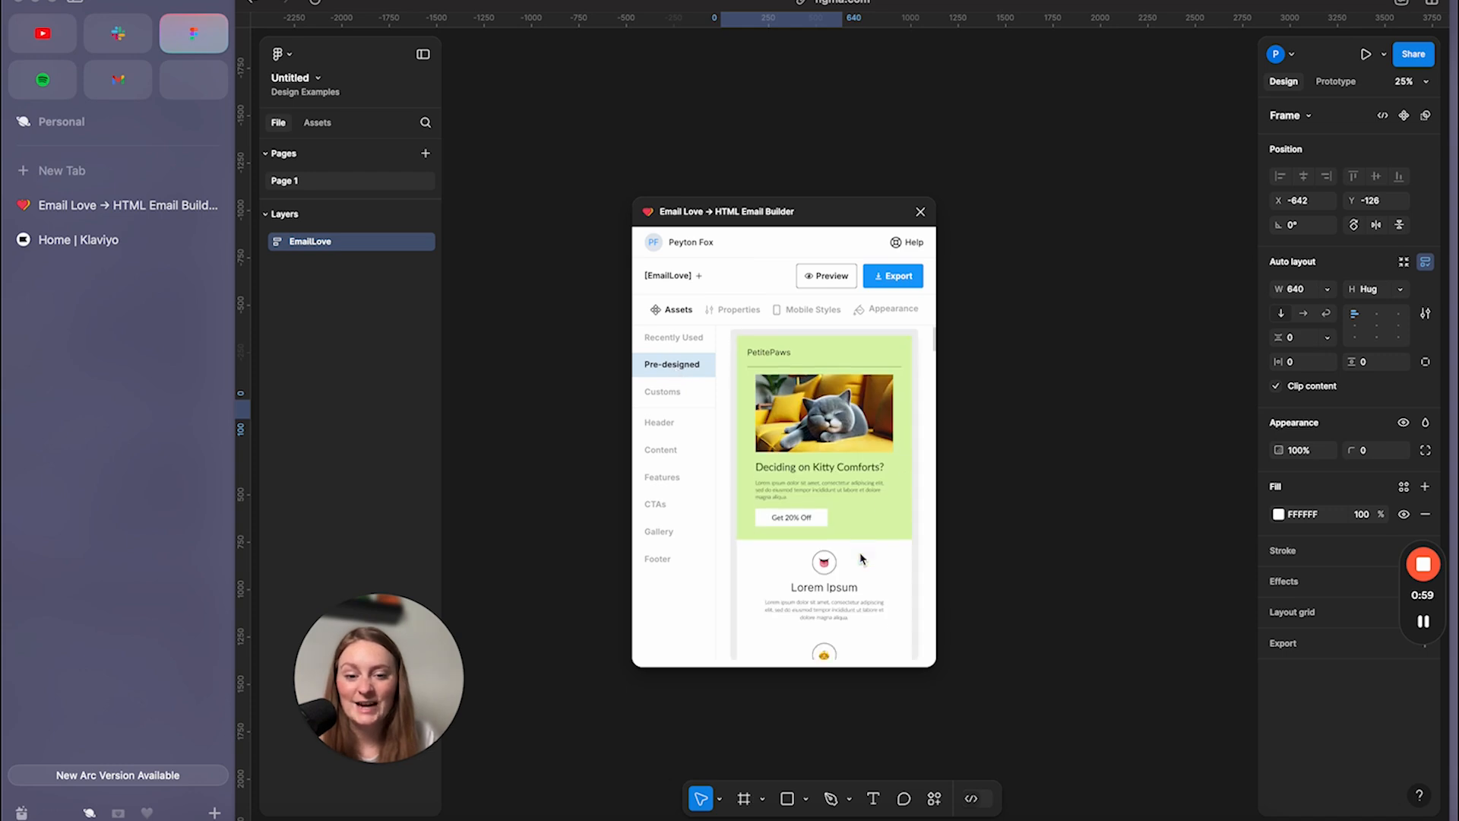
pyautogui.scroll(-3)
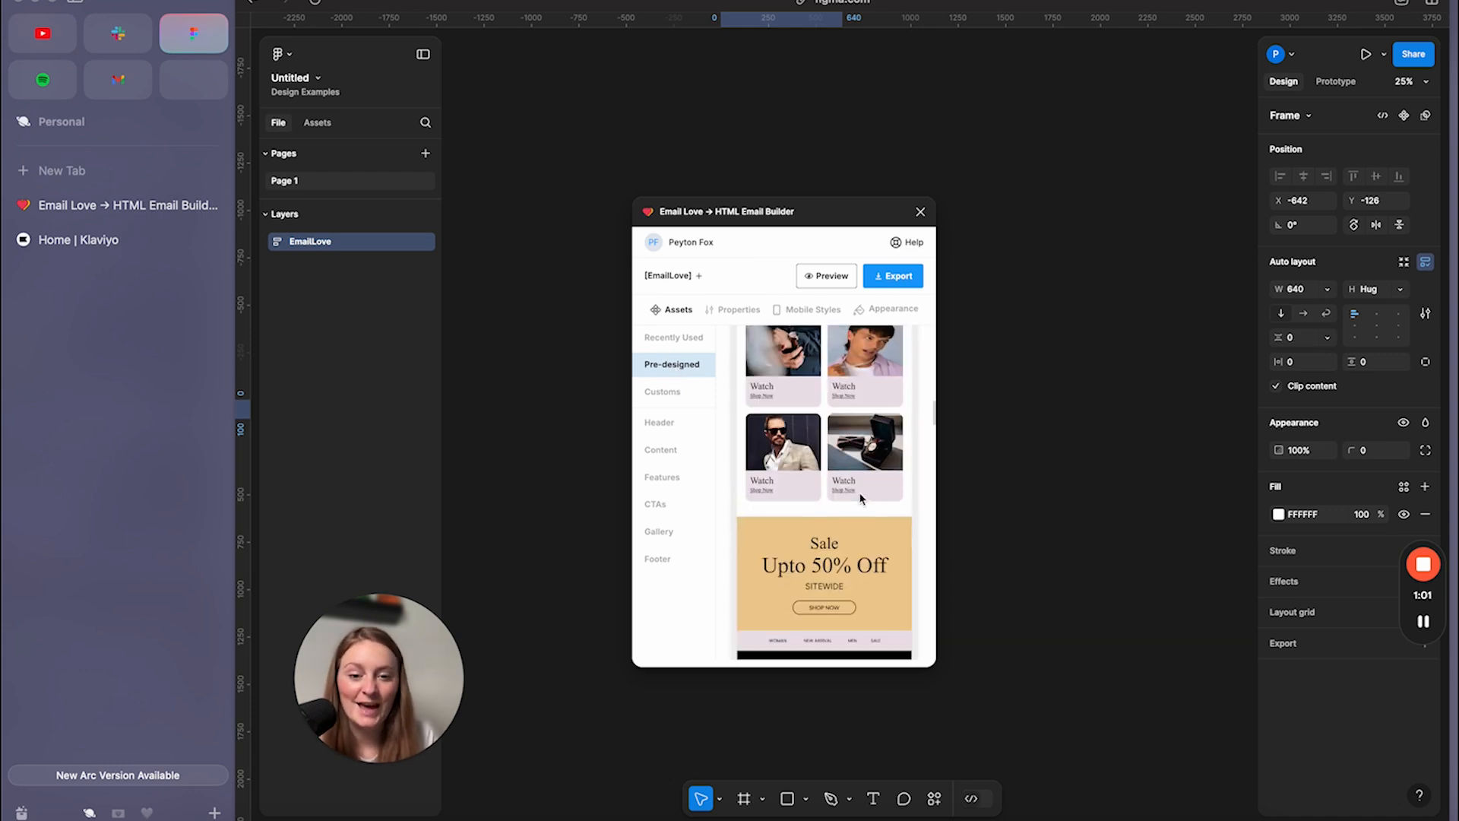
pyautogui.click(662, 391)
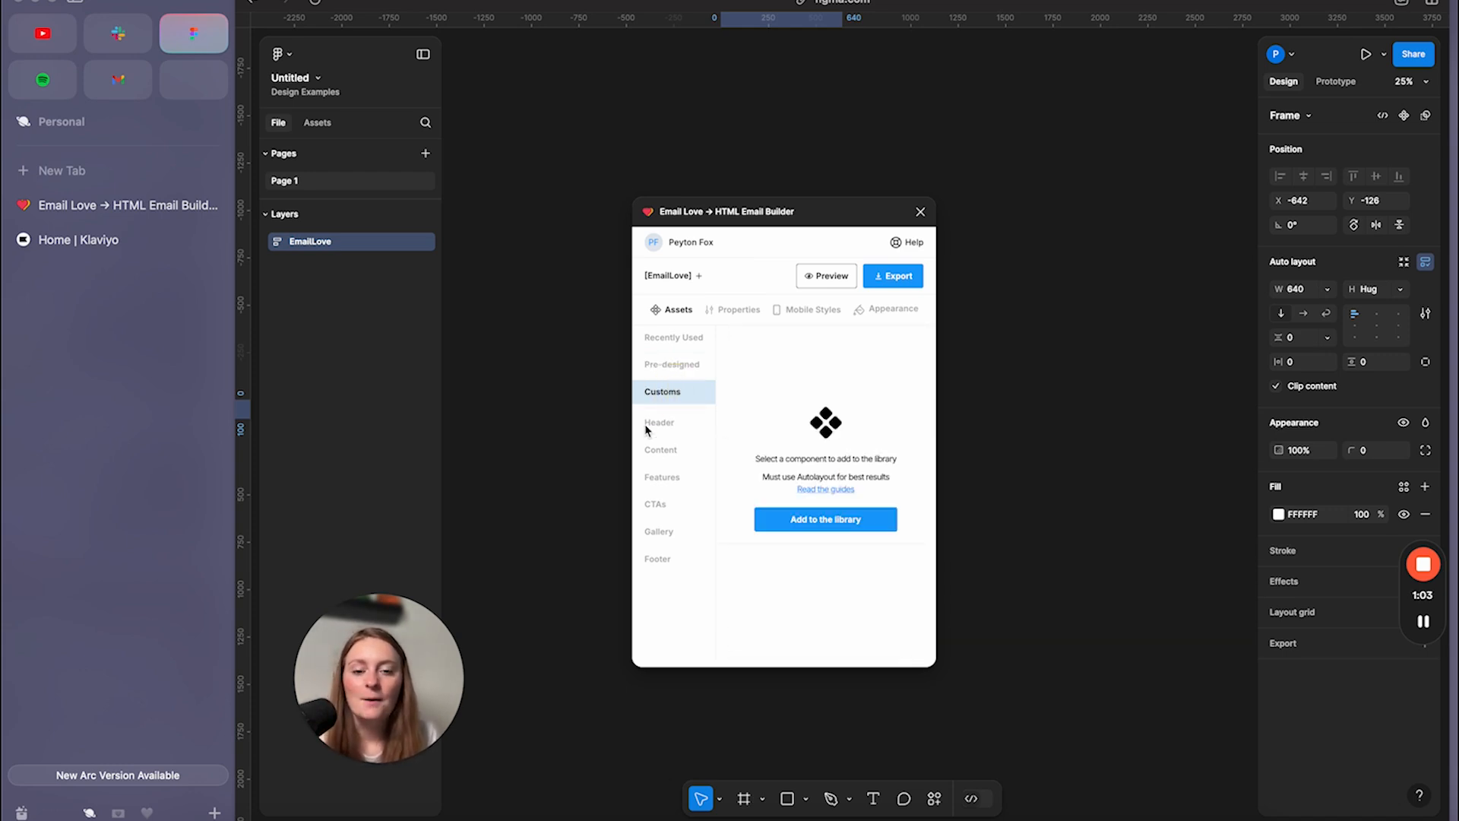
pyautogui.click(659, 422)
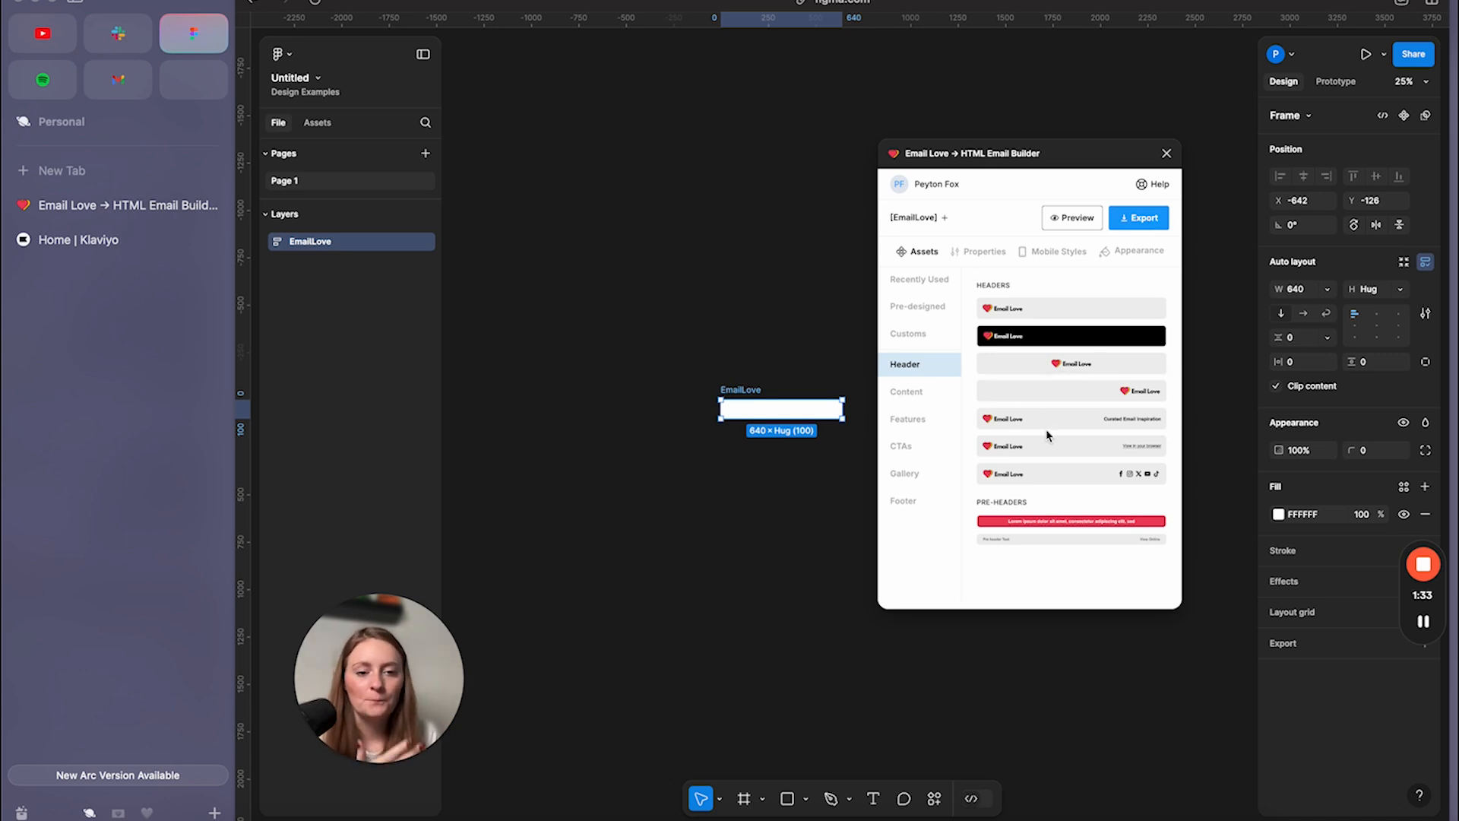
pyautogui.moveTo(1047, 554)
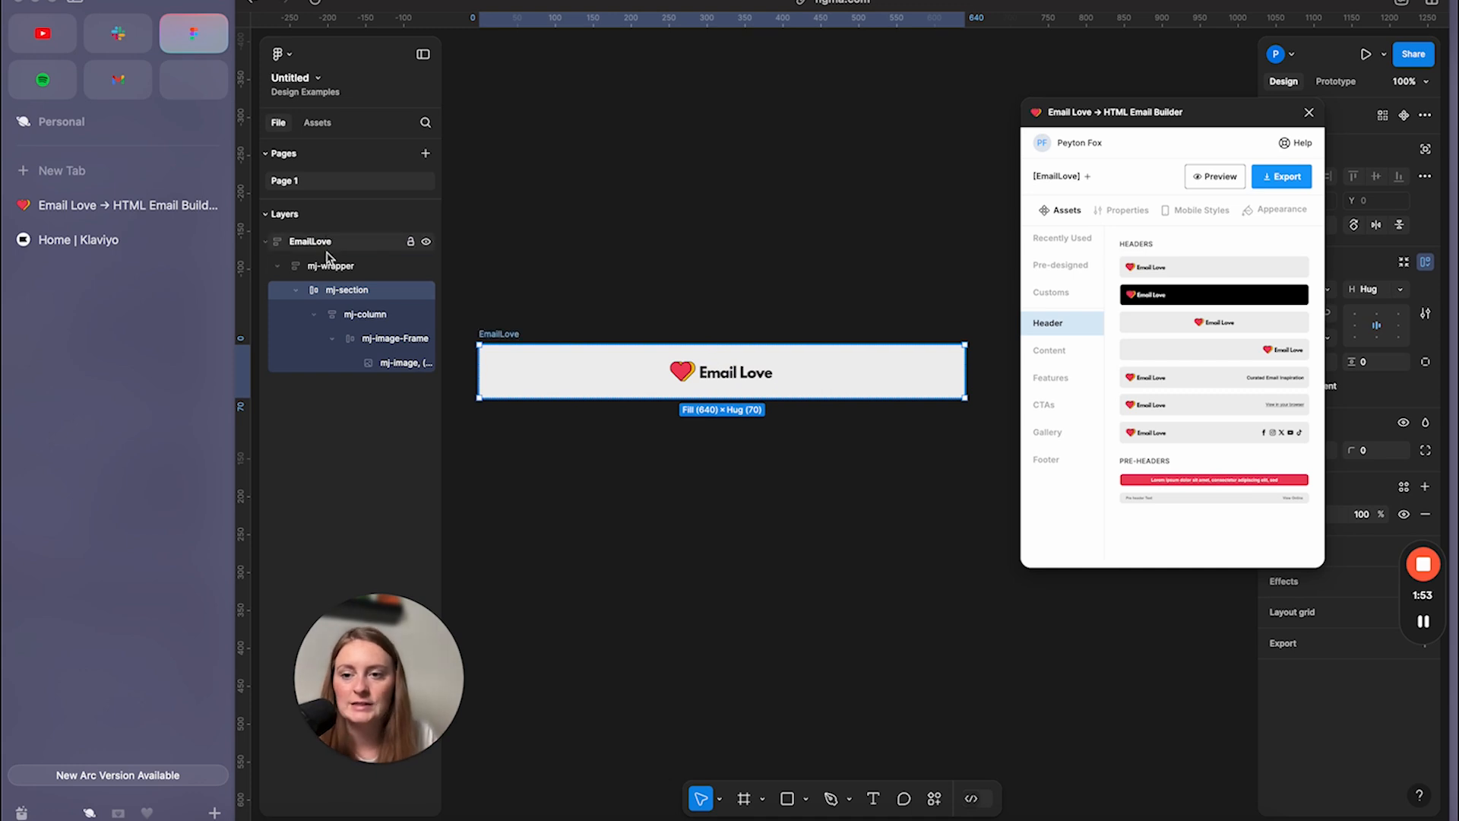
# Select the header's mj-image logo layer and swap in the Spark Bridge Digital logo.
pyautogui.click(366, 314)
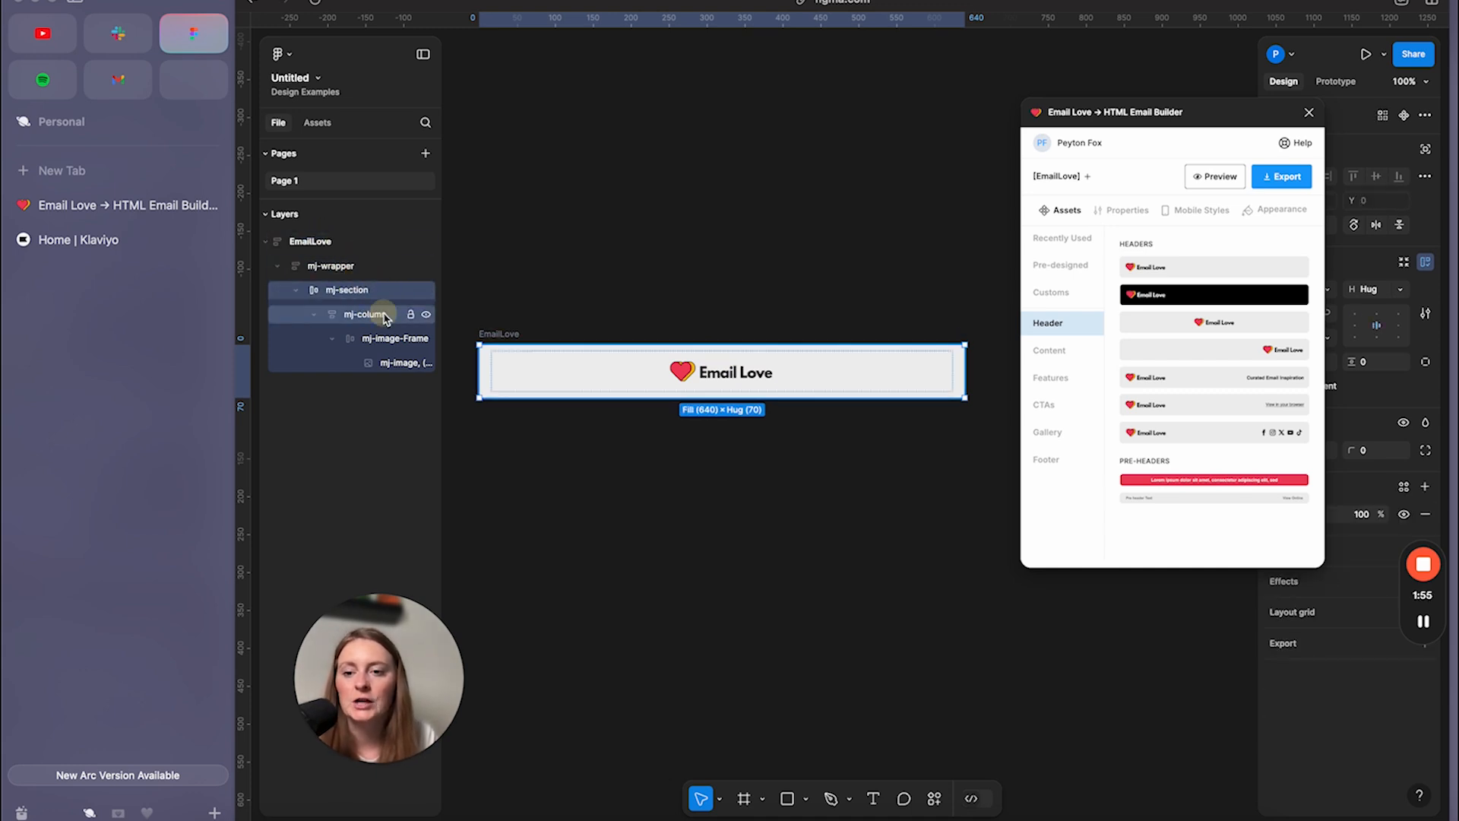
pyautogui.click(387, 363)
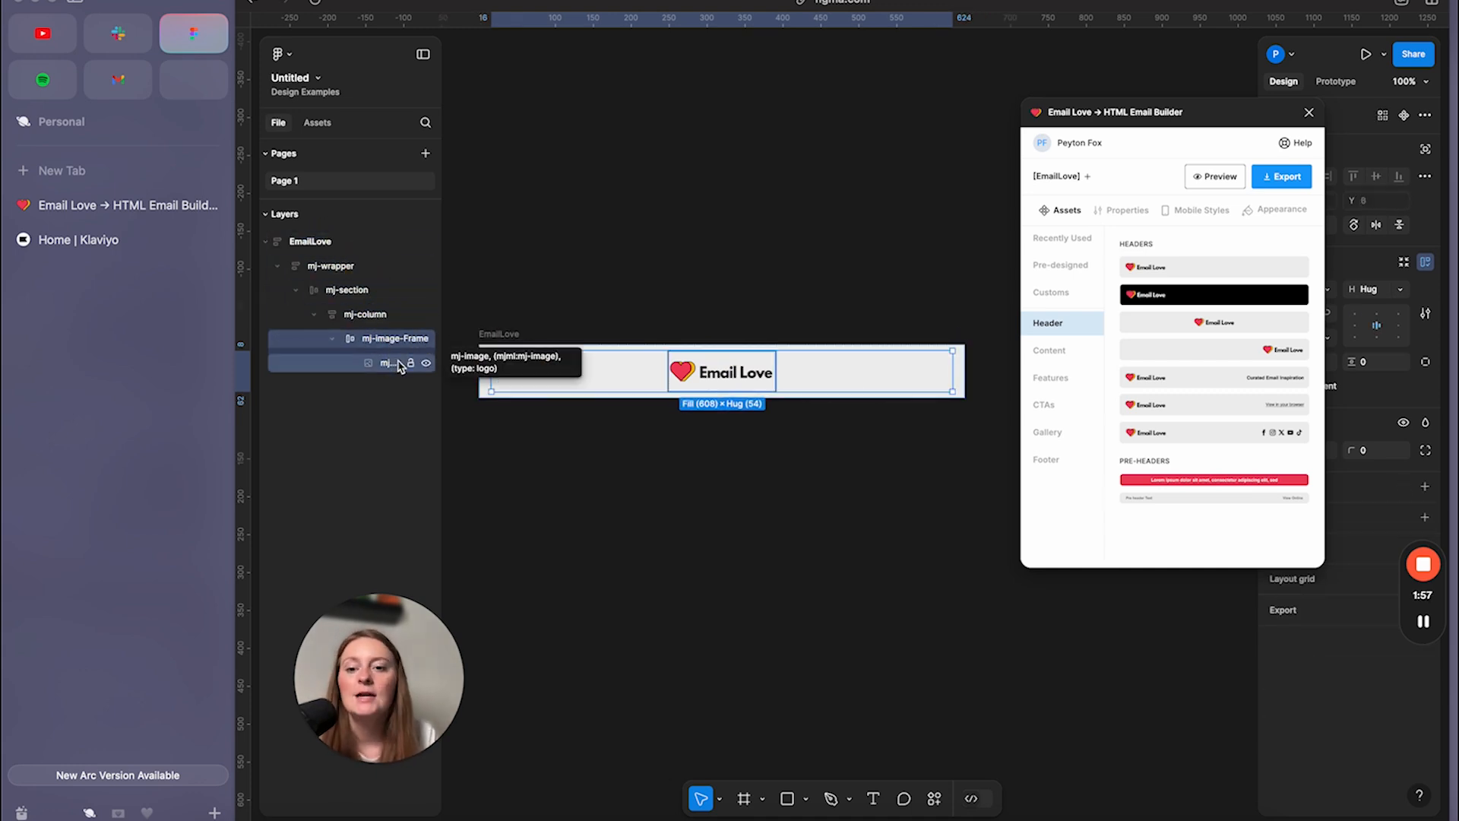
pyautogui.click(384, 364)
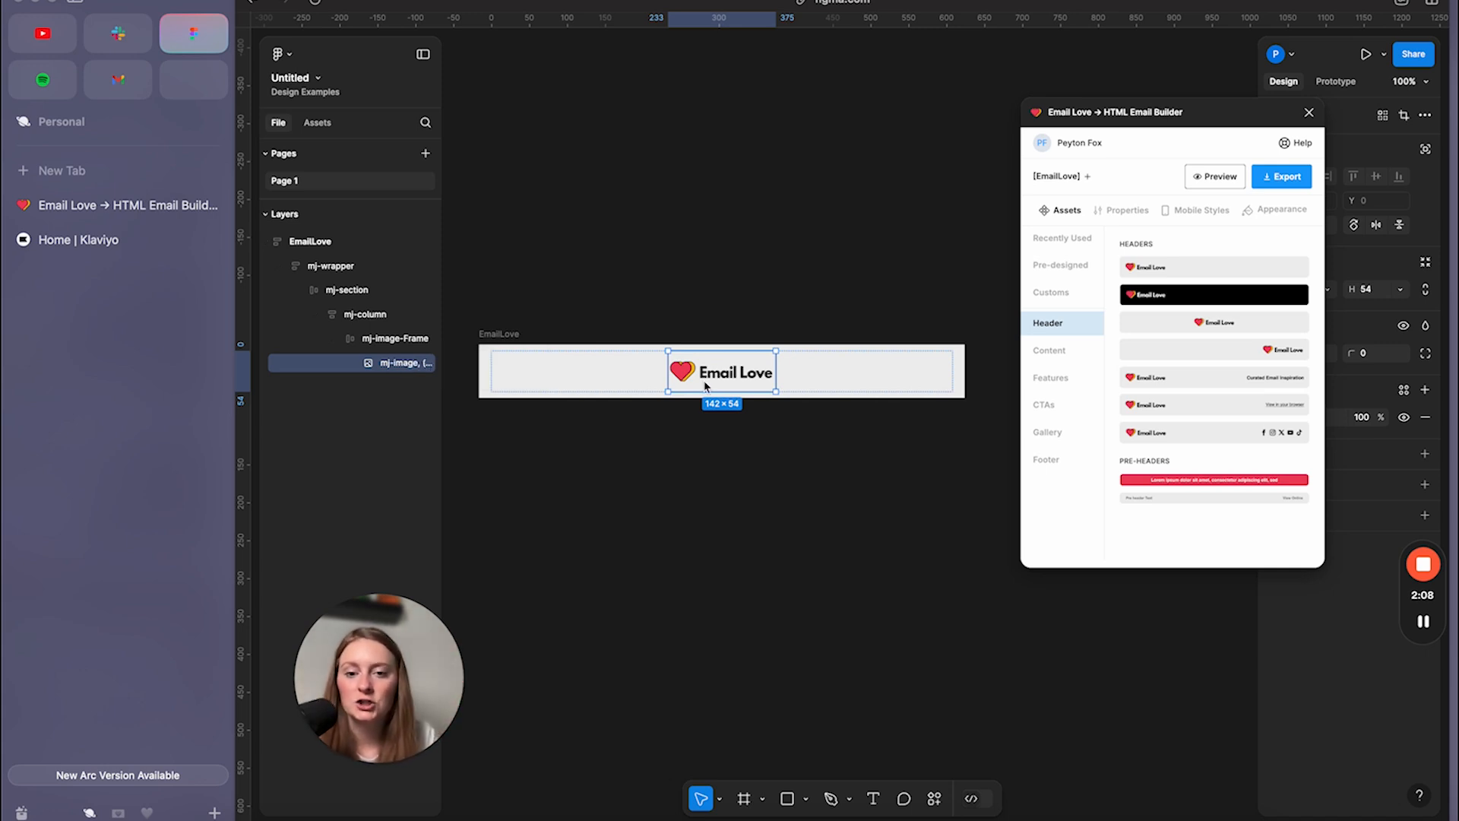
pyautogui.moveTo(717, 377)
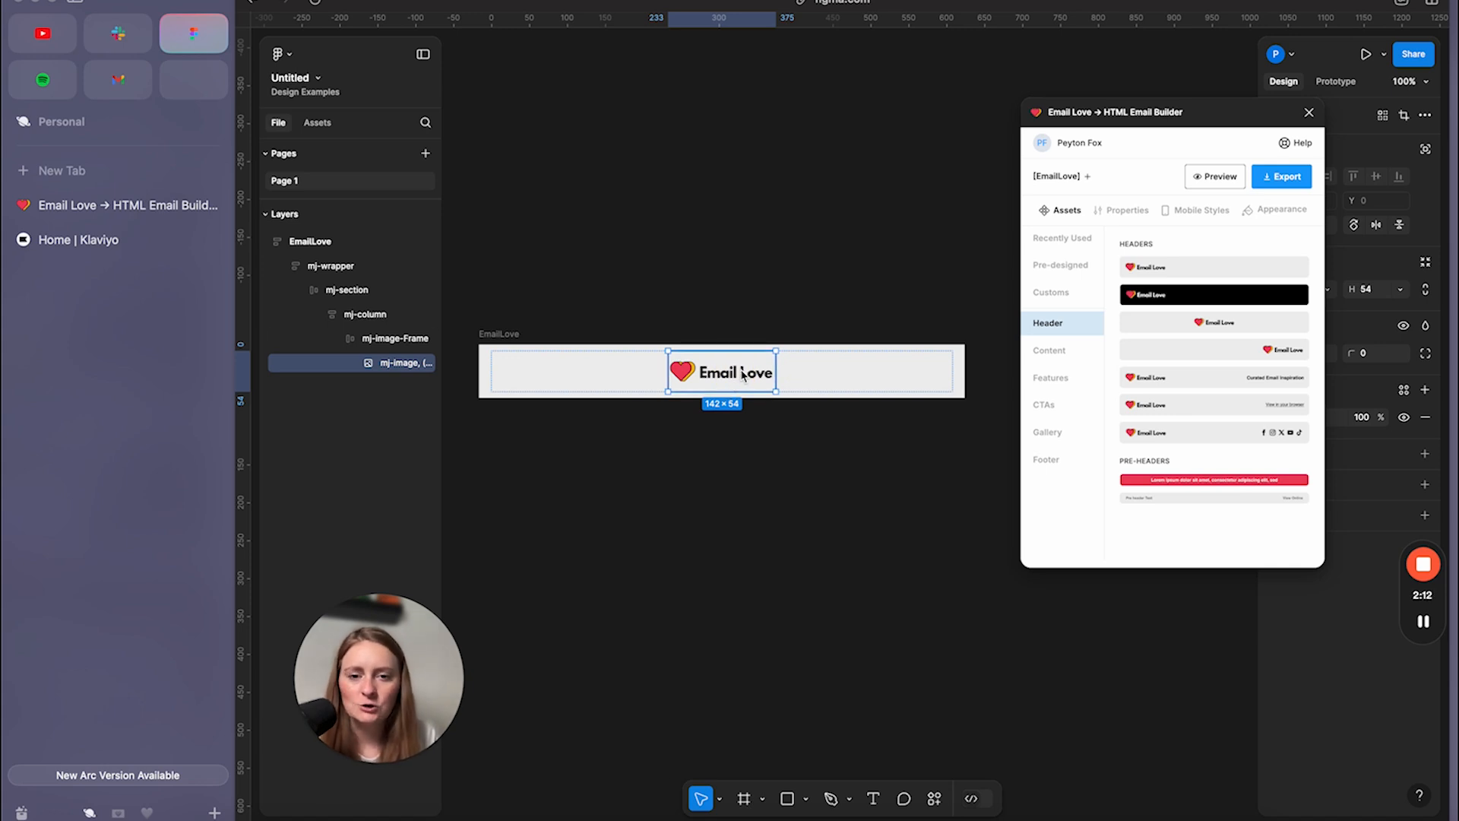
pyautogui.click(805, 799)
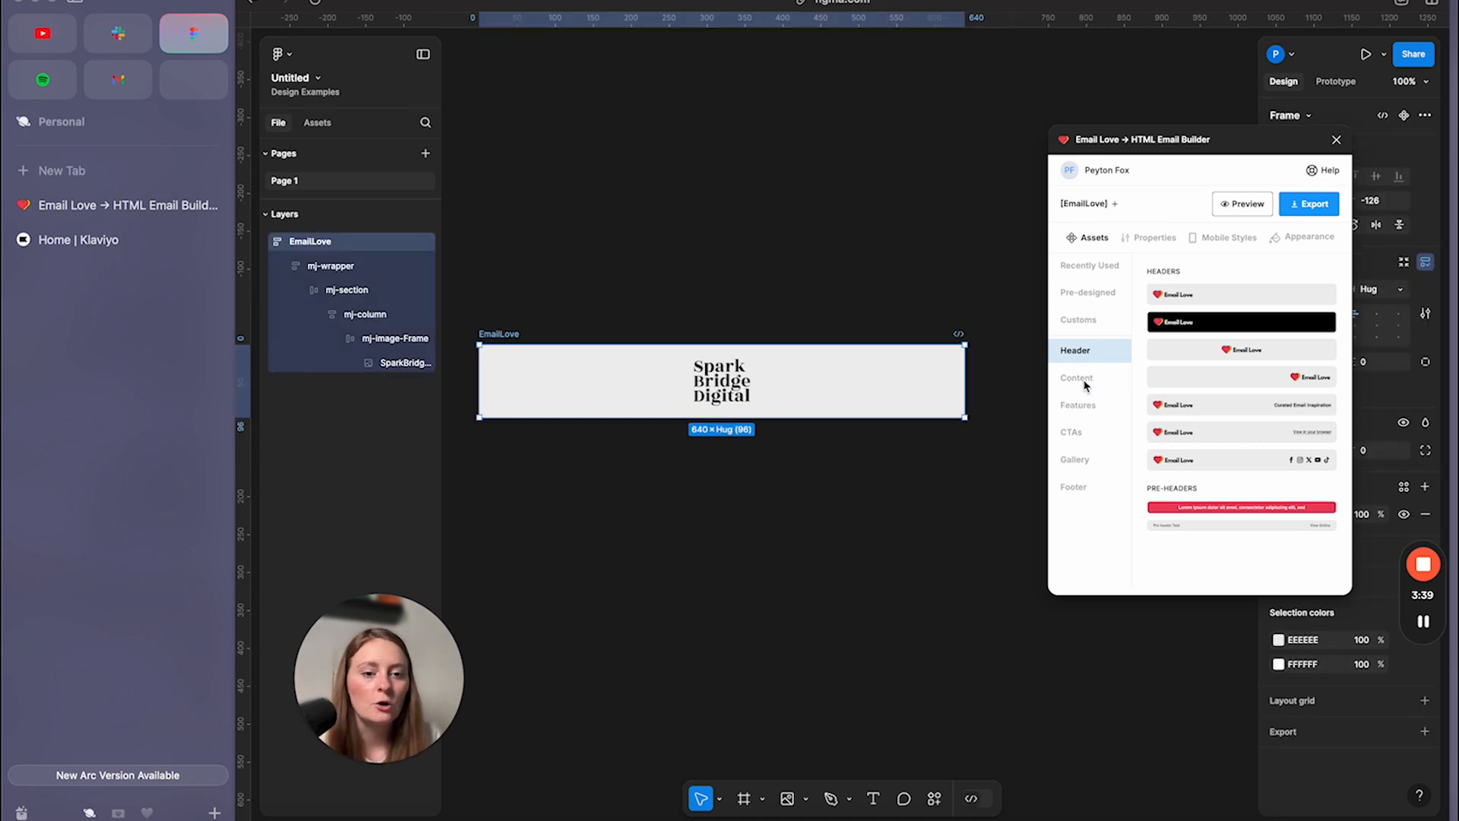
# Browse Email Love's content and feature blocks for the email body.
pyautogui.click(1076, 378)
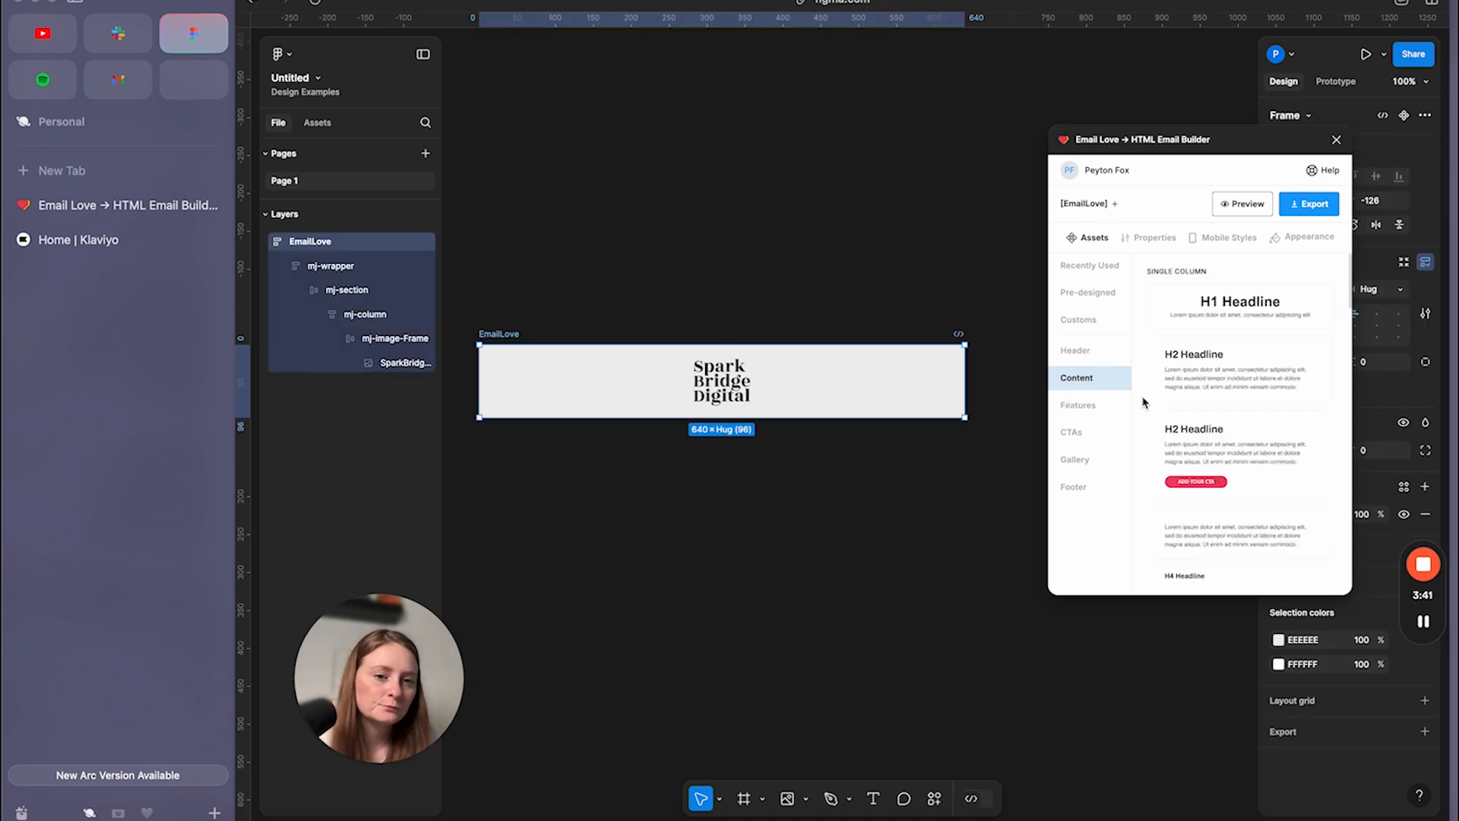
pyautogui.scroll(-3)
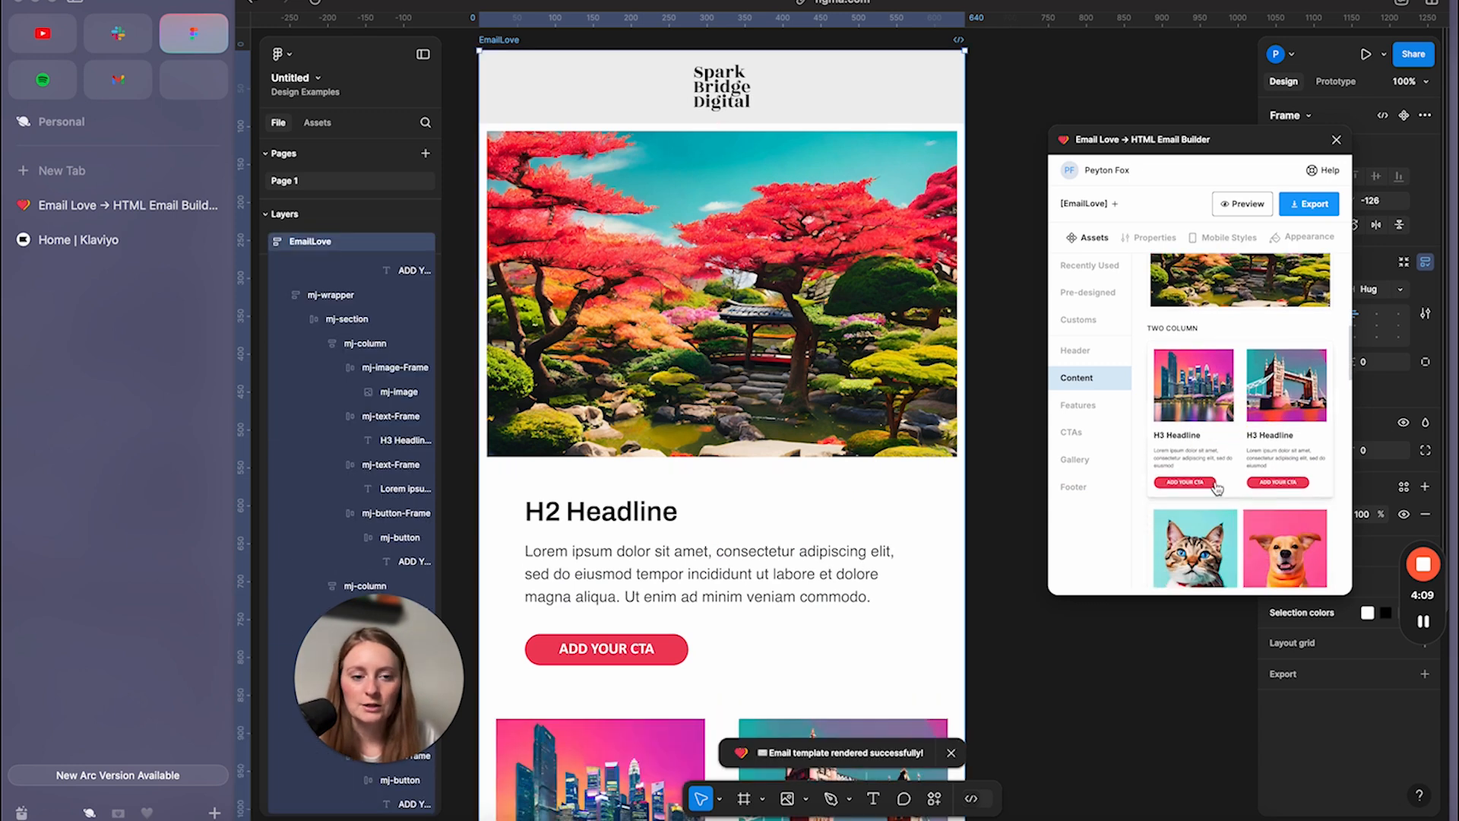
pyautogui.scroll(-3)
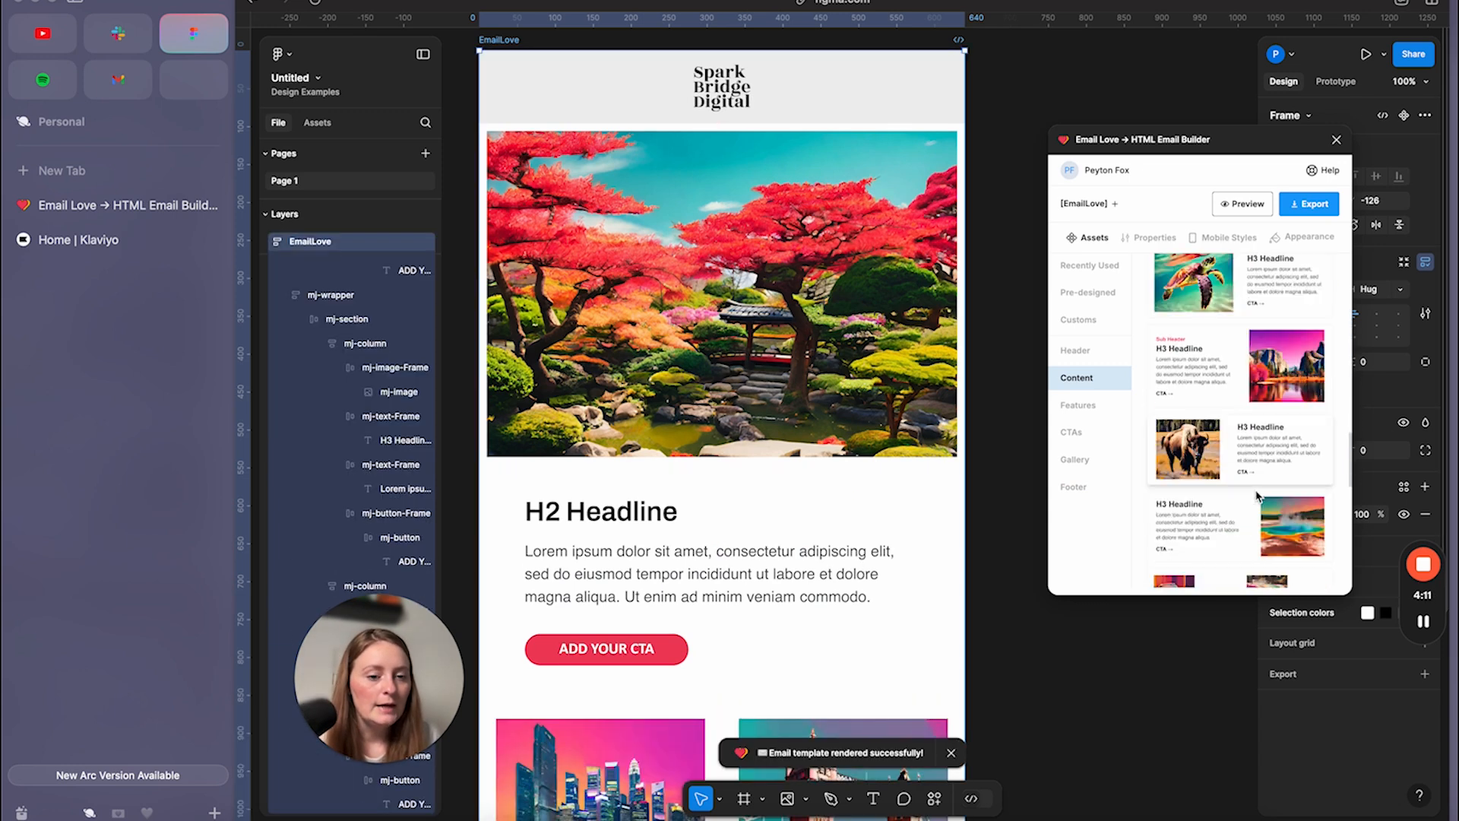
pyautogui.click(1077, 405)
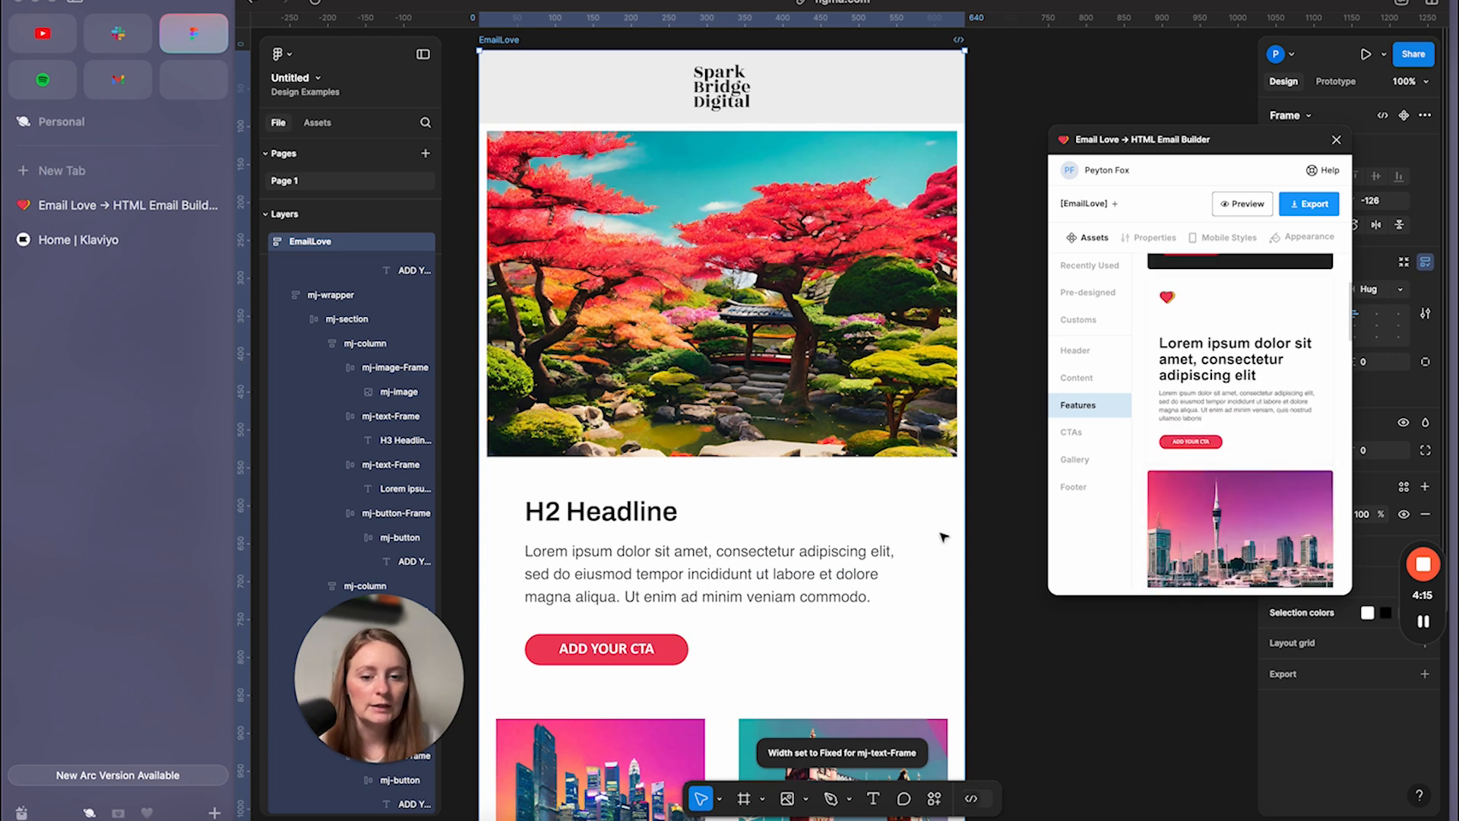
pyautogui.scroll(-3)
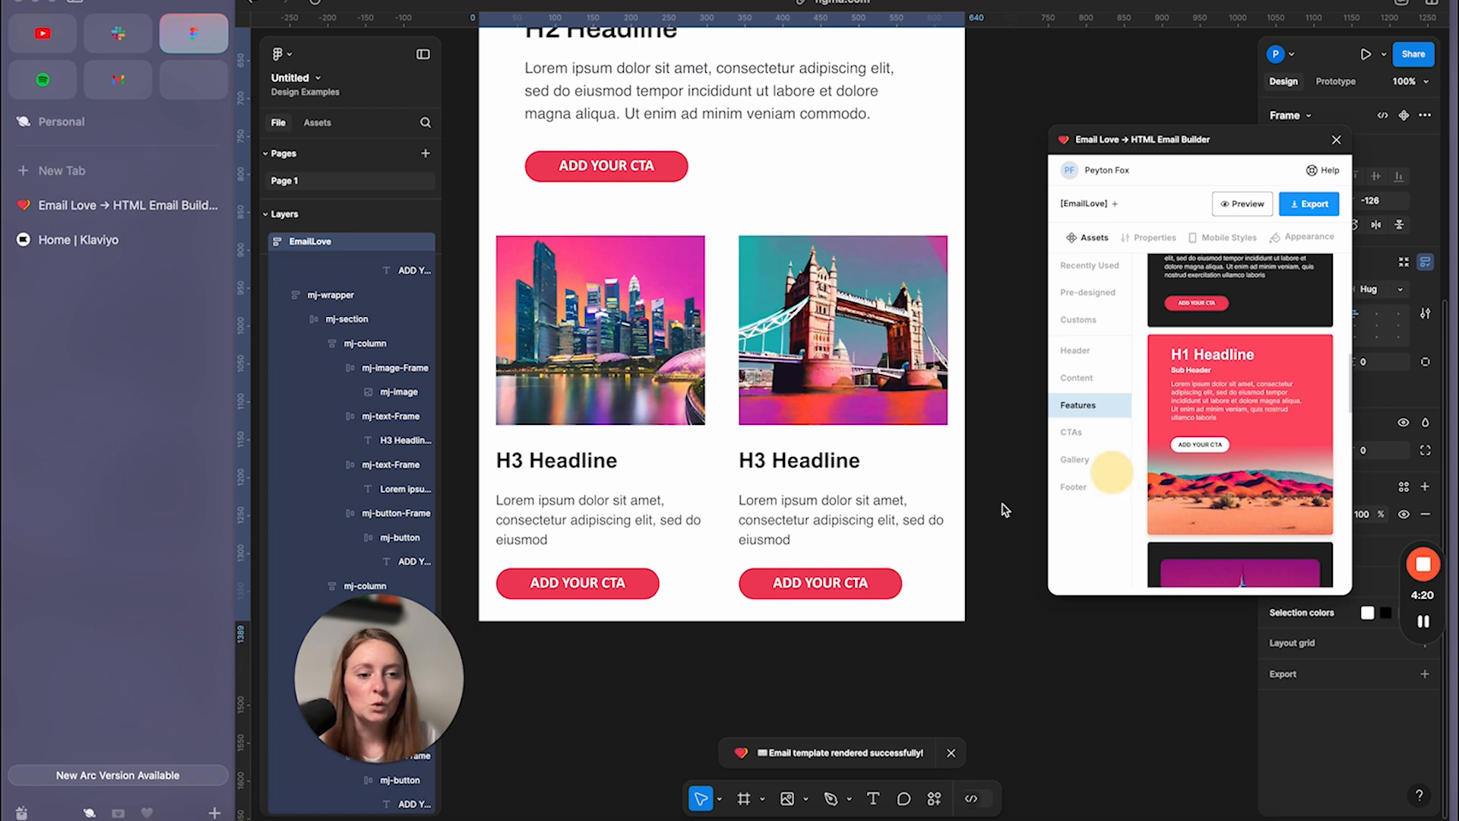
pyautogui.scroll(-3)
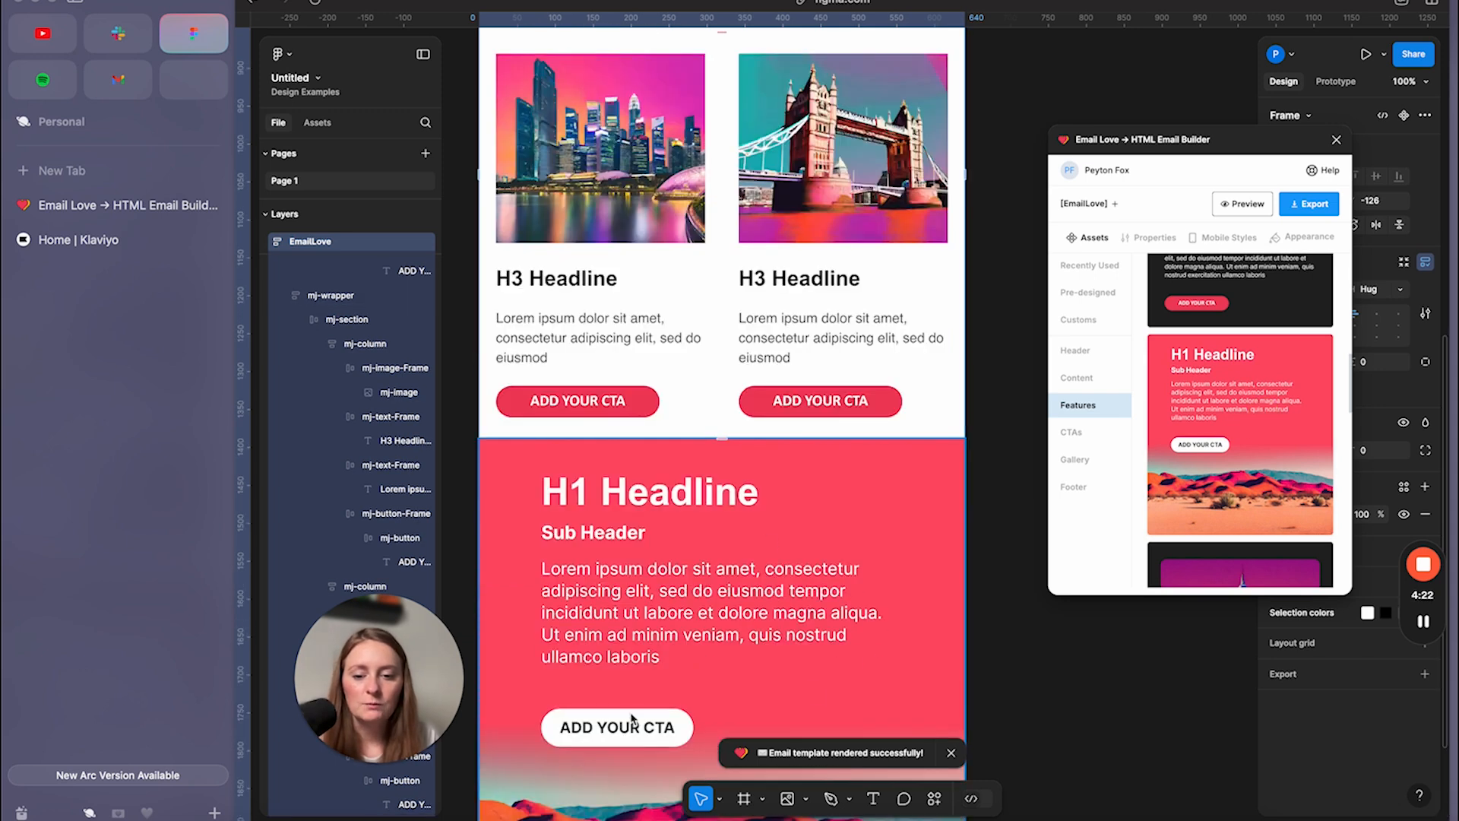
pyautogui.scroll(-3)
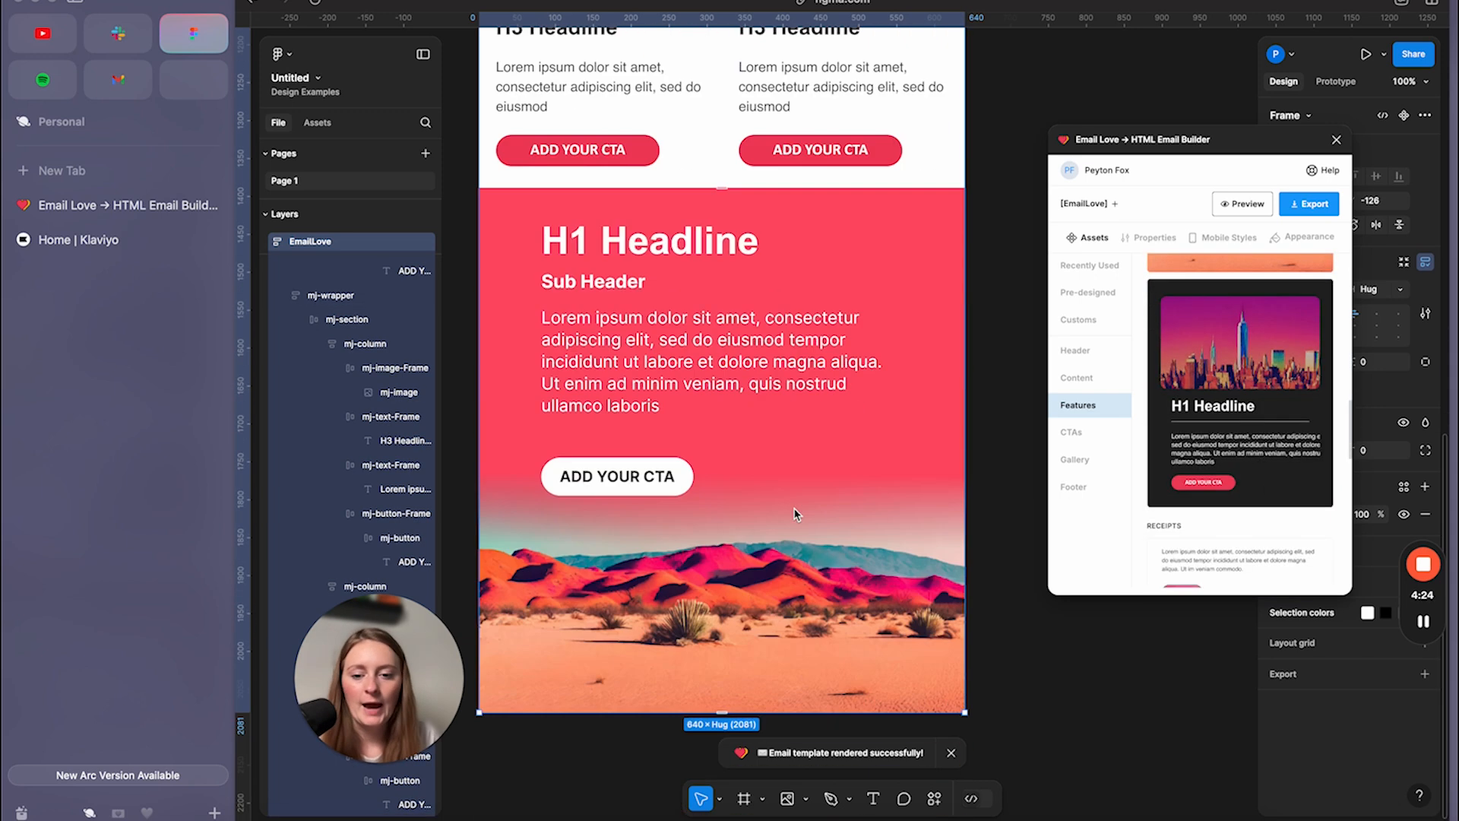
# Insert the dark footer with social icons, address line and help links at the bottom.
pyautogui.click(1073, 487)
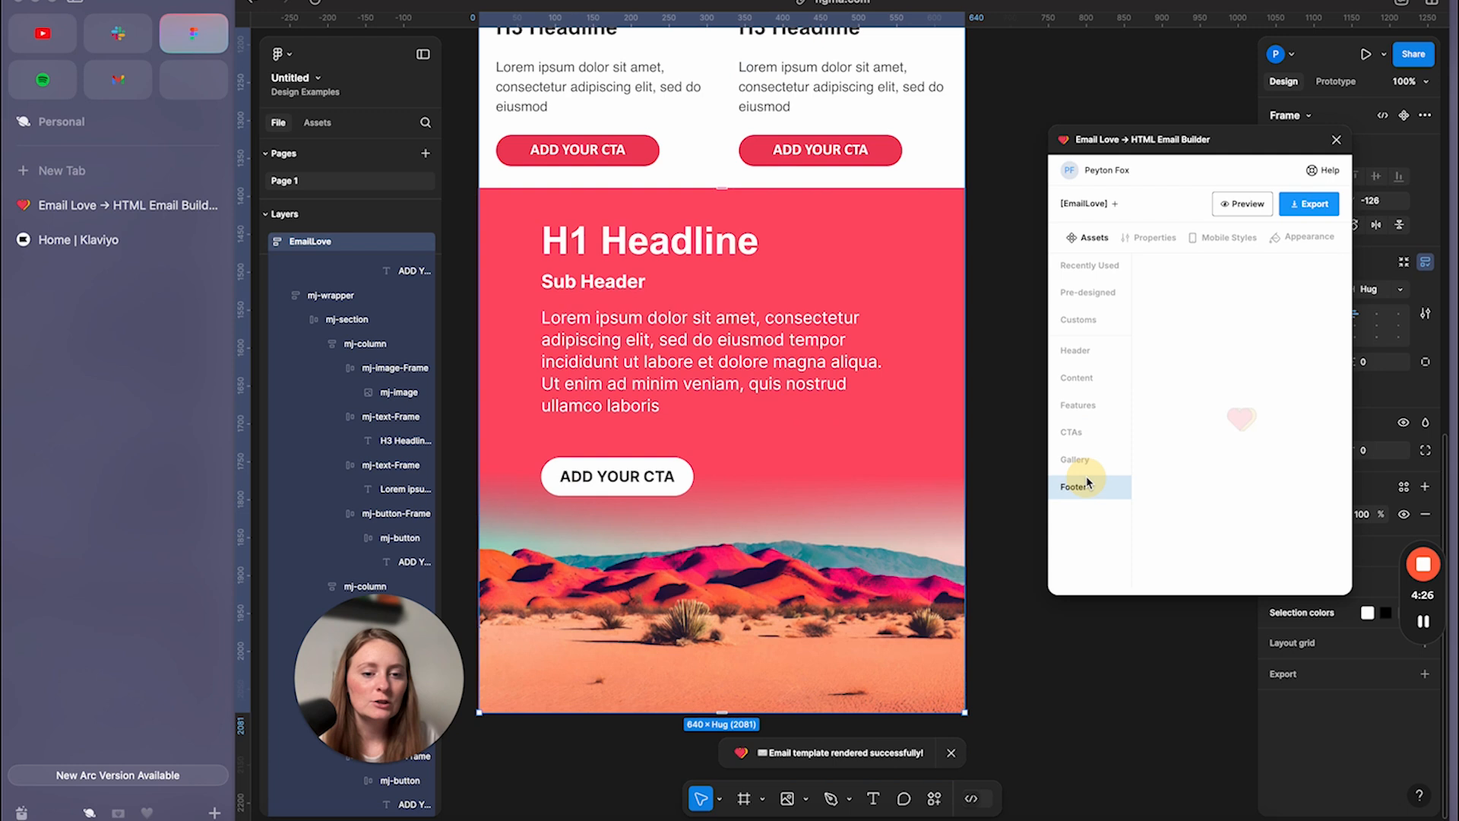
pyautogui.click(1073, 485)
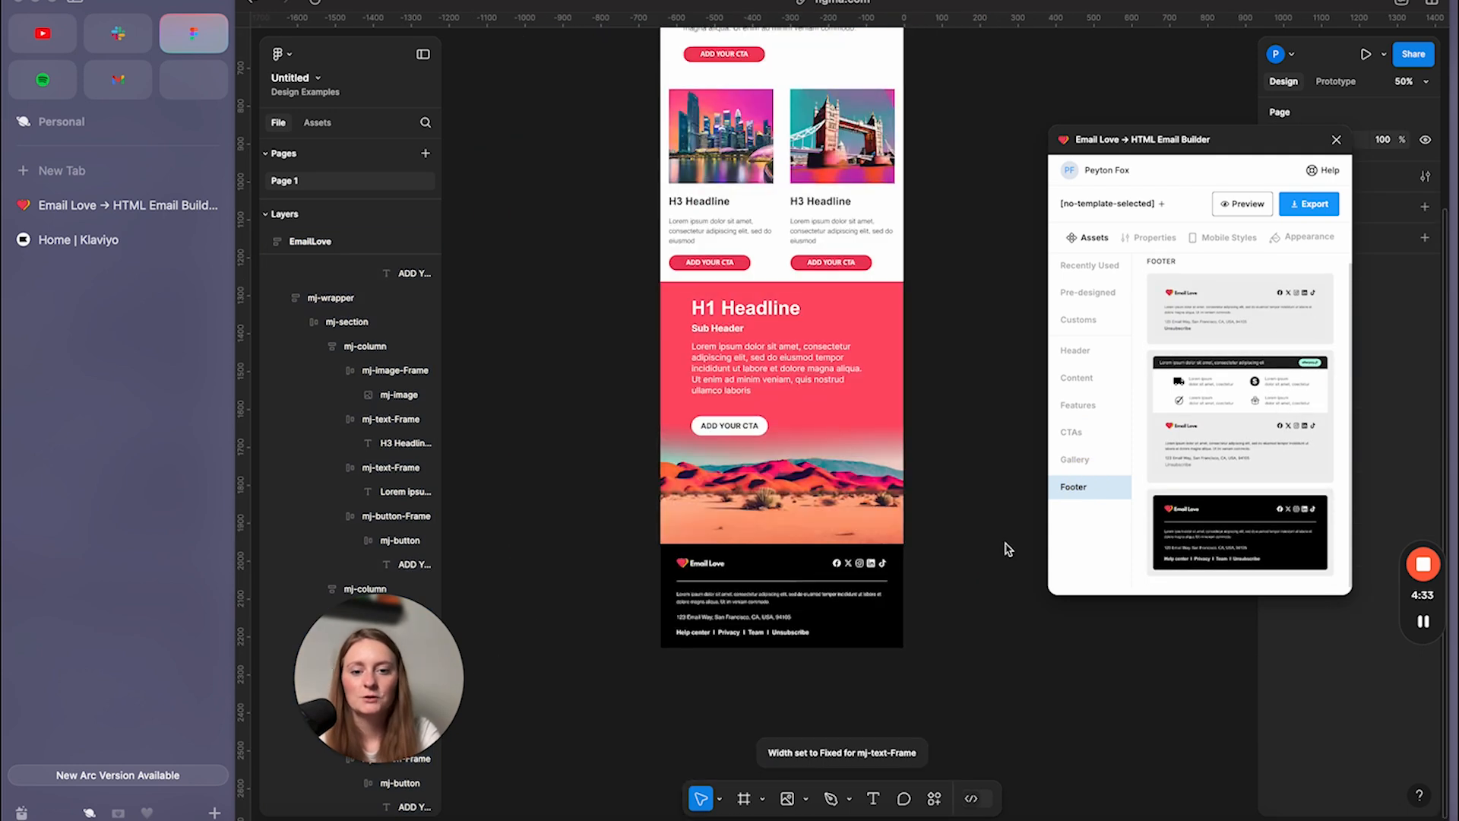
pyautogui.scroll(-3)
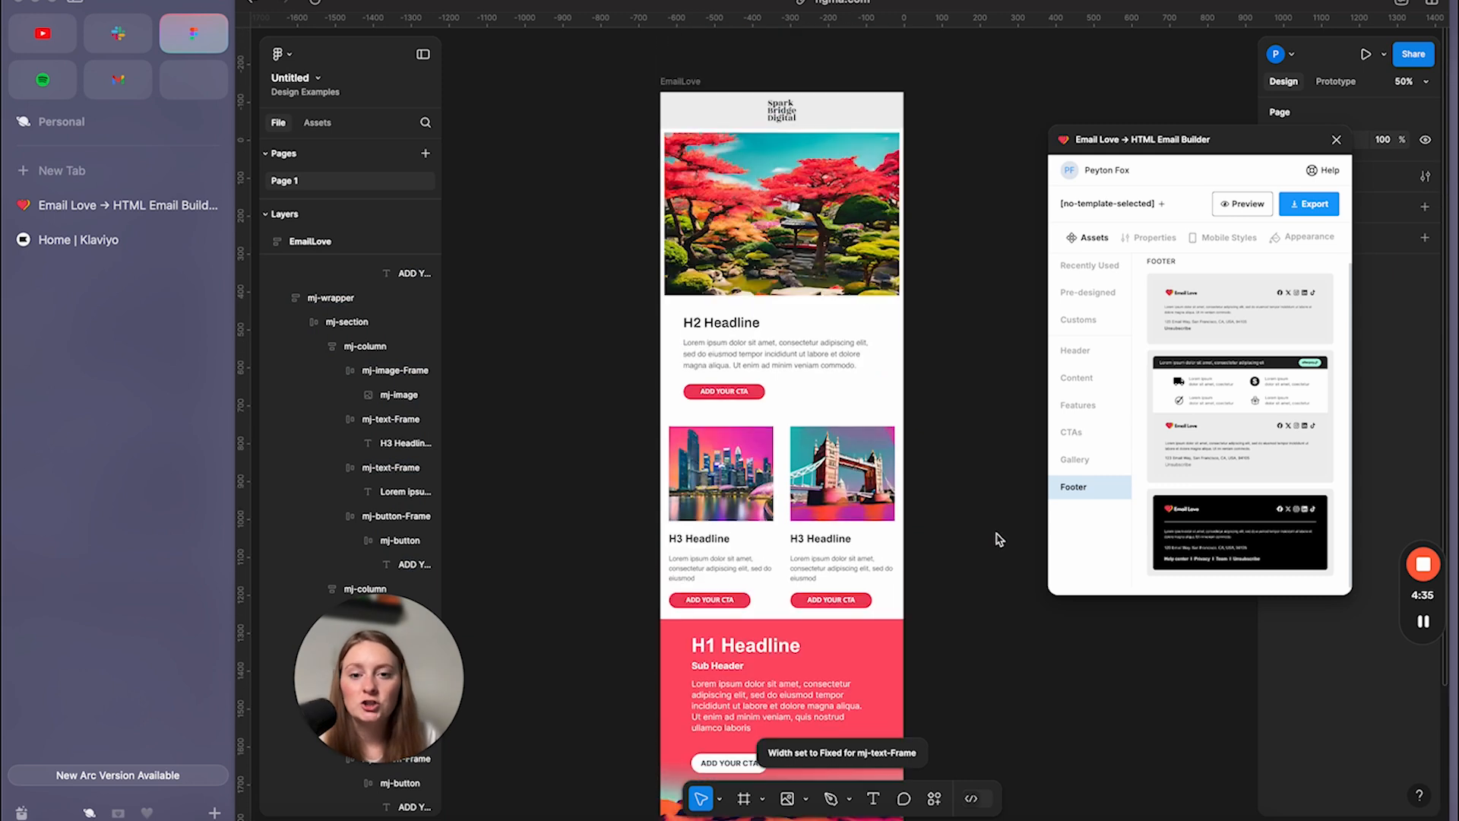
pyautogui.click(779, 214)
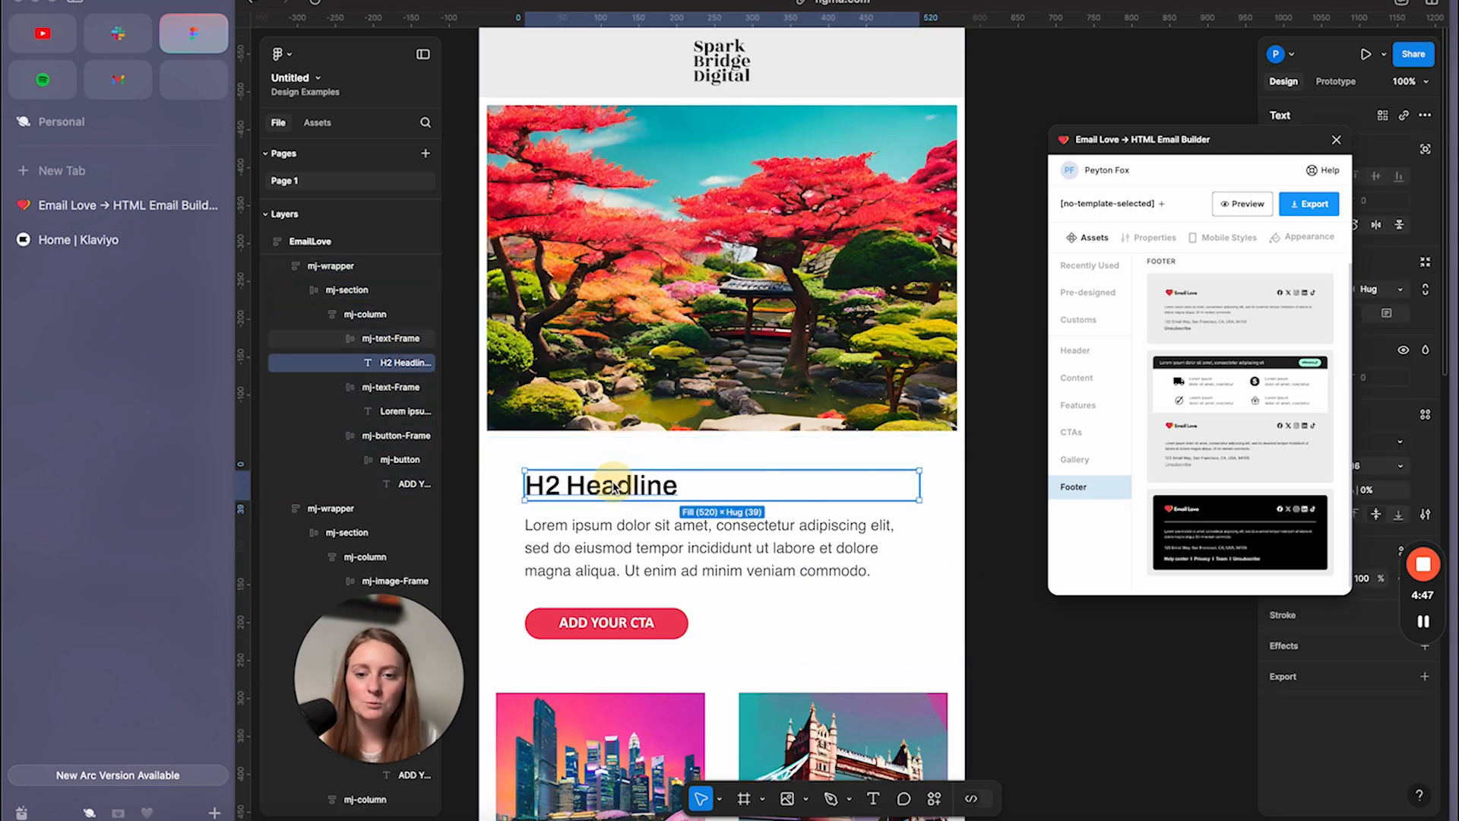
# Change the headline to 'BFCM is right around the corner, are you ready?' and the button to 'WATCH THE TRAINING'.
pyautogui.doubleClick(600, 485)
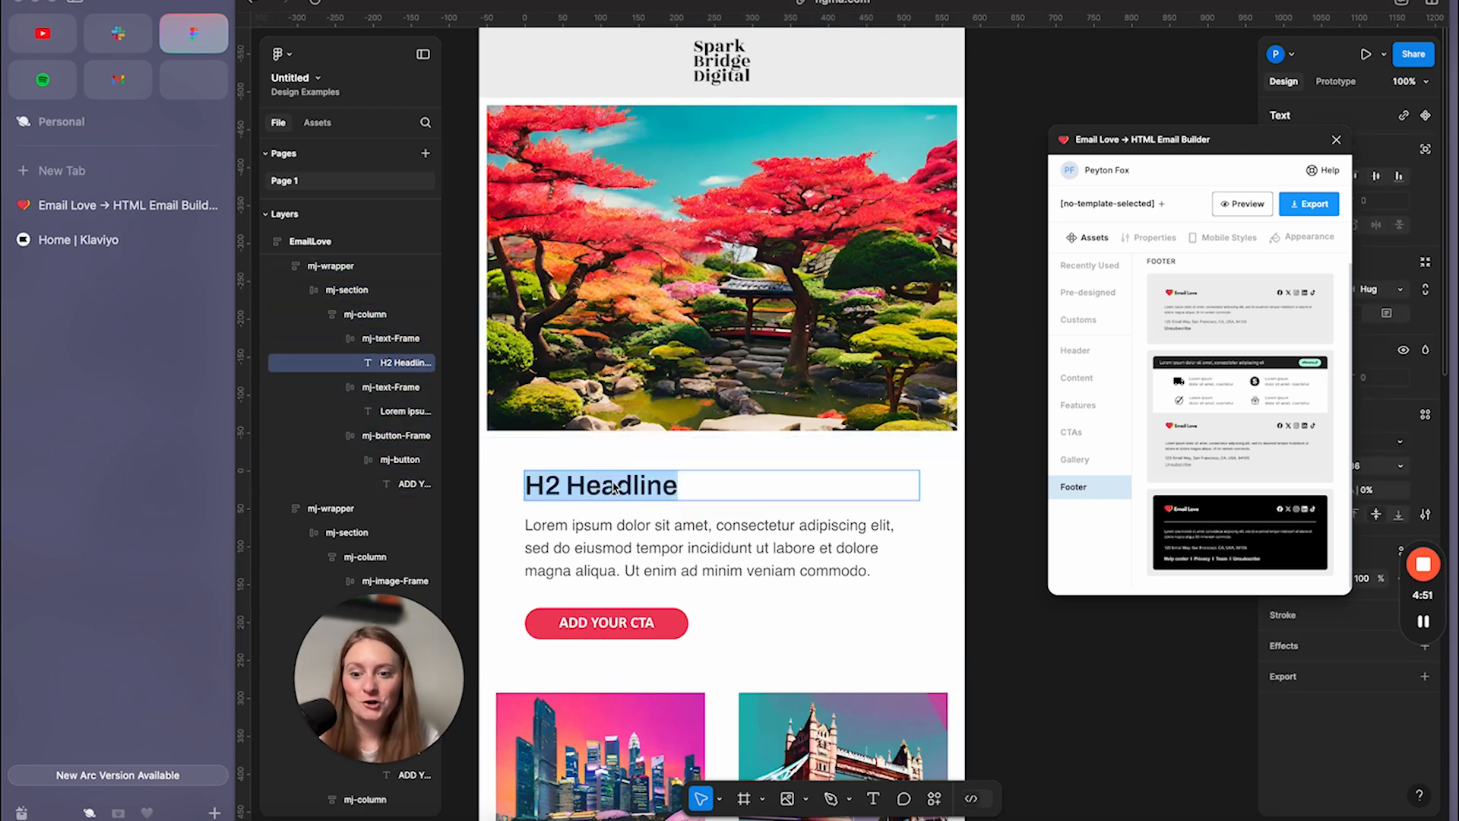
pyautogui.write('BFCM T')
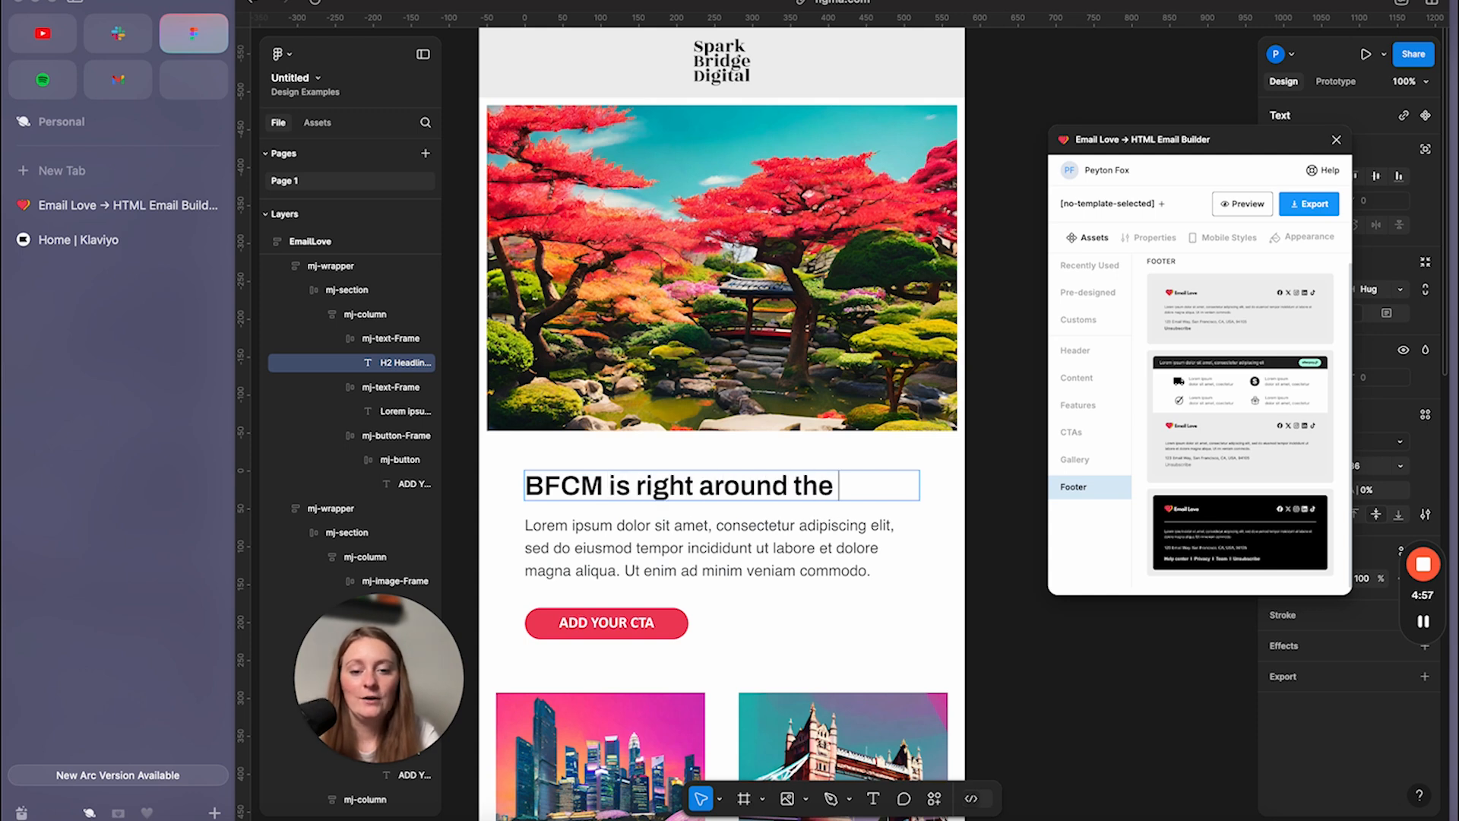
pyautogui.write('corner, are you')
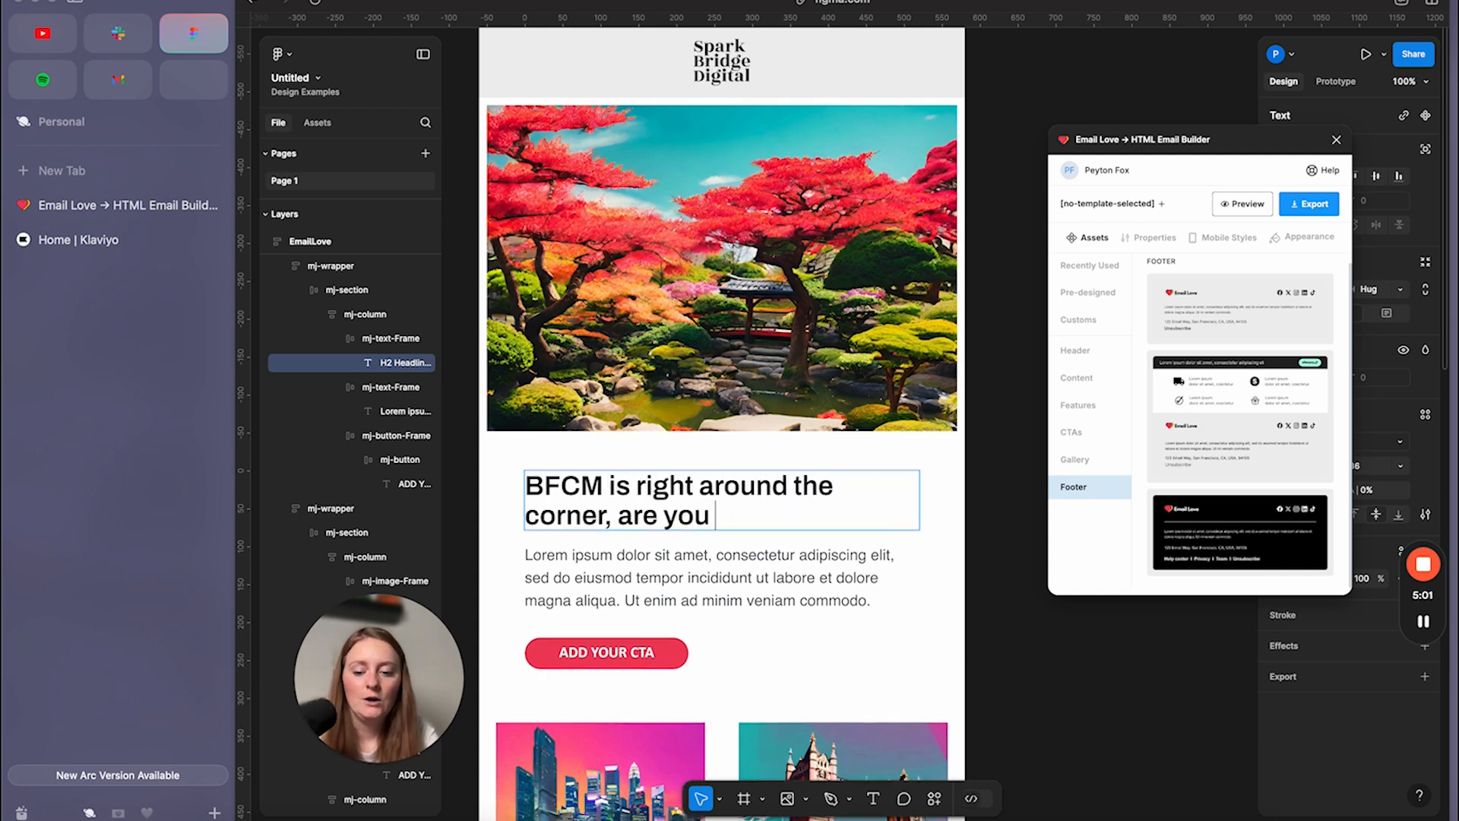
pyautogui.write('ready?')
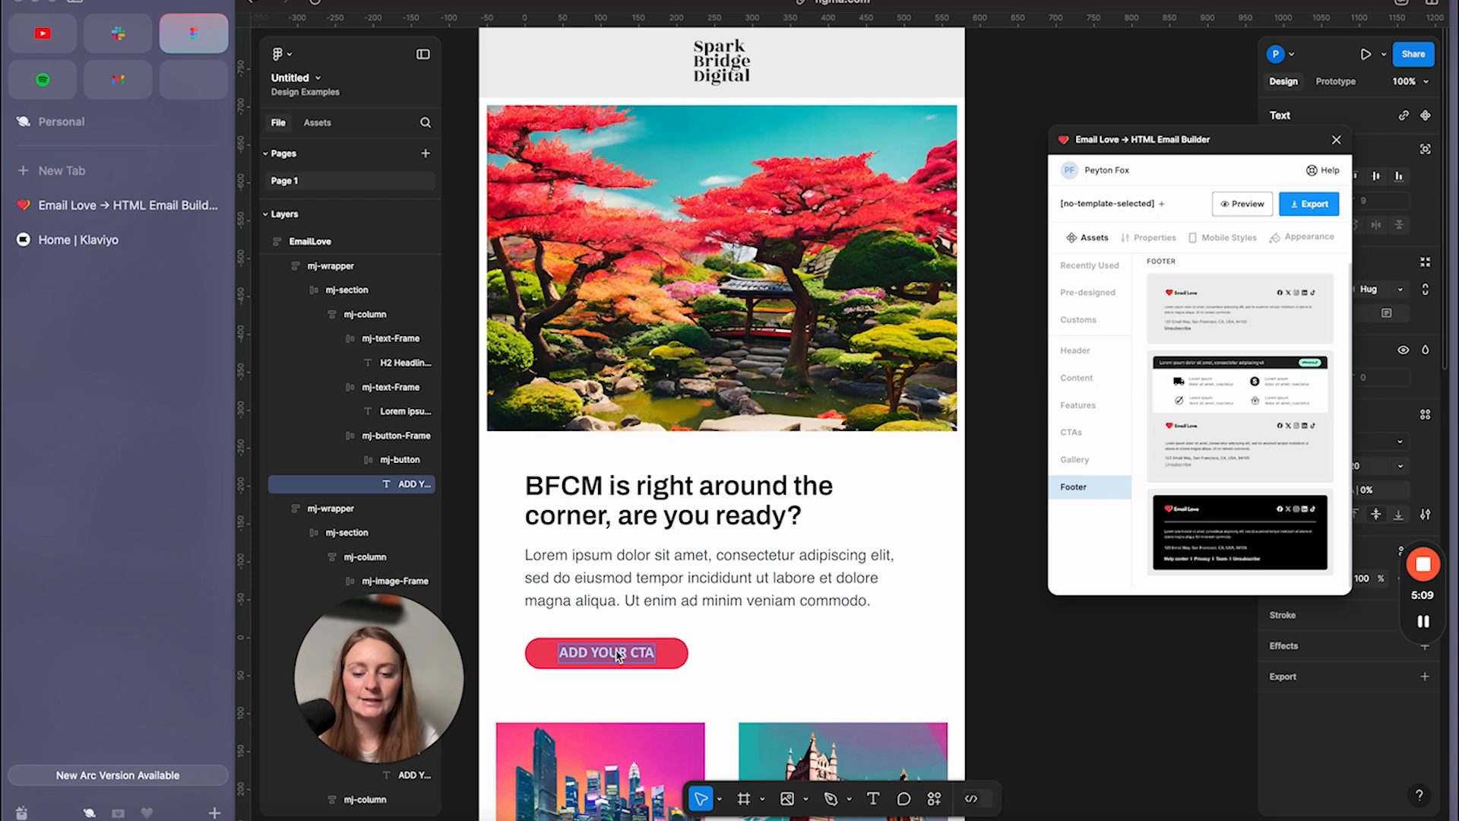
pyautogui.write('WATCH THE TRAINING')
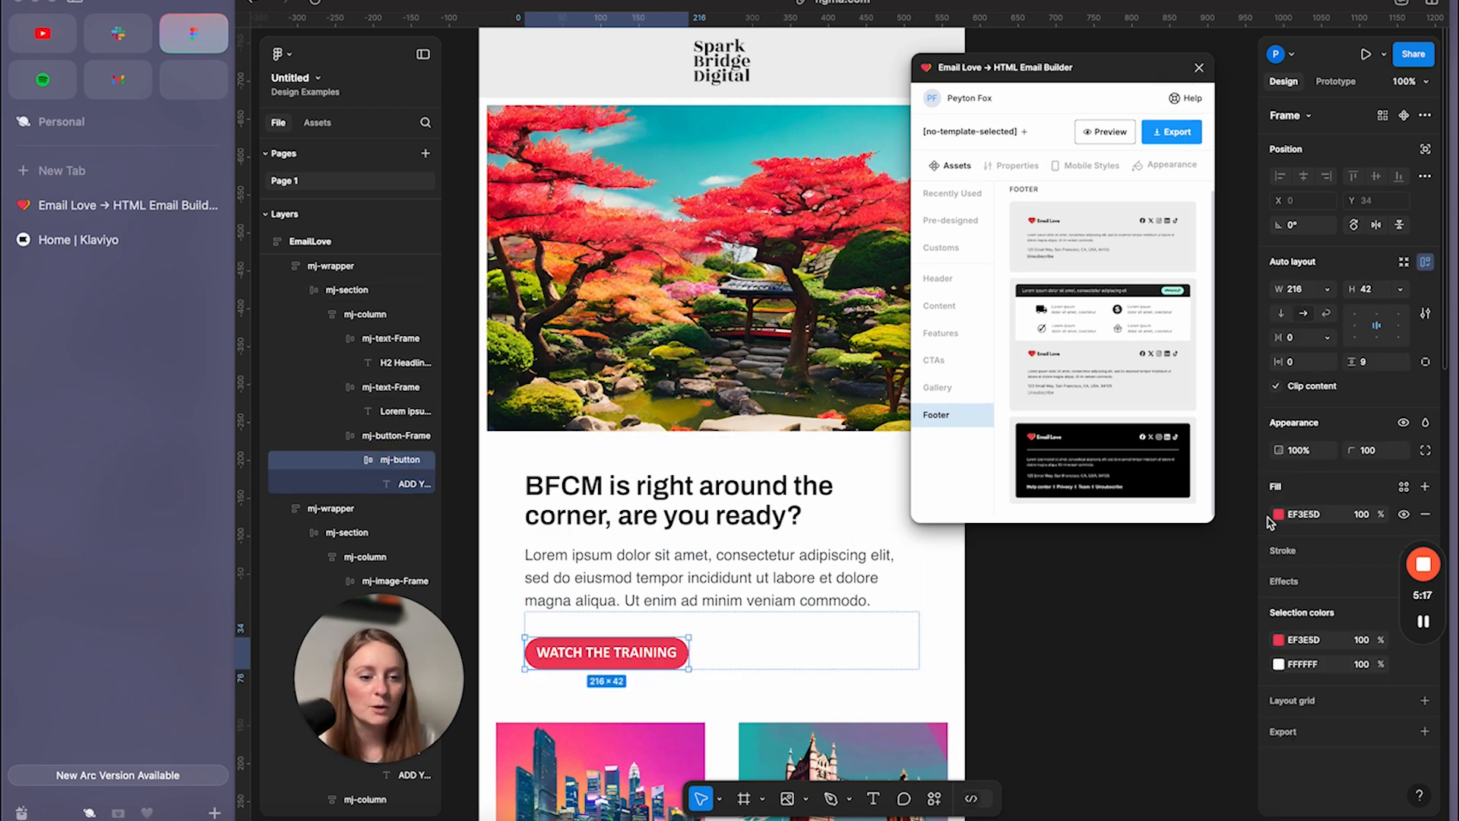
# Recolour the mj-button fill from red to yellow, then select the label's text fill.
pyautogui.click(1278, 513)
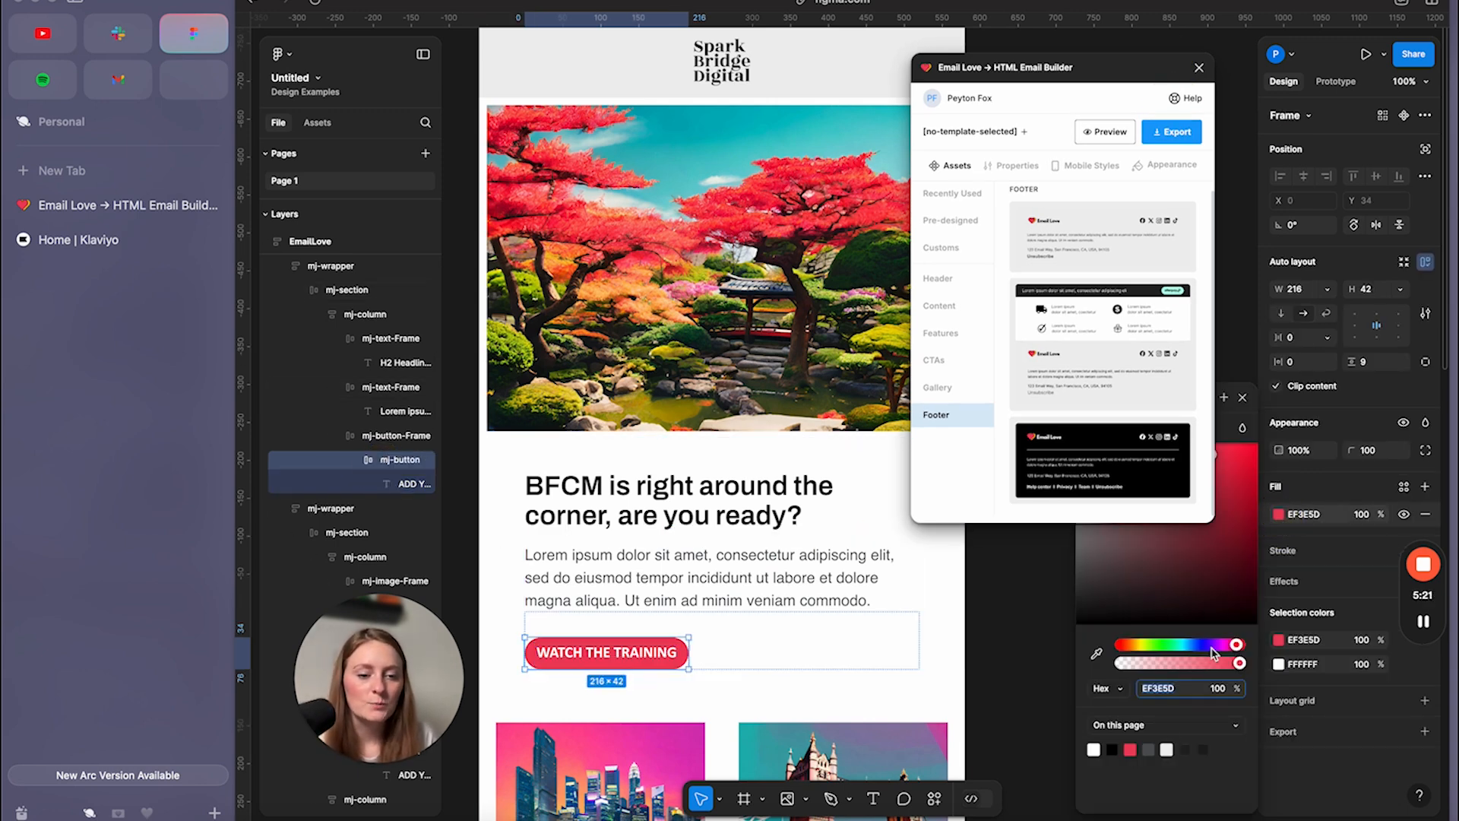
pyautogui.moveTo(1235, 643); pyautogui.dragTo(1247, 511)
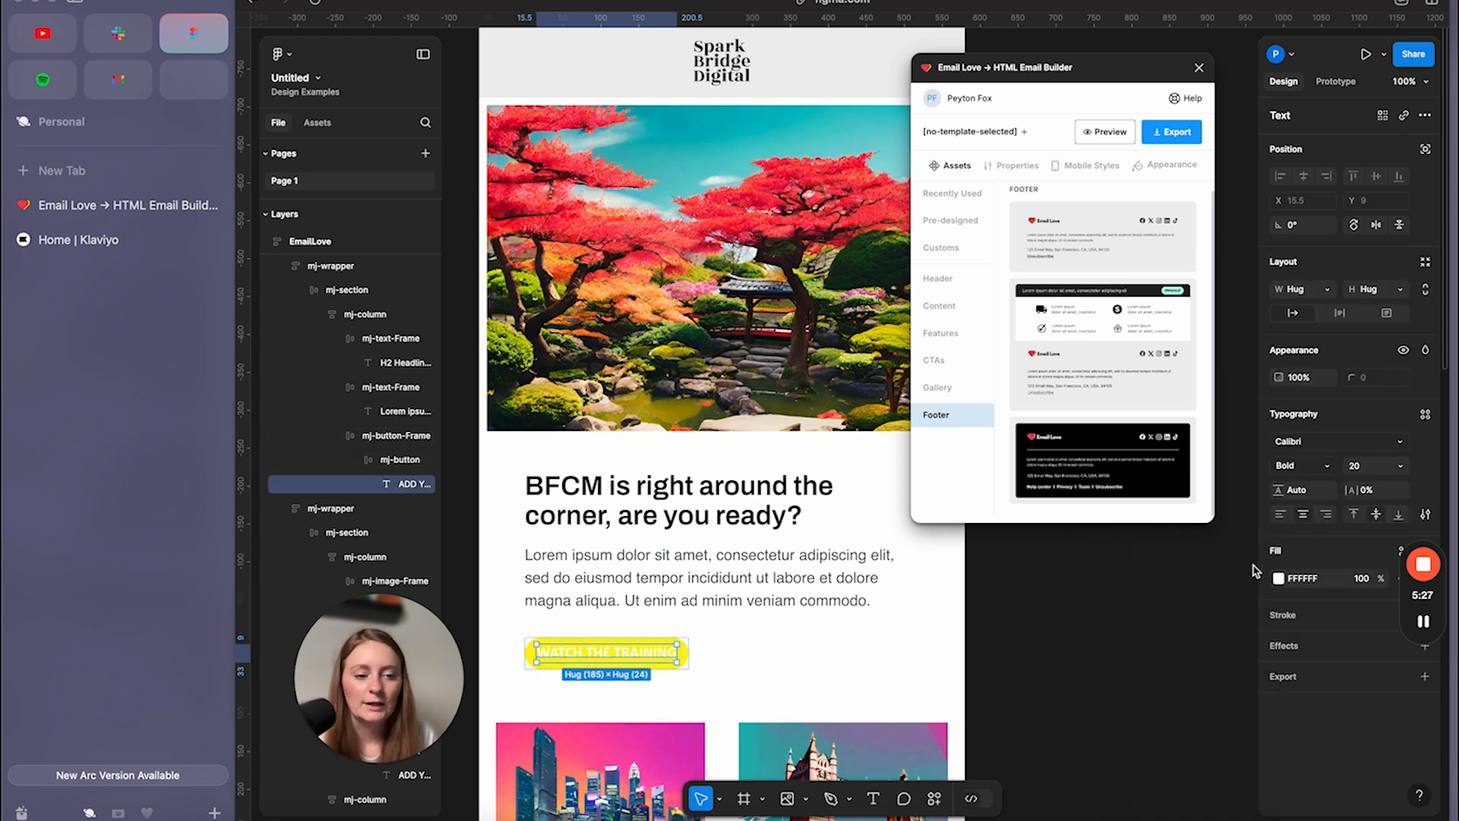
pyautogui.click(1279, 577)
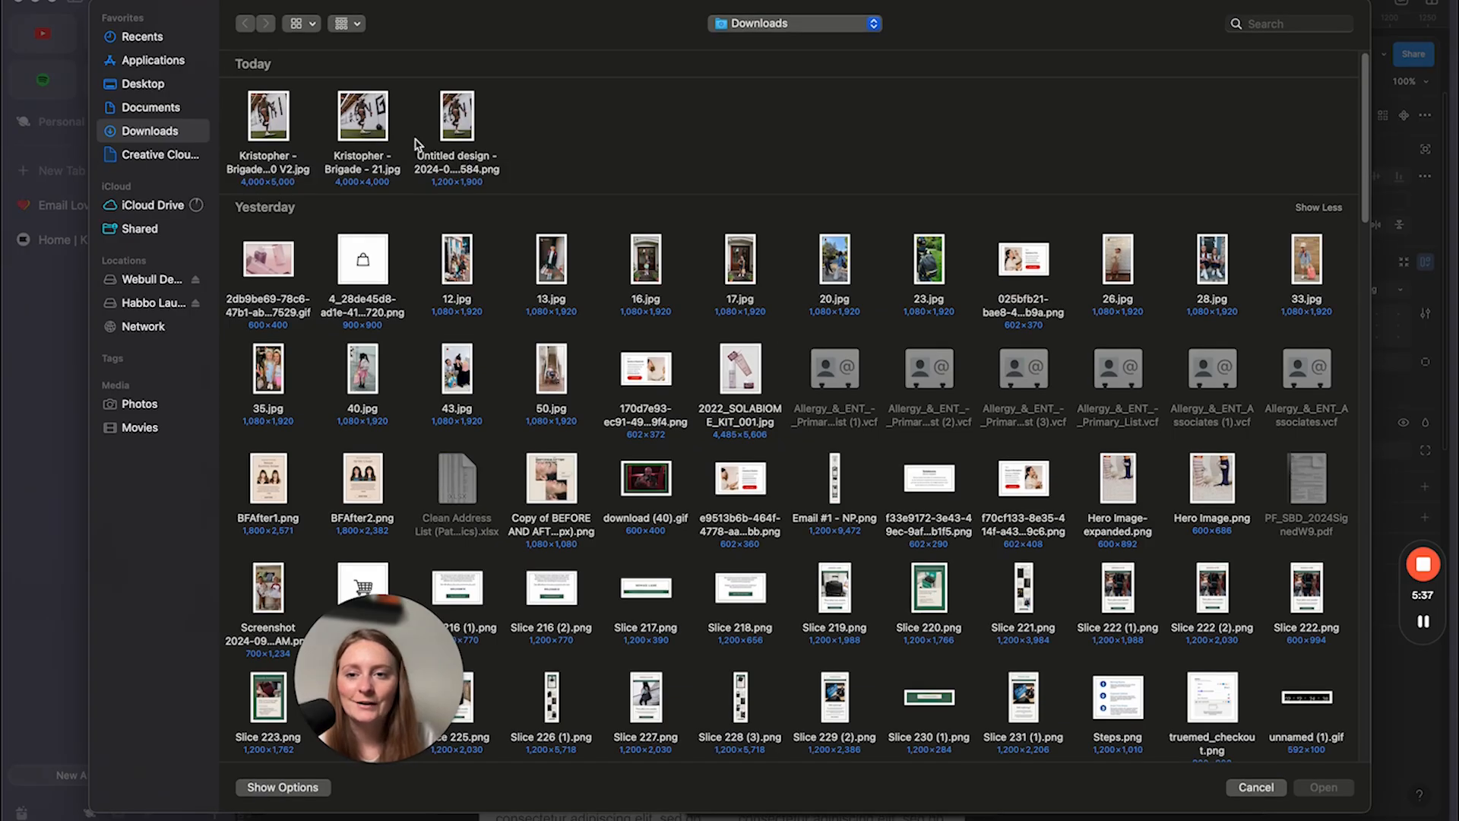
# Pick the crinkled product packaging photo from Downloads for the left column image.
pyautogui.scroll(-3)
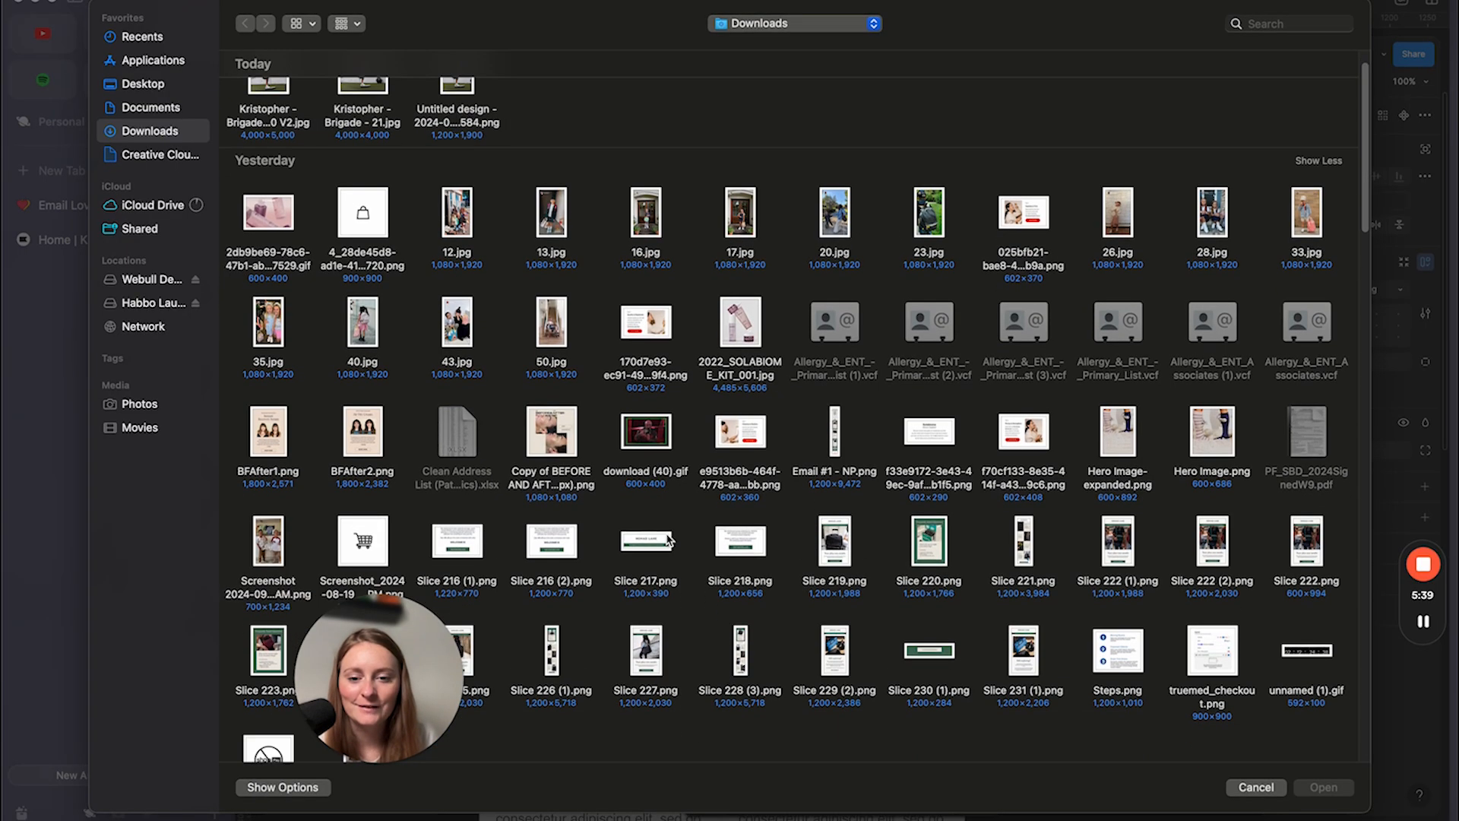
pyautogui.scroll(-3)
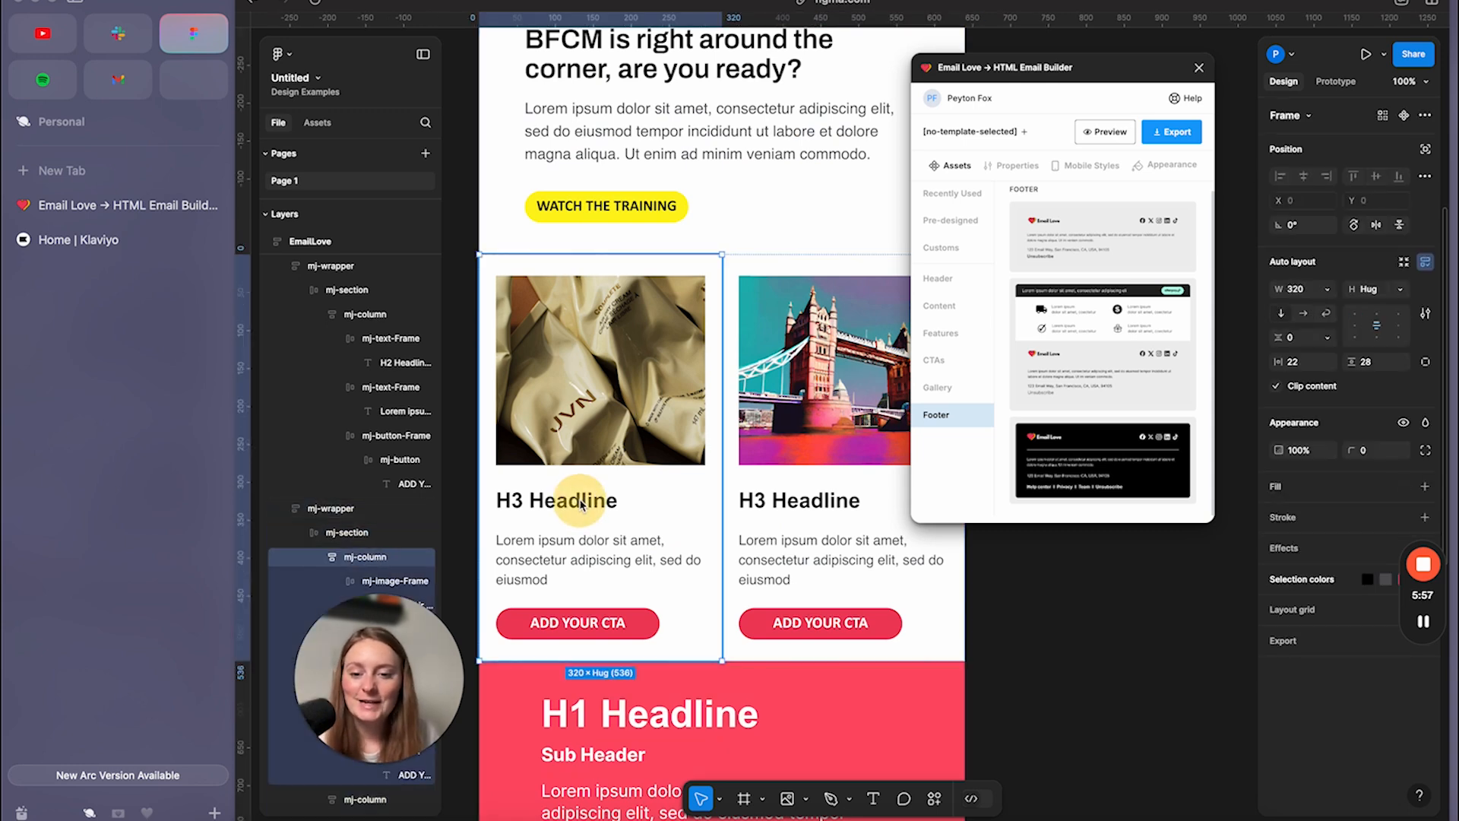
pyautogui.click(598, 560)
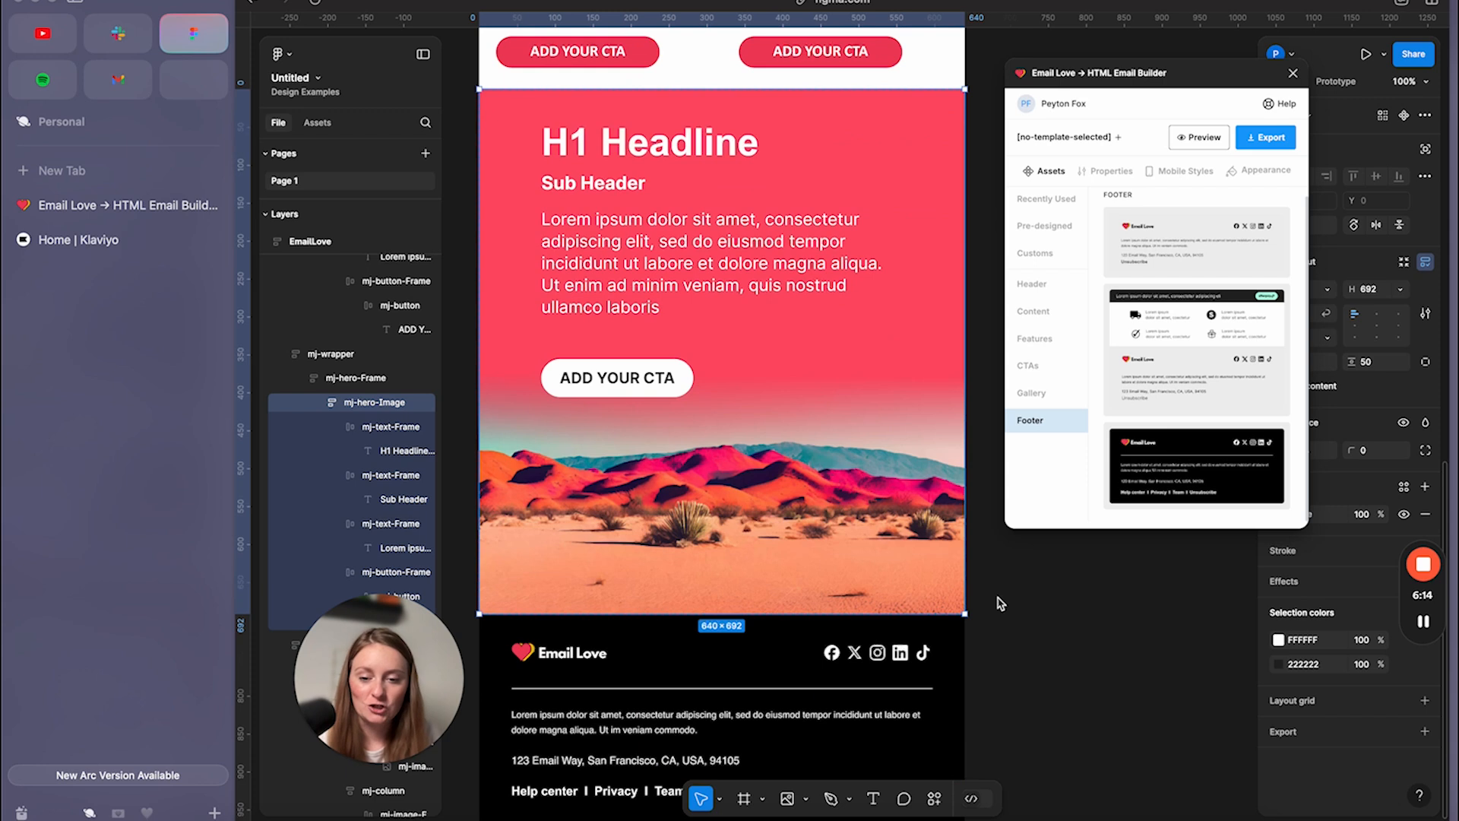
pyautogui.scroll(-3)
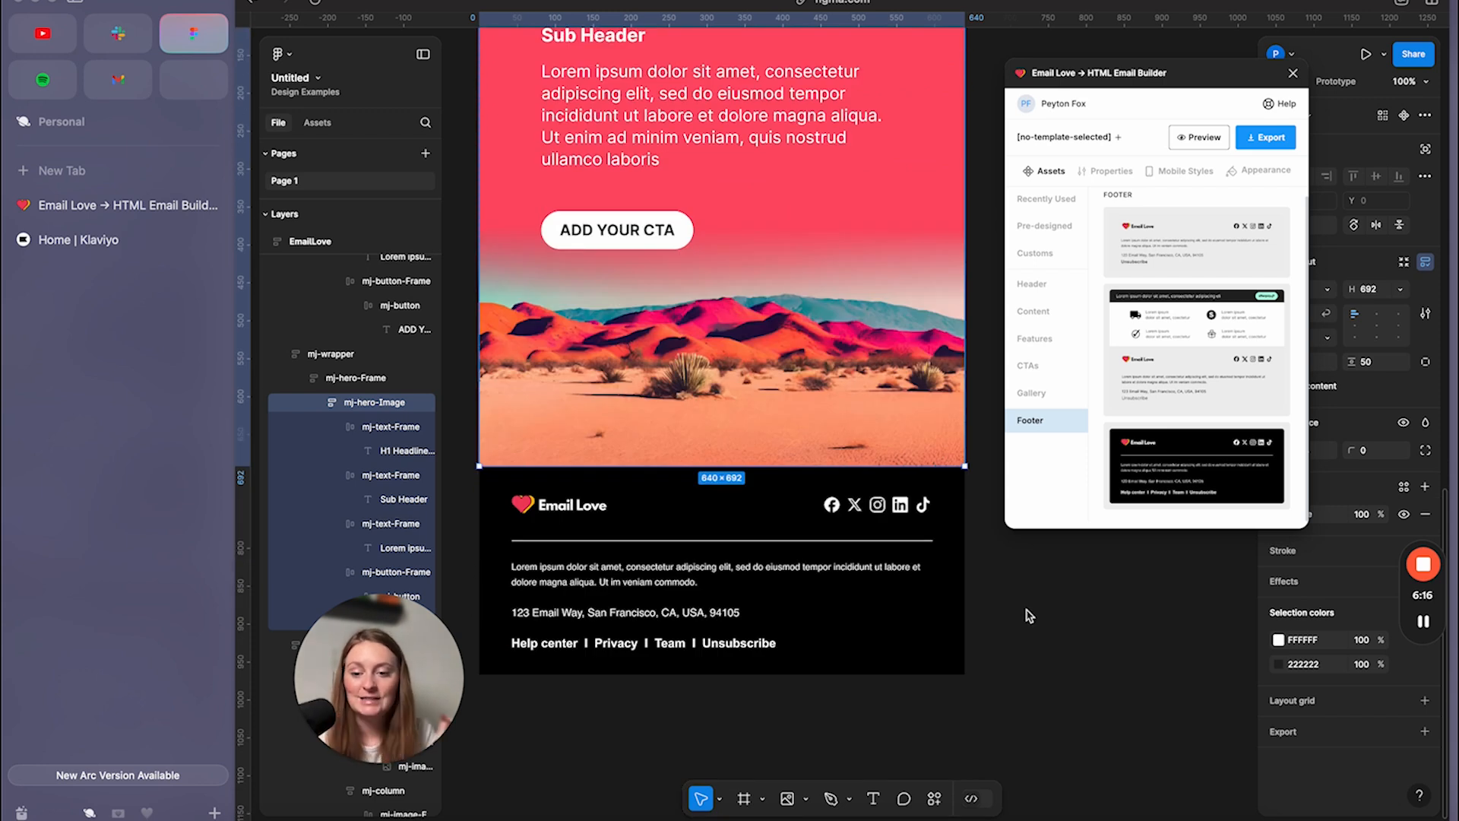
pyautogui.scroll(-3)
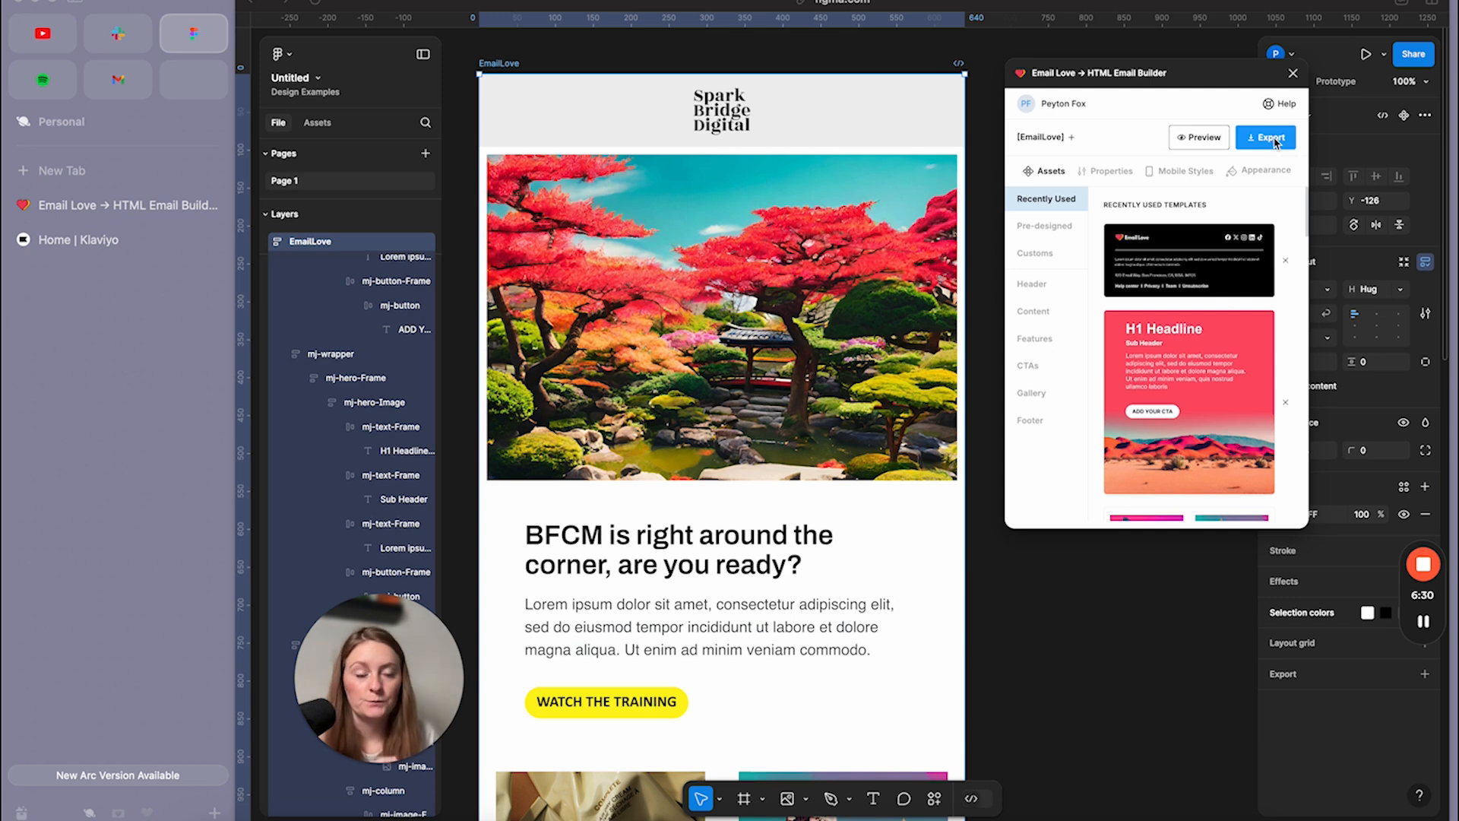
# Export the email from Email Love as an HTML code file.
pyautogui.click(1265, 137)
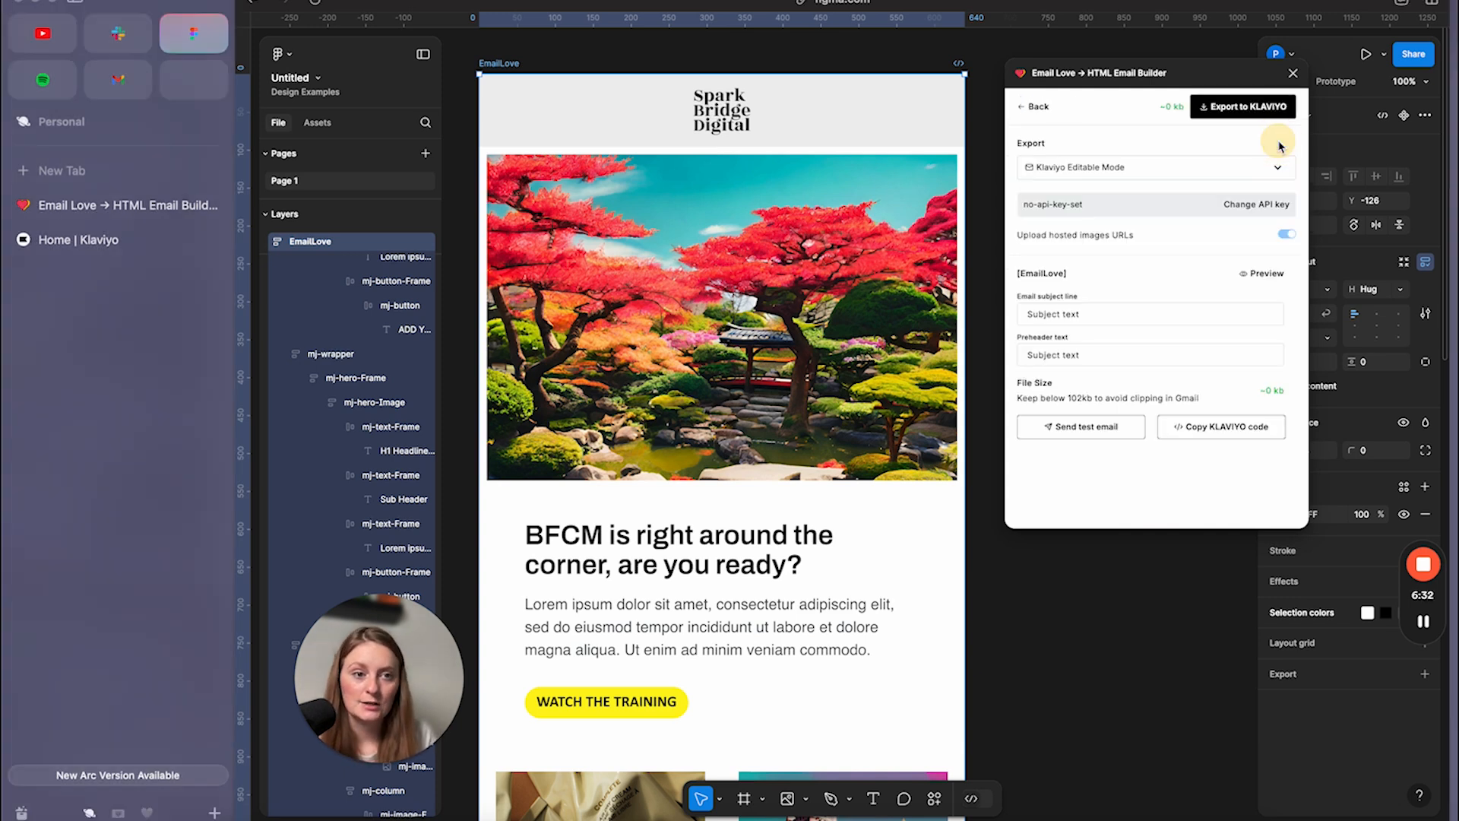
pyautogui.click(1153, 166)
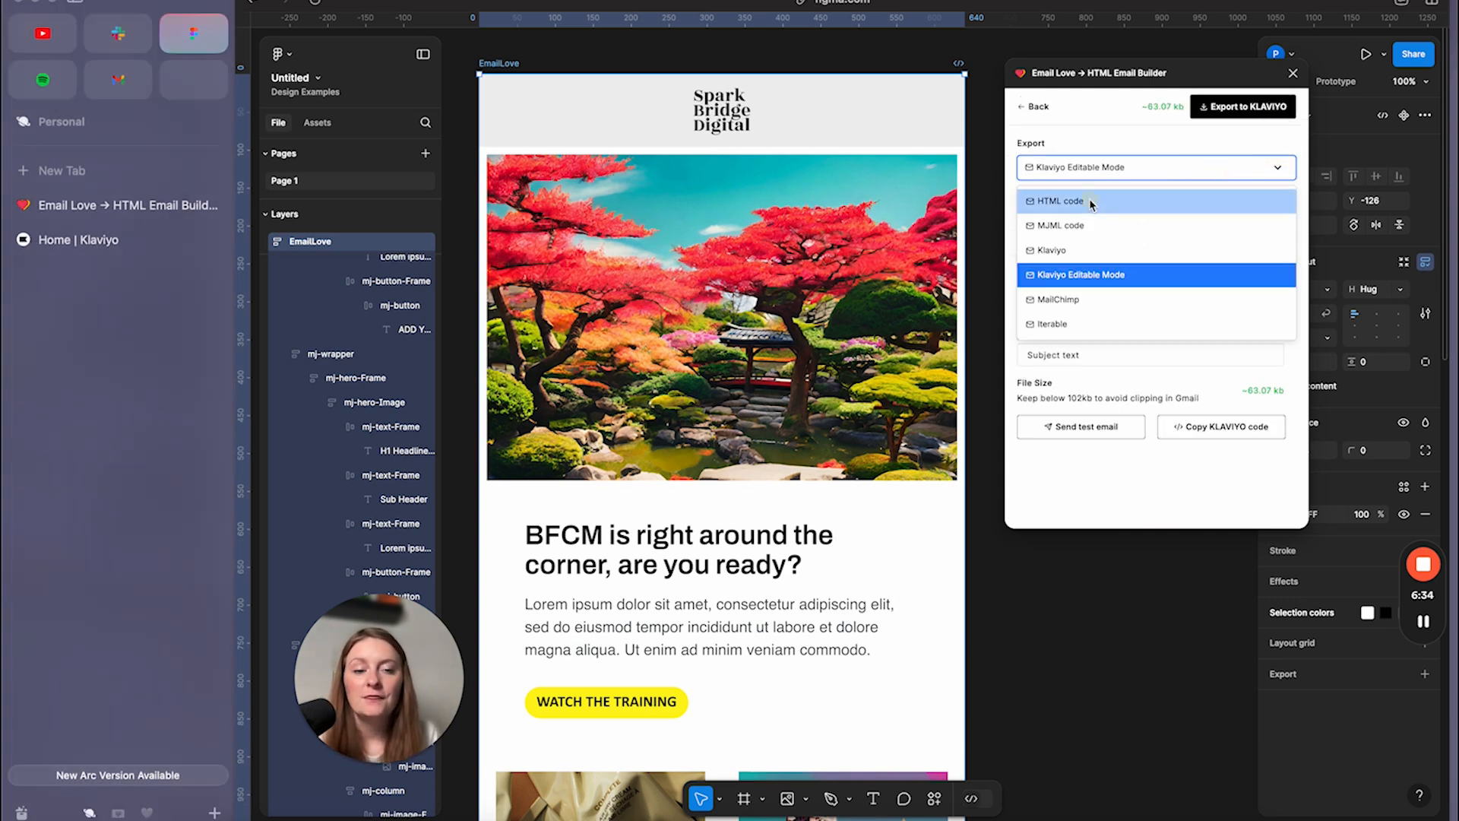
pyautogui.click(1059, 201)
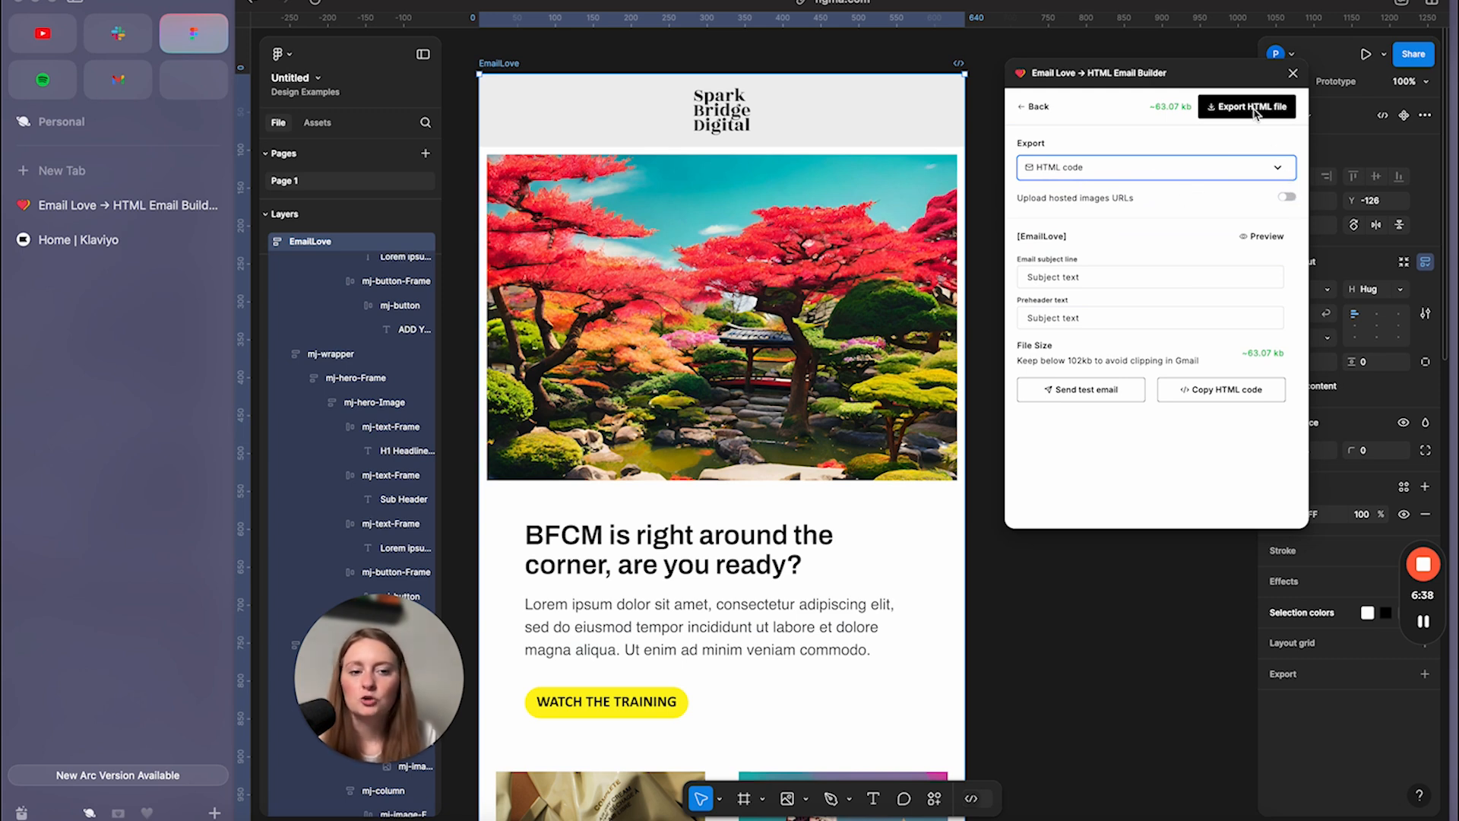
pyautogui.click(1221, 389)
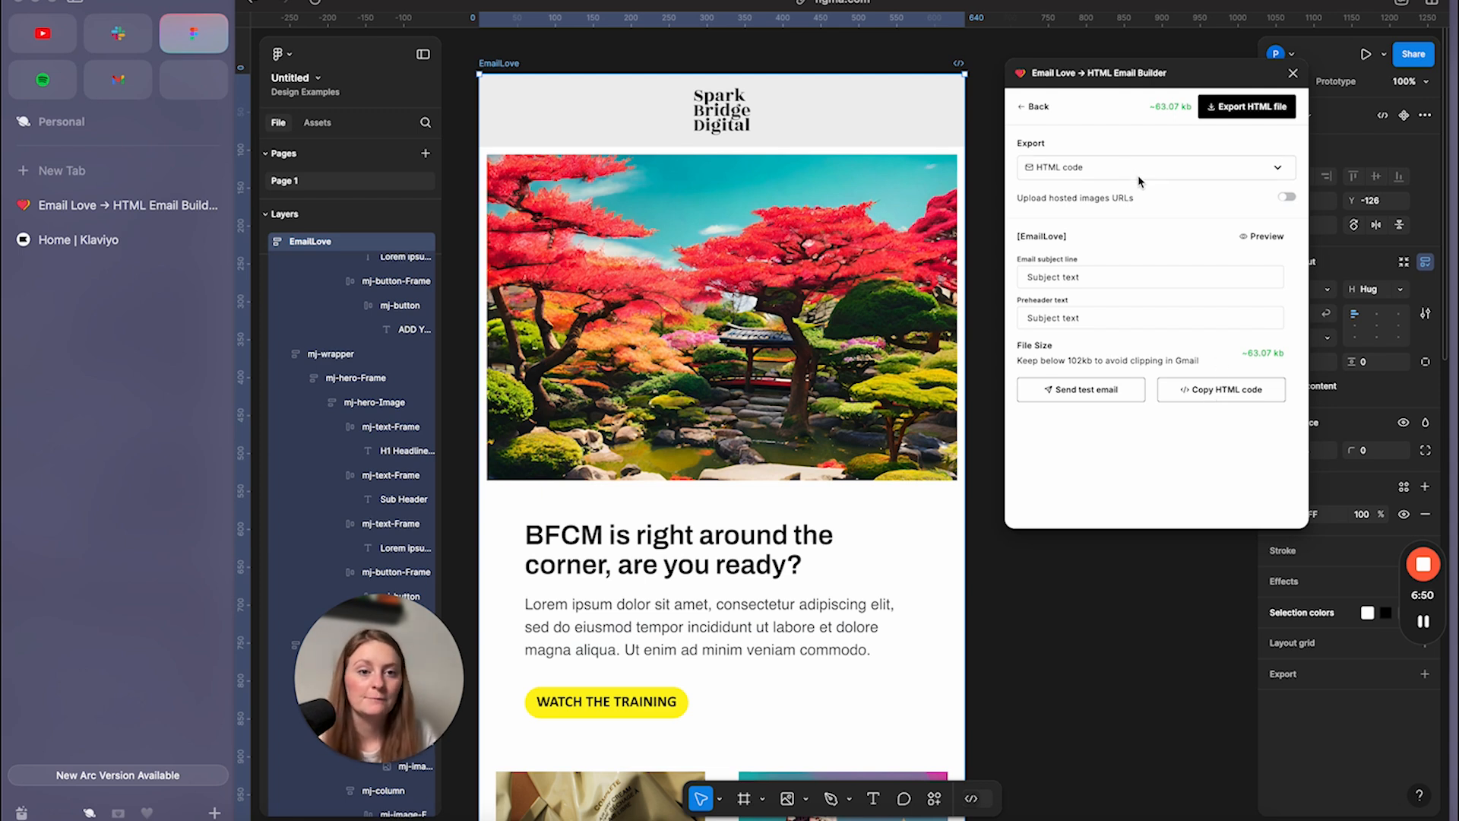
# Set the Email Love export format to Klaviyo and move to the Klaviyo dashboard.
pyautogui.click(1153, 166)
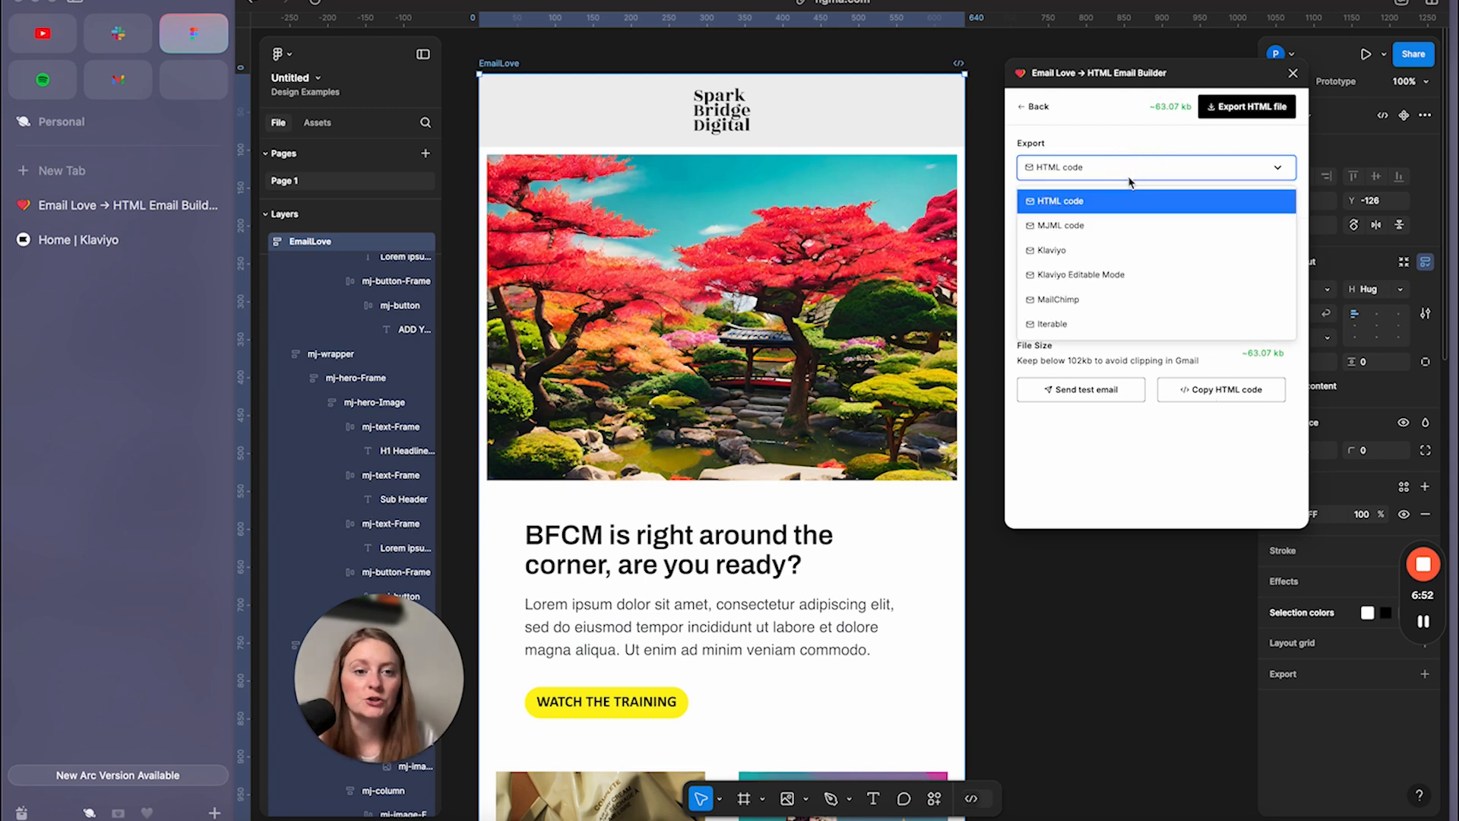
pyautogui.click(1048, 250)
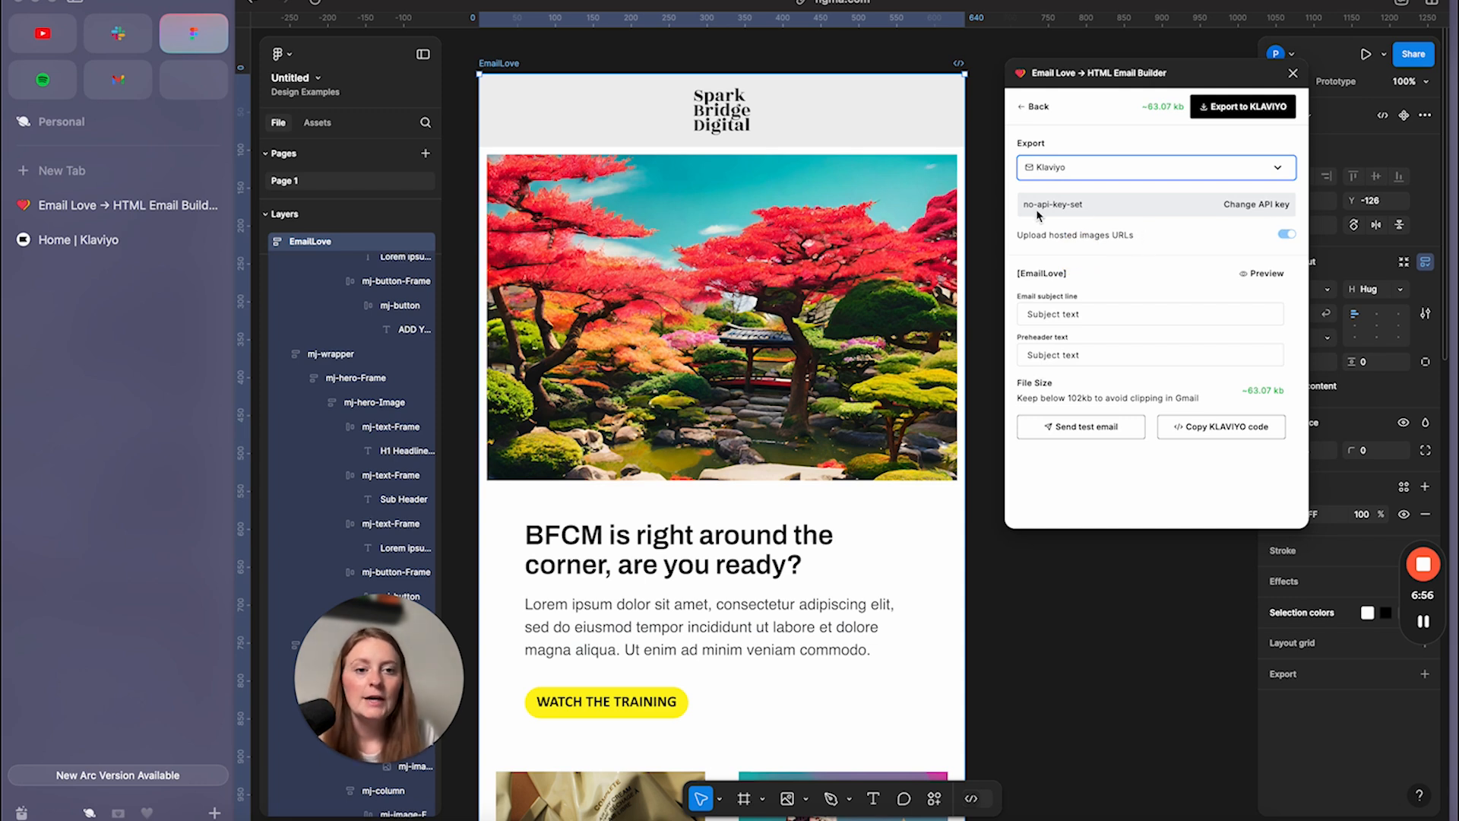
pyautogui.click(1255, 204)
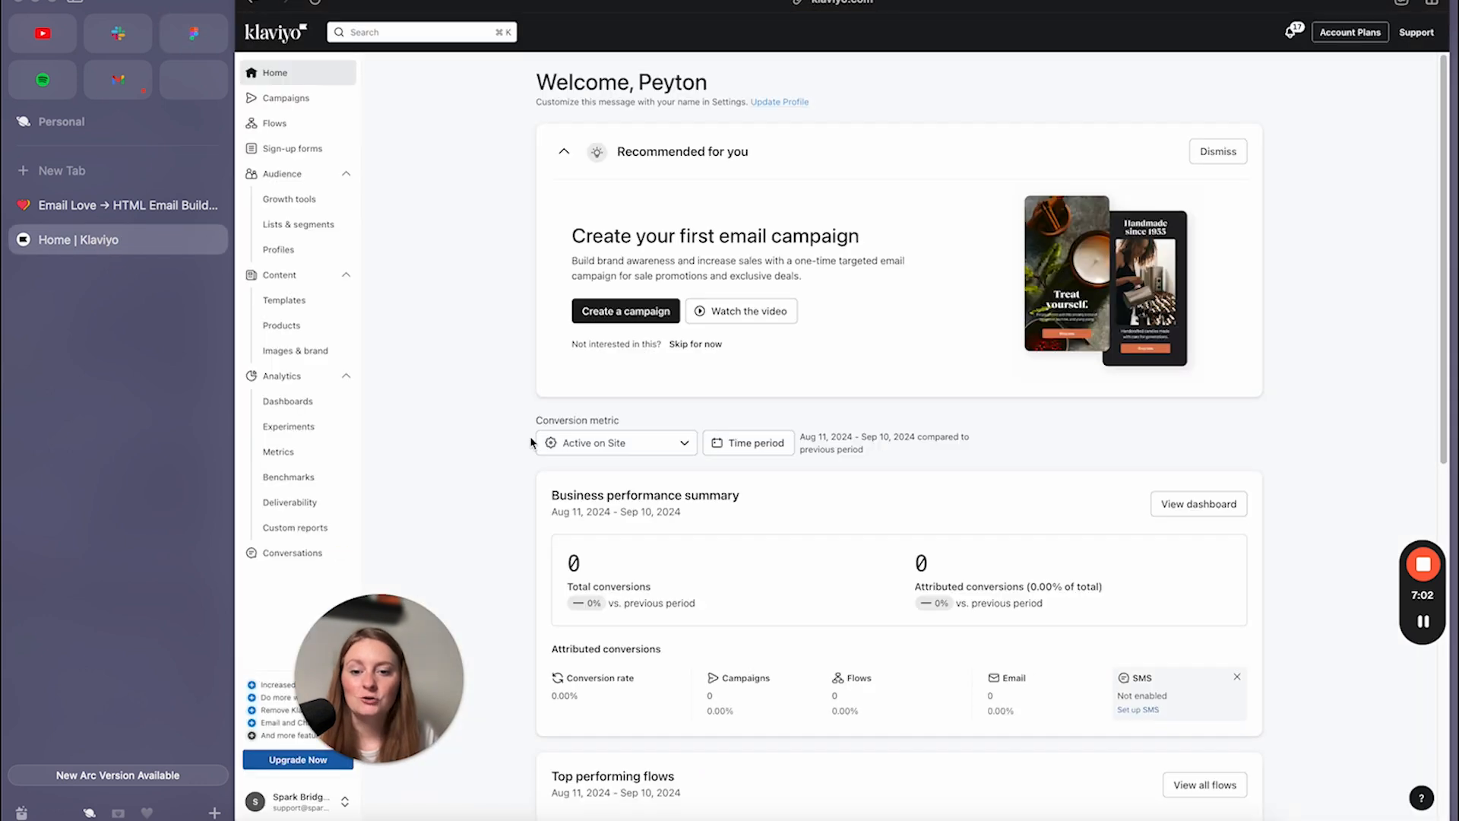
pyautogui.click(294, 797)
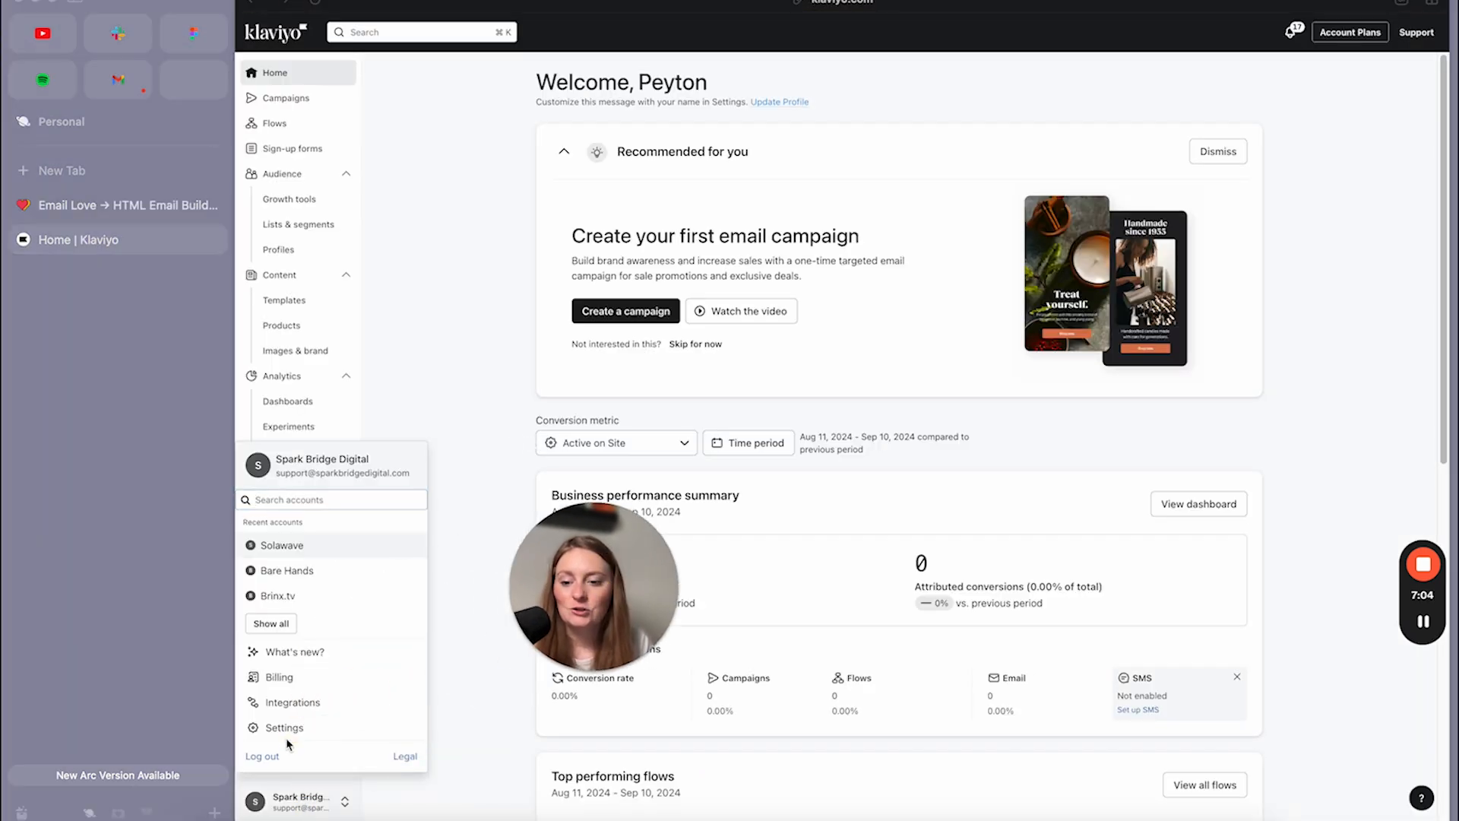
pyautogui.click(285, 726)
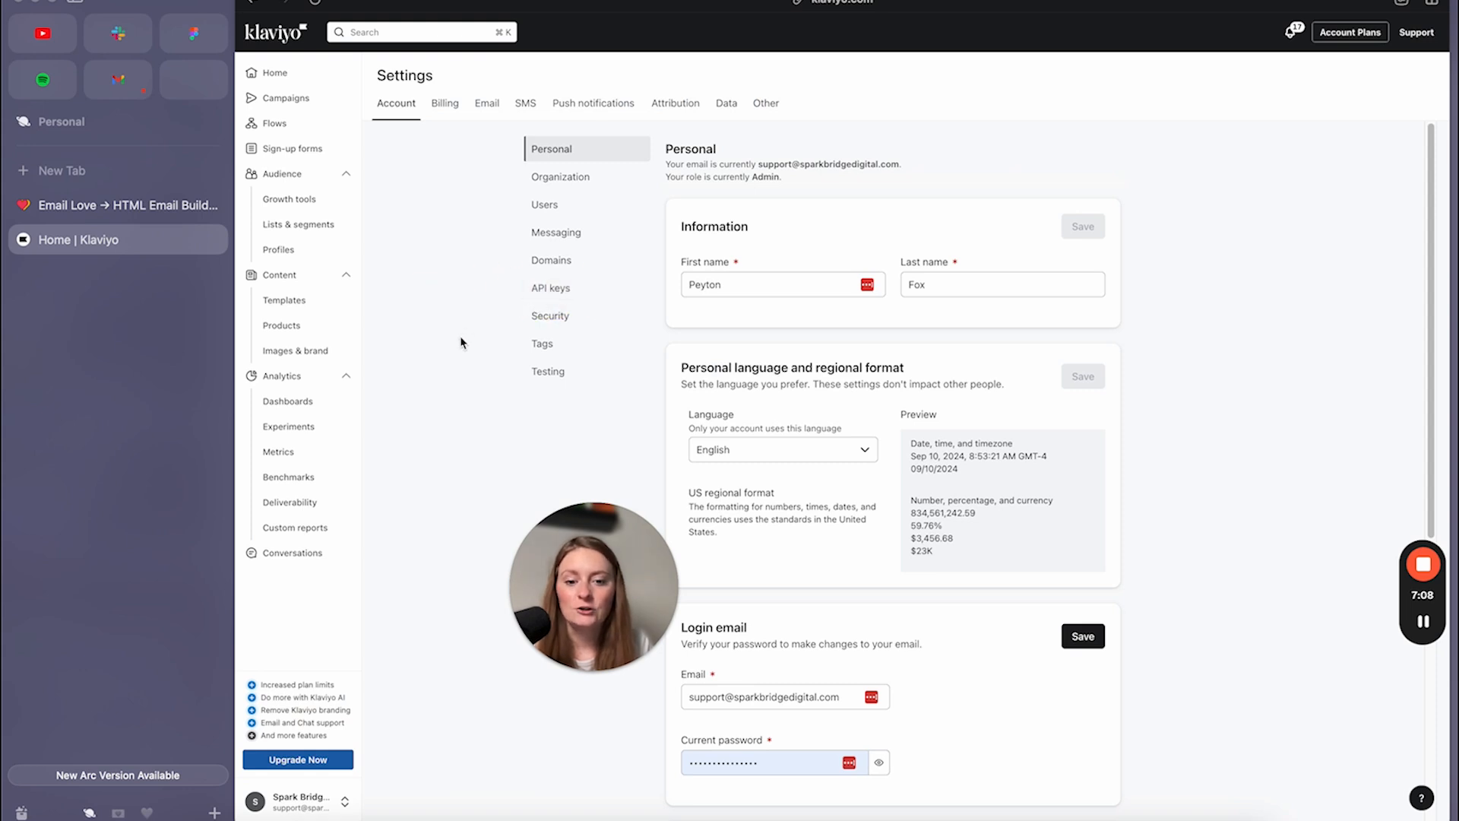
pyautogui.moveTo(420, 337)
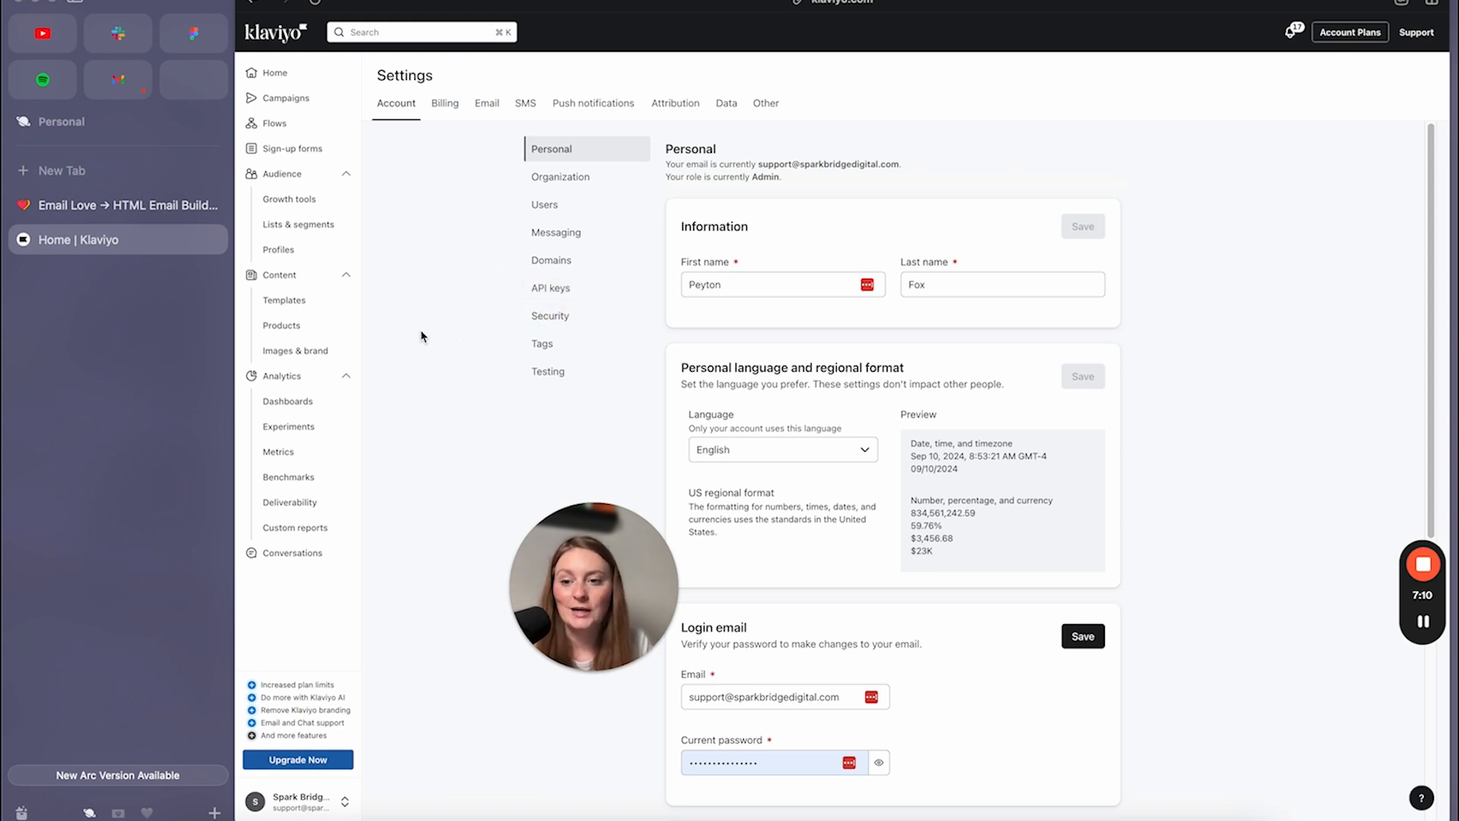
pyautogui.click(117, 204)
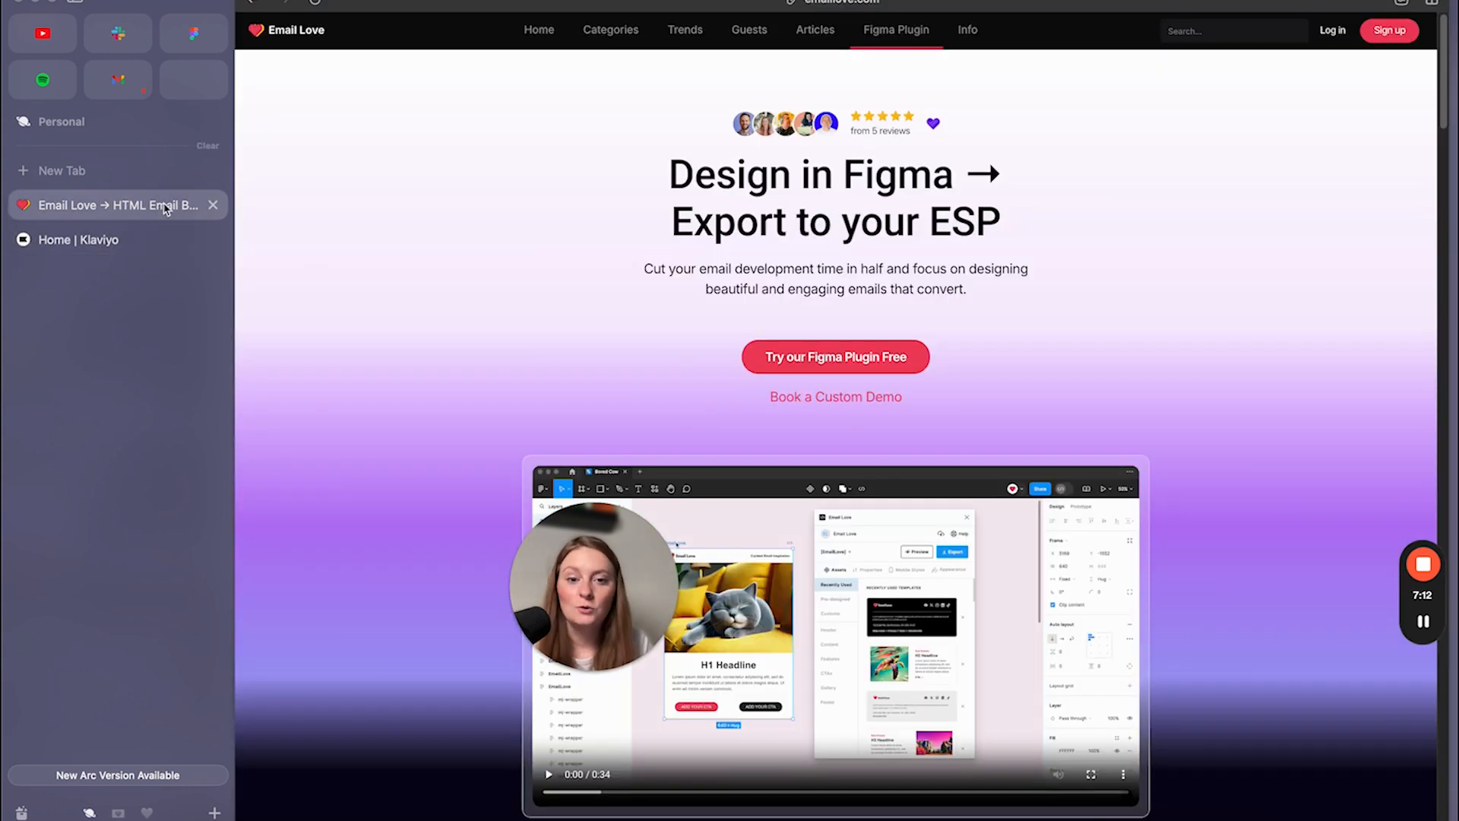
pyautogui.click(192, 33)
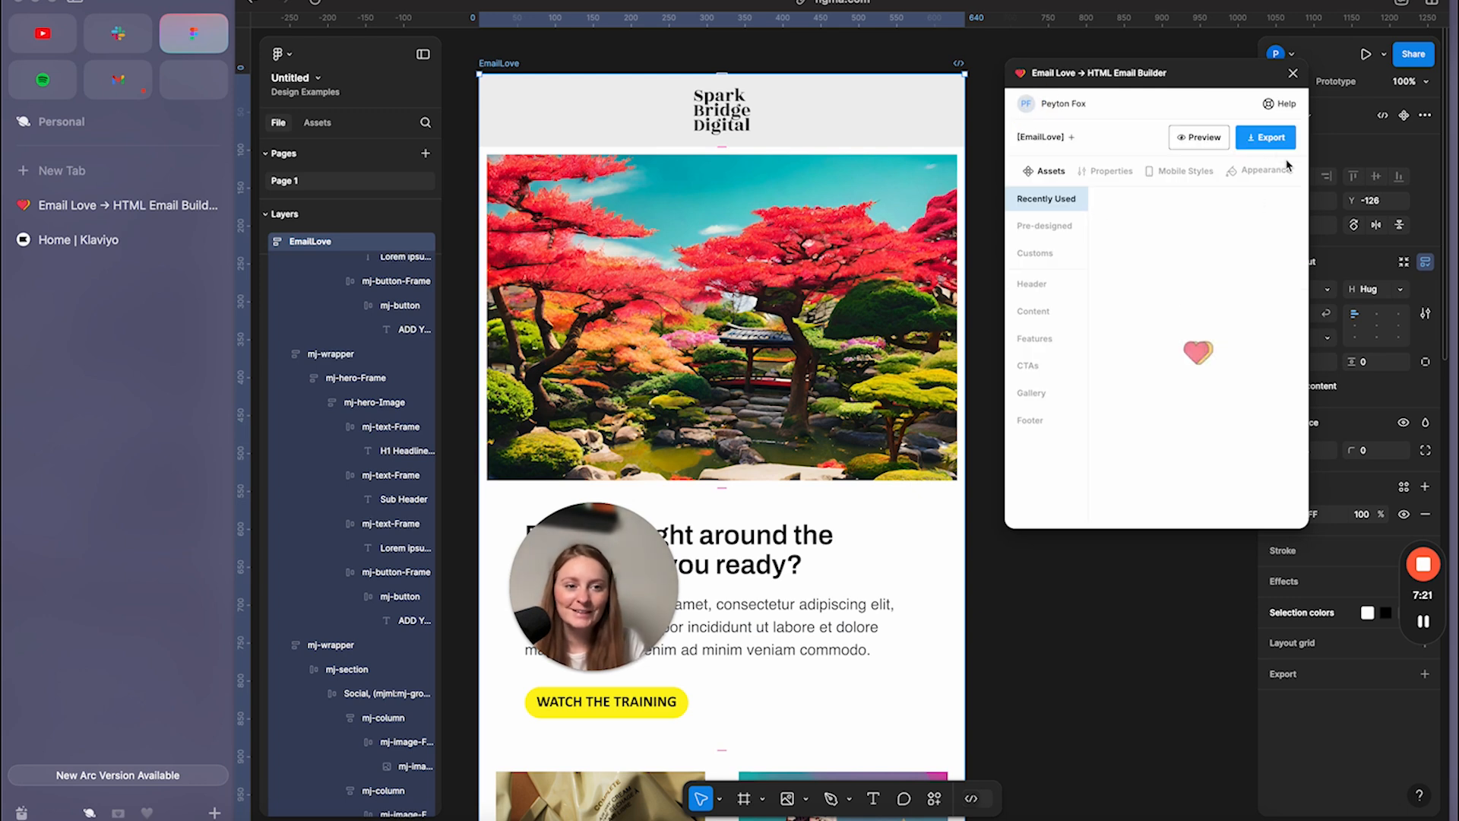
# Choose Klaviyo Editable Mode as the Email Love export format and return to Assets.
pyautogui.click(1264, 137)
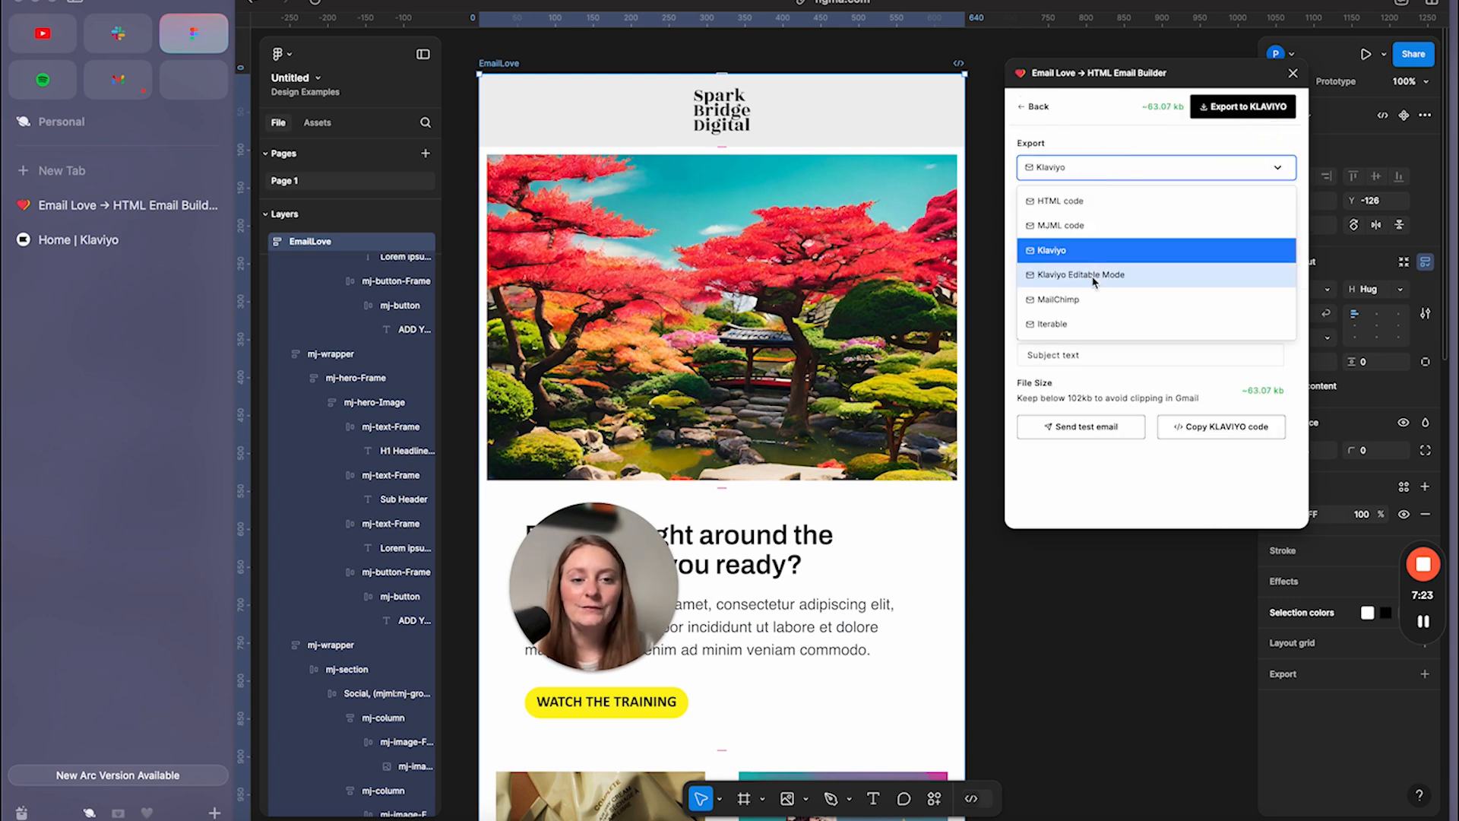
pyautogui.click(1079, 274)
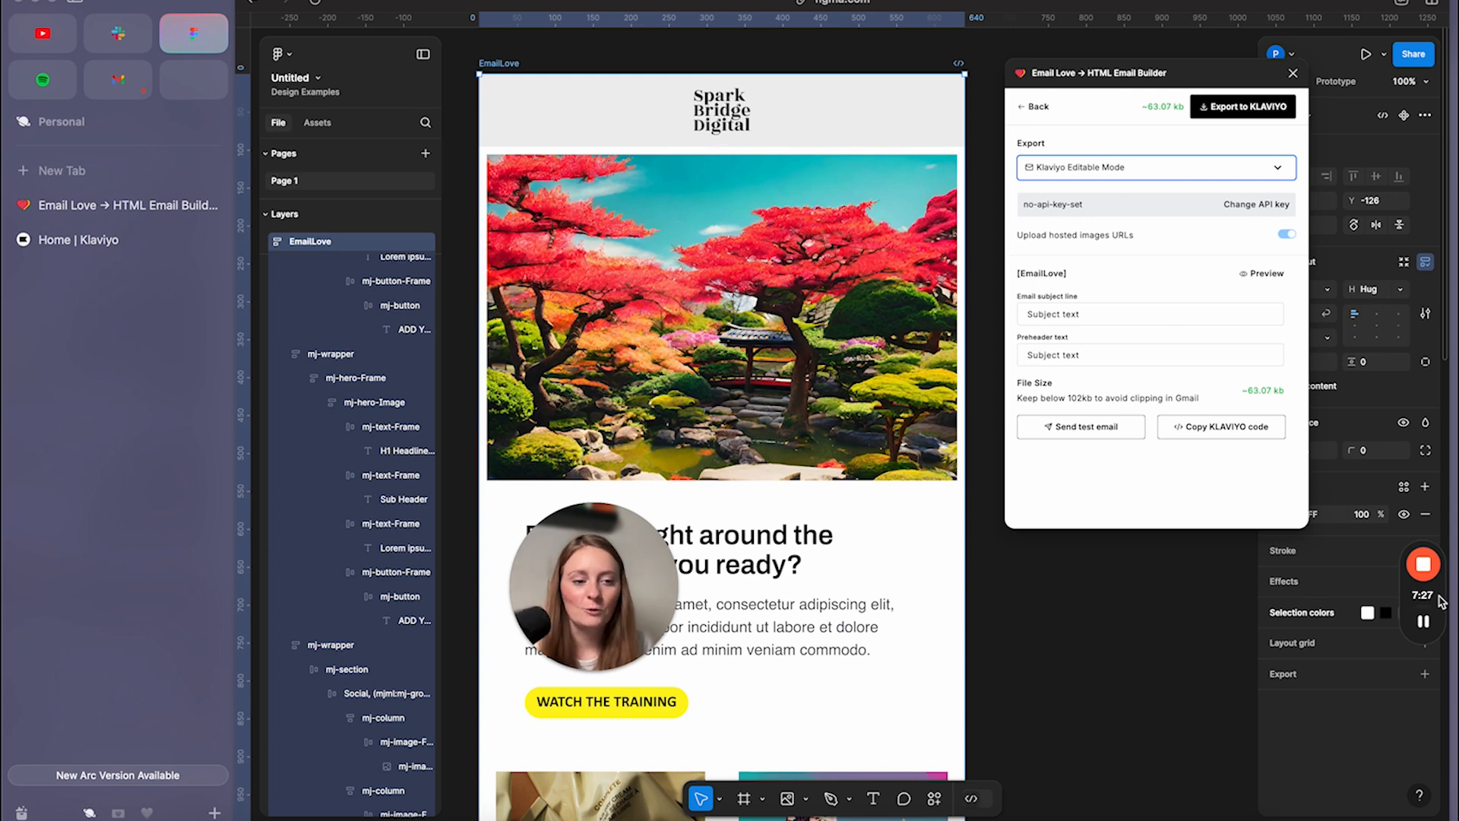
pyautogui.moveTo(1205, 227)
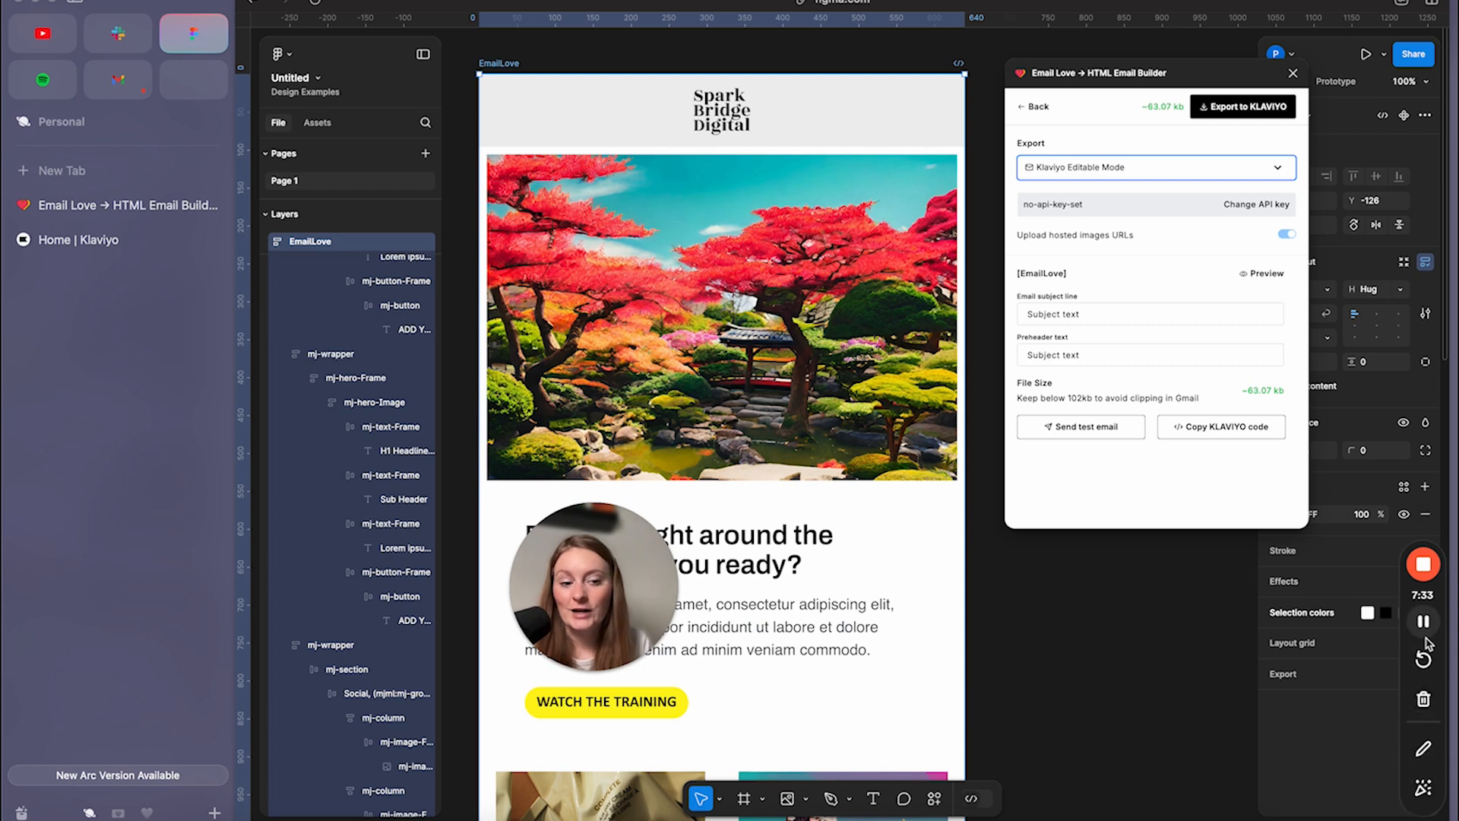
pyautogui.click(1034, 106)
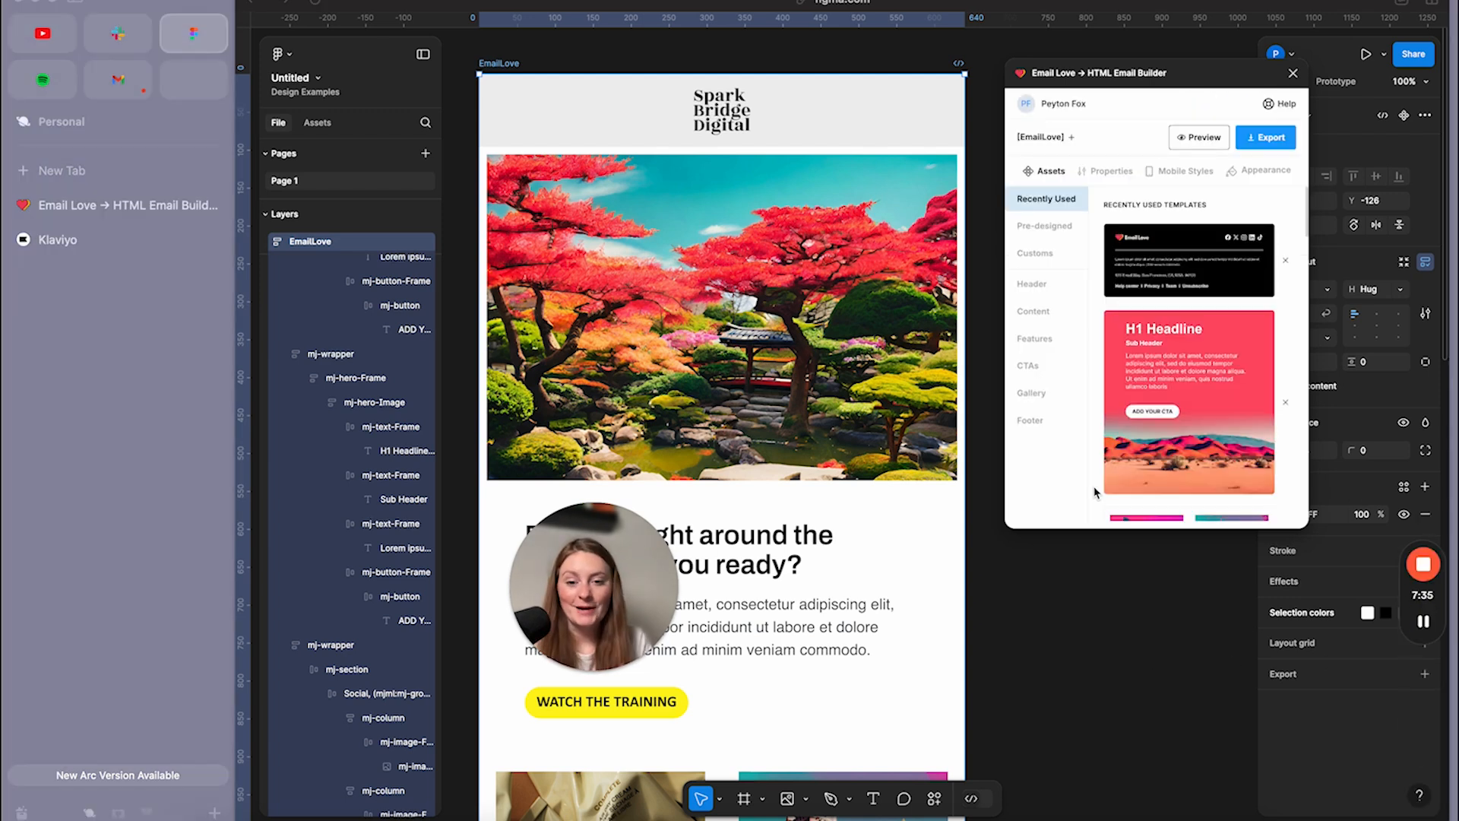
pyautogui.moveTo(1057, 467)
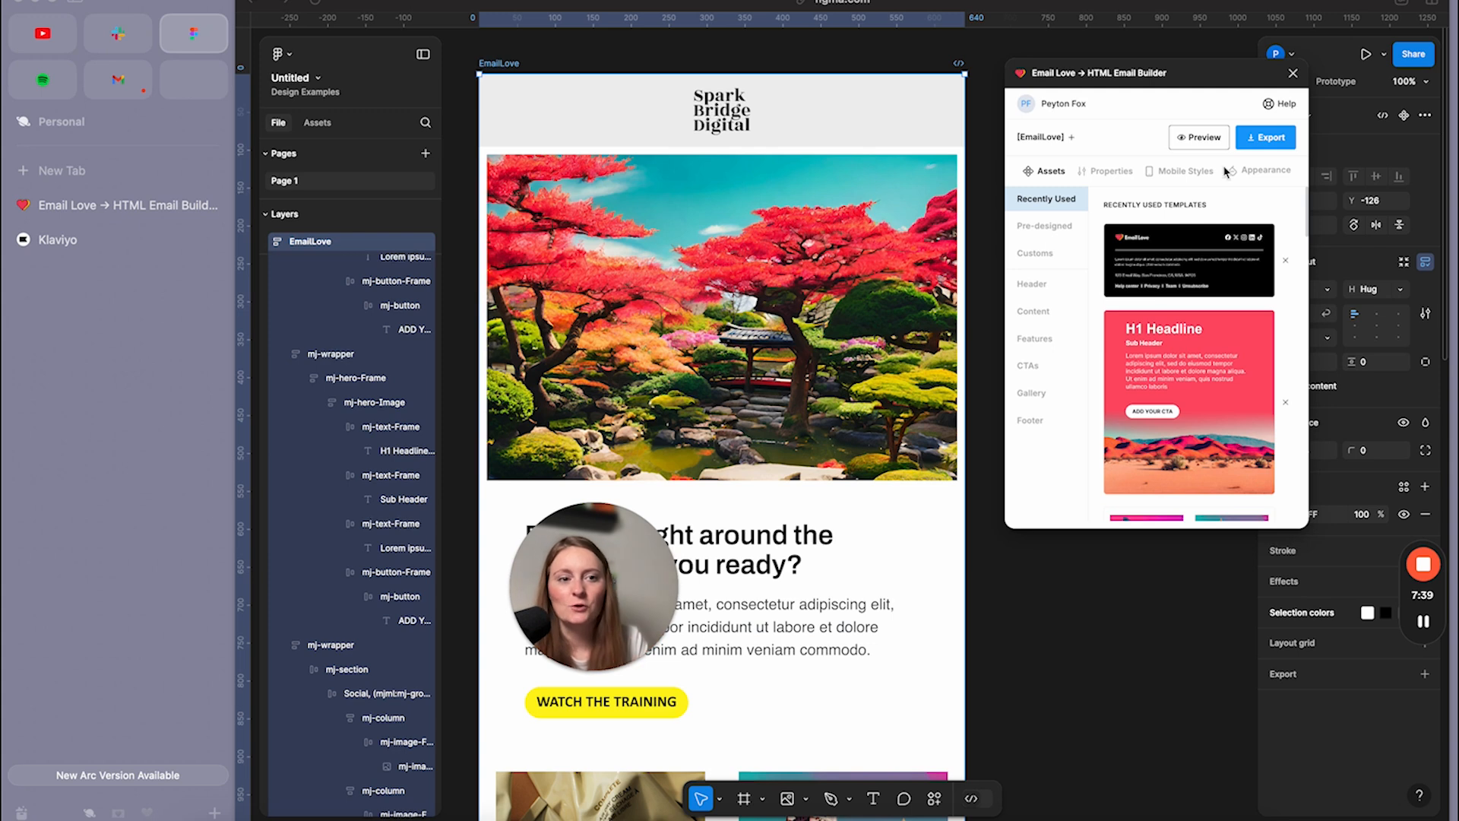
pyautogui.moveTo(1049, 534)
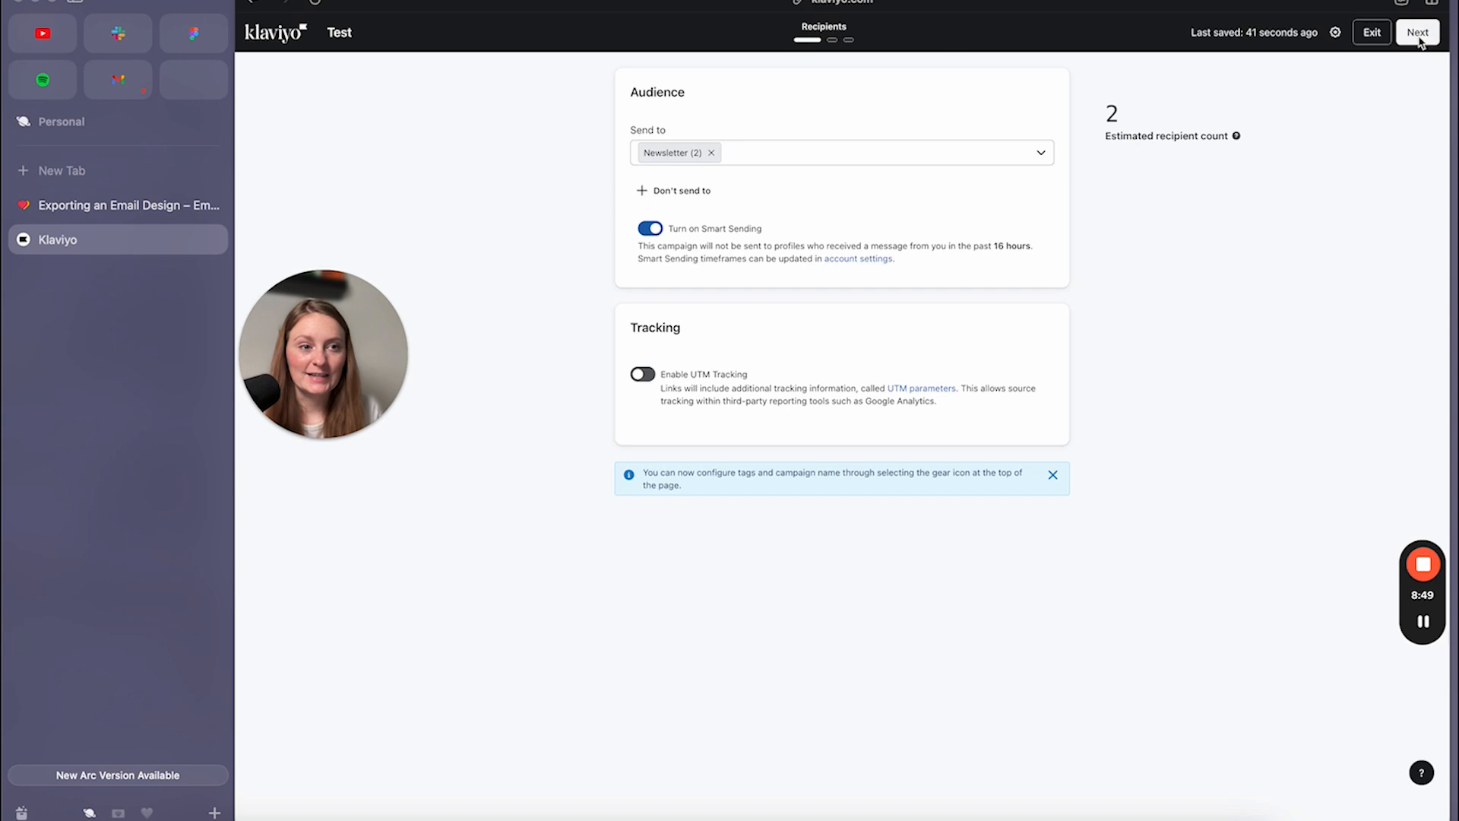
# Set subject line and preview text to 'Test', then edit the imported template.
pyautogui.click(1417, 33)
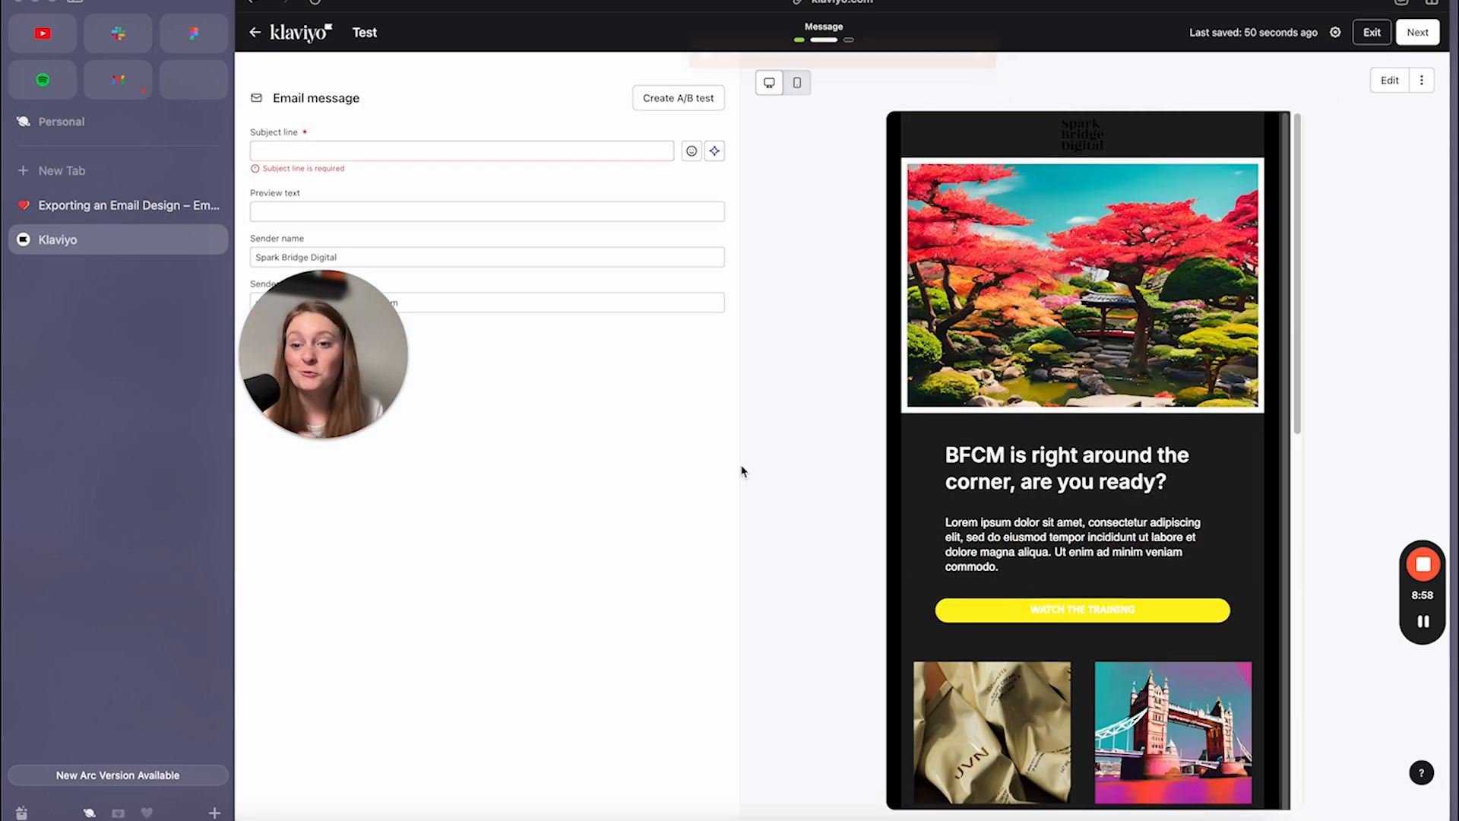
pyautogui.write('Test')
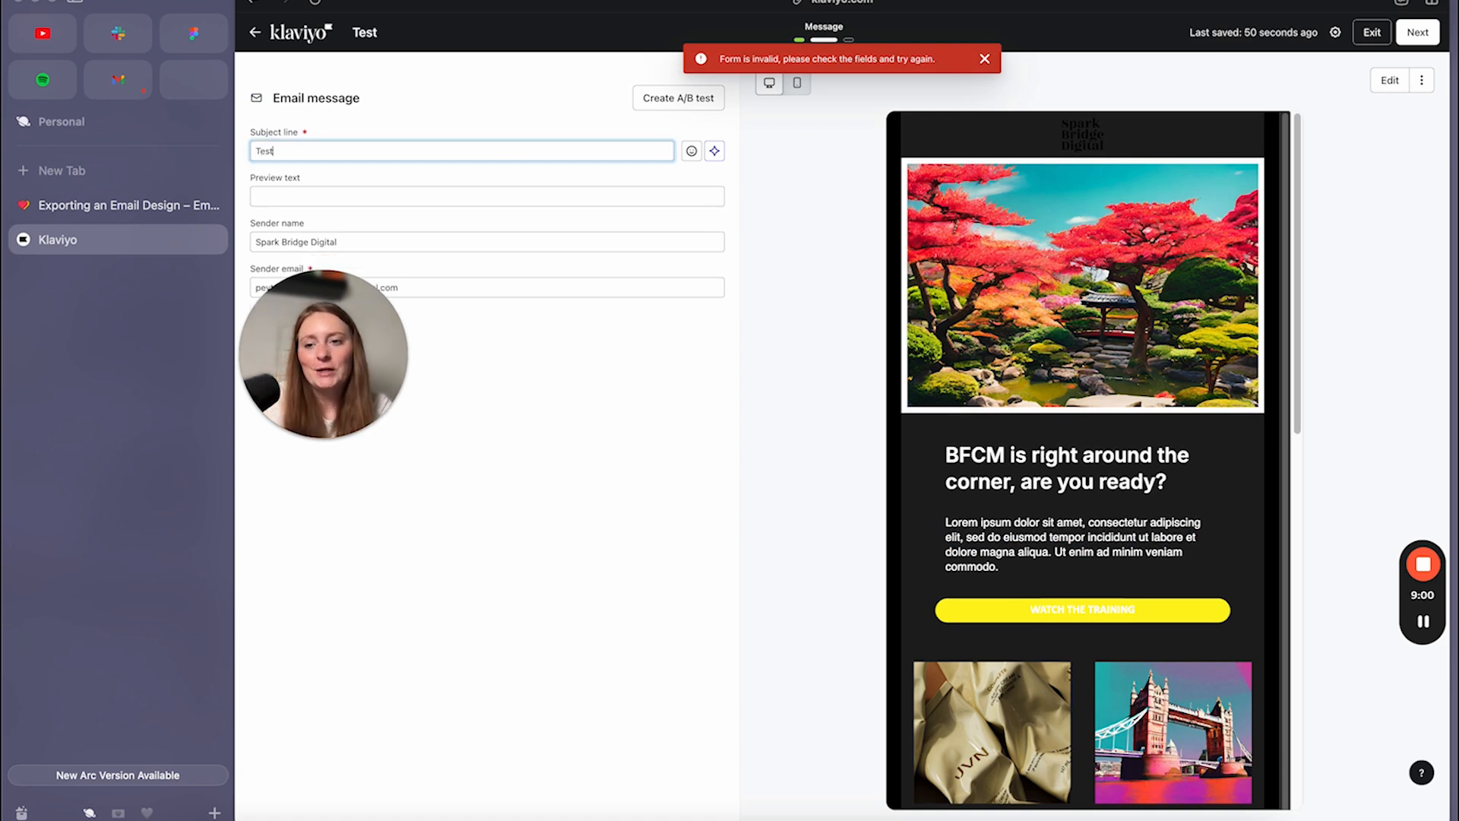
pyautogui.click(486, 195)
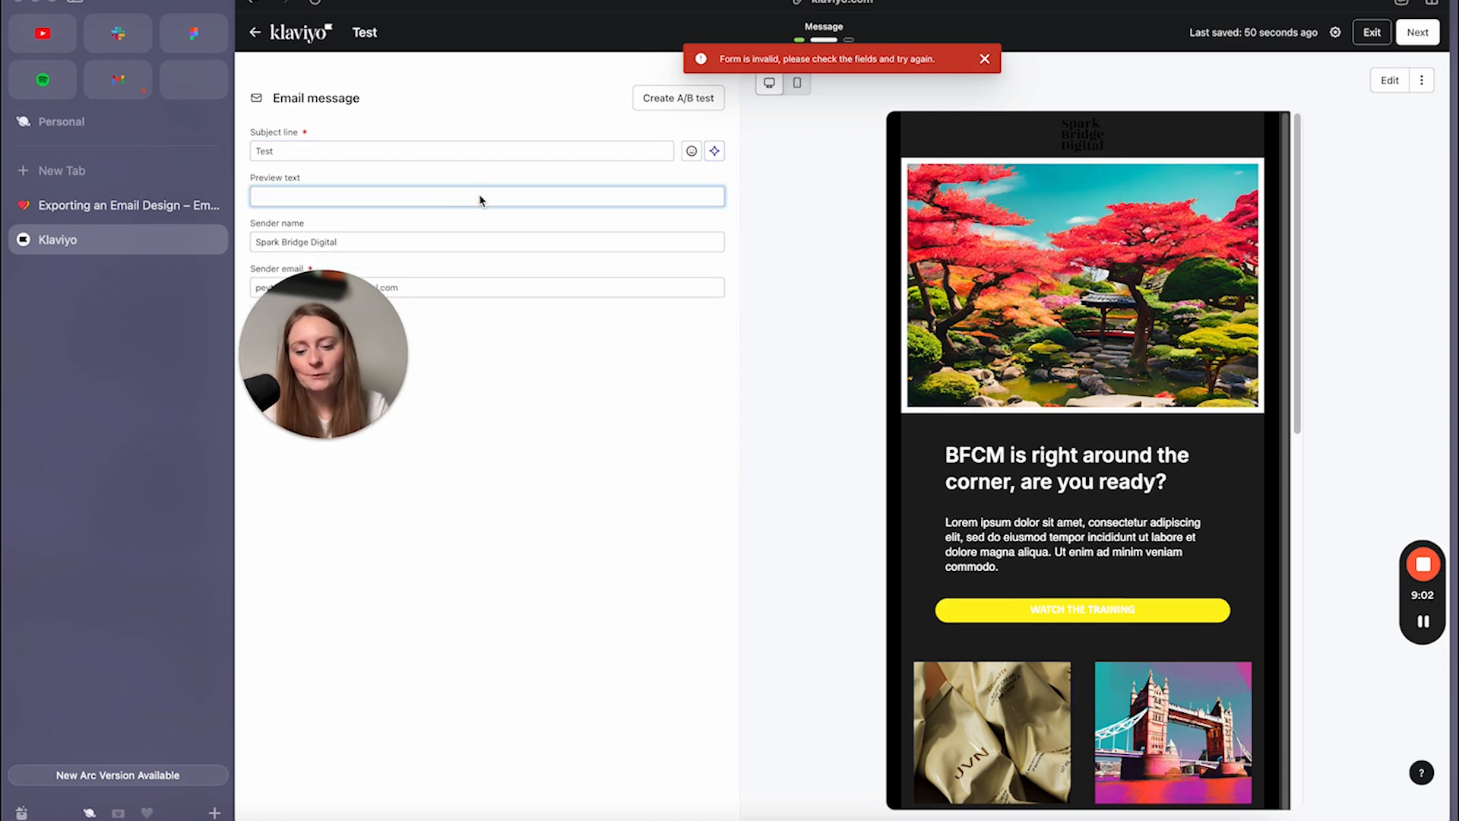
pyautogui.write('Test')
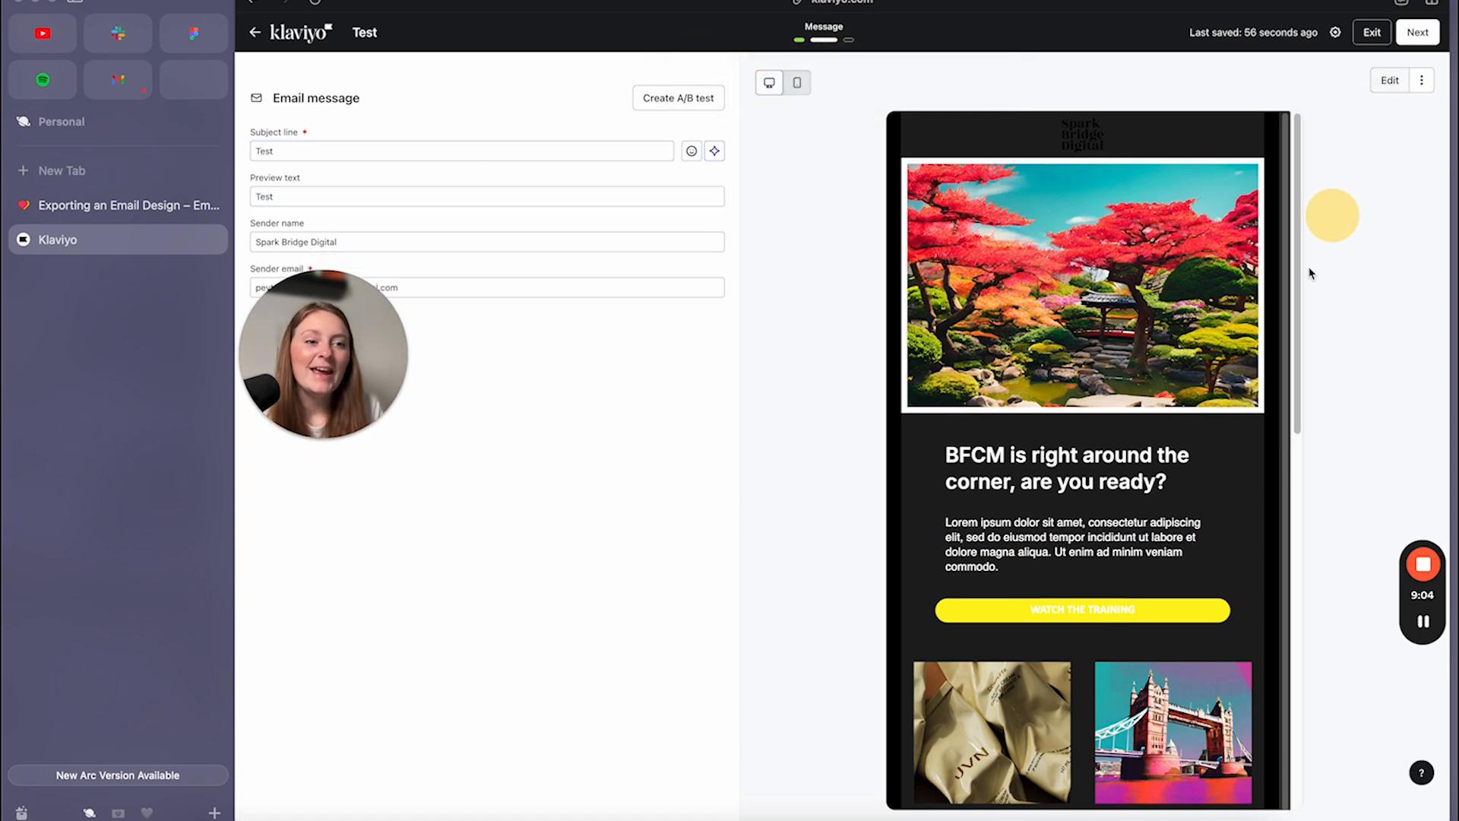
pyautogui.click(1388, 79)
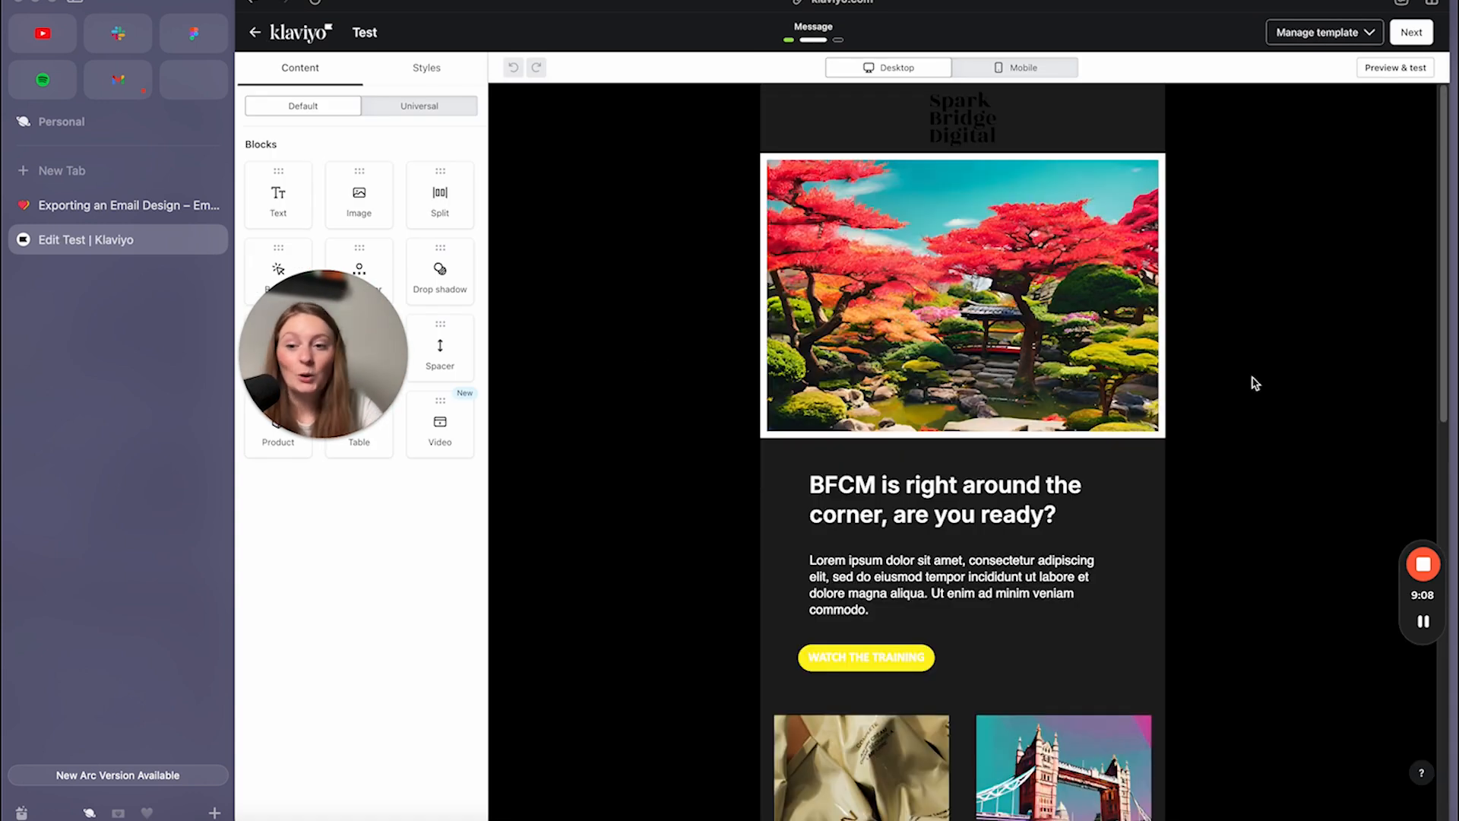
pyautogui.click(961, 295)
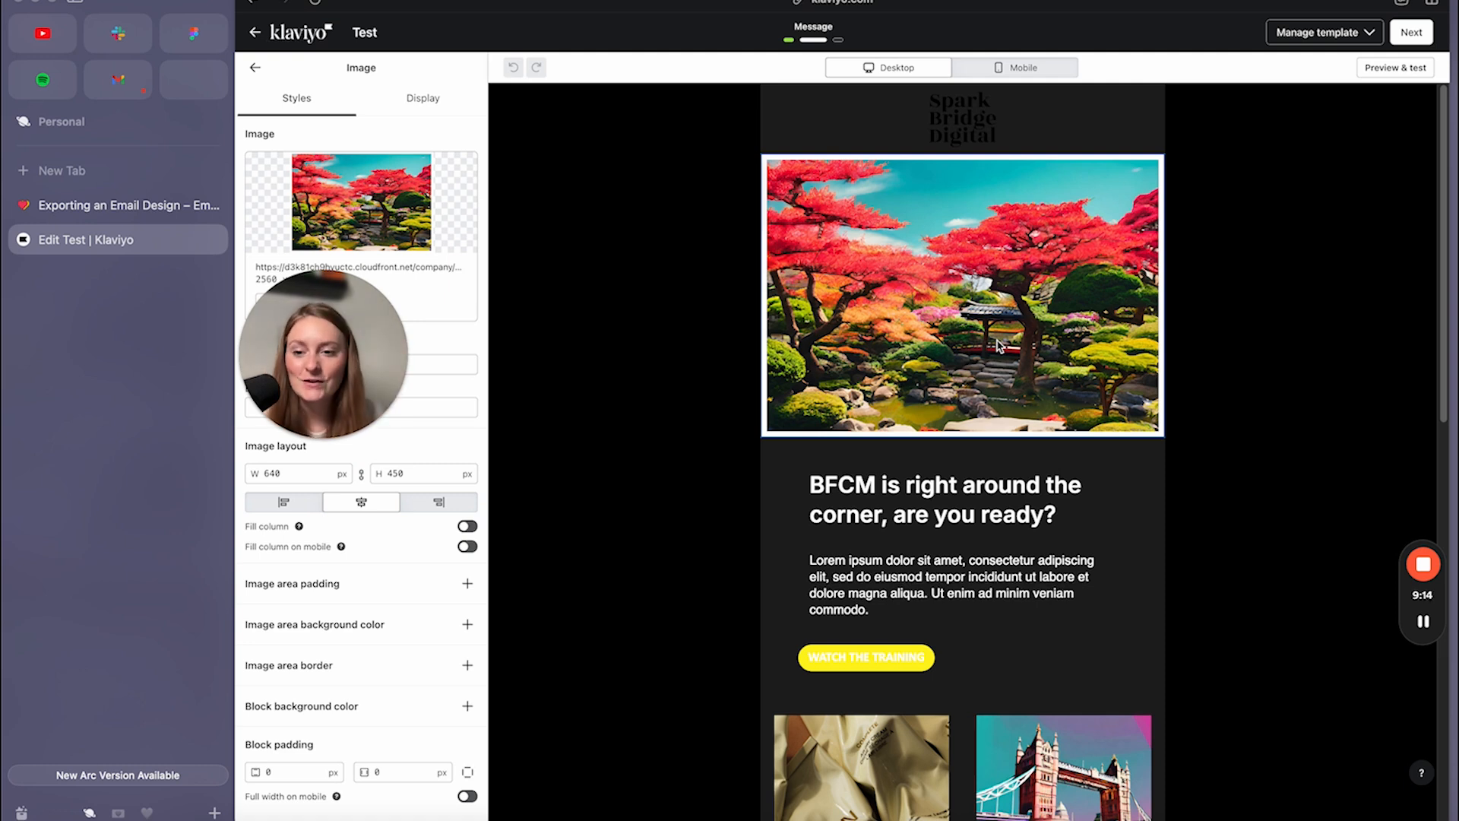
pyautogui.click(942, 500)
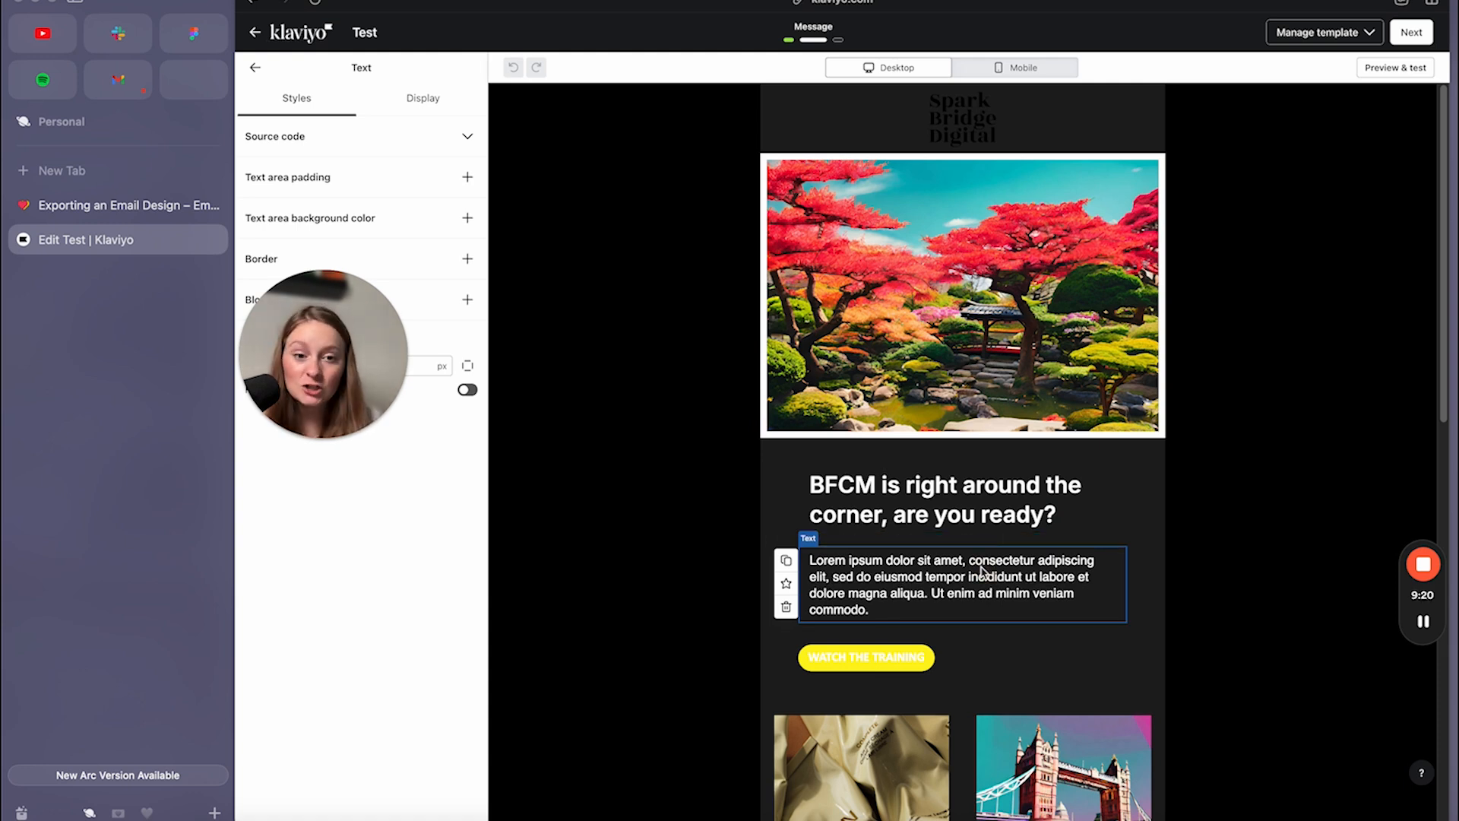
pyautogui.scroll(-3)
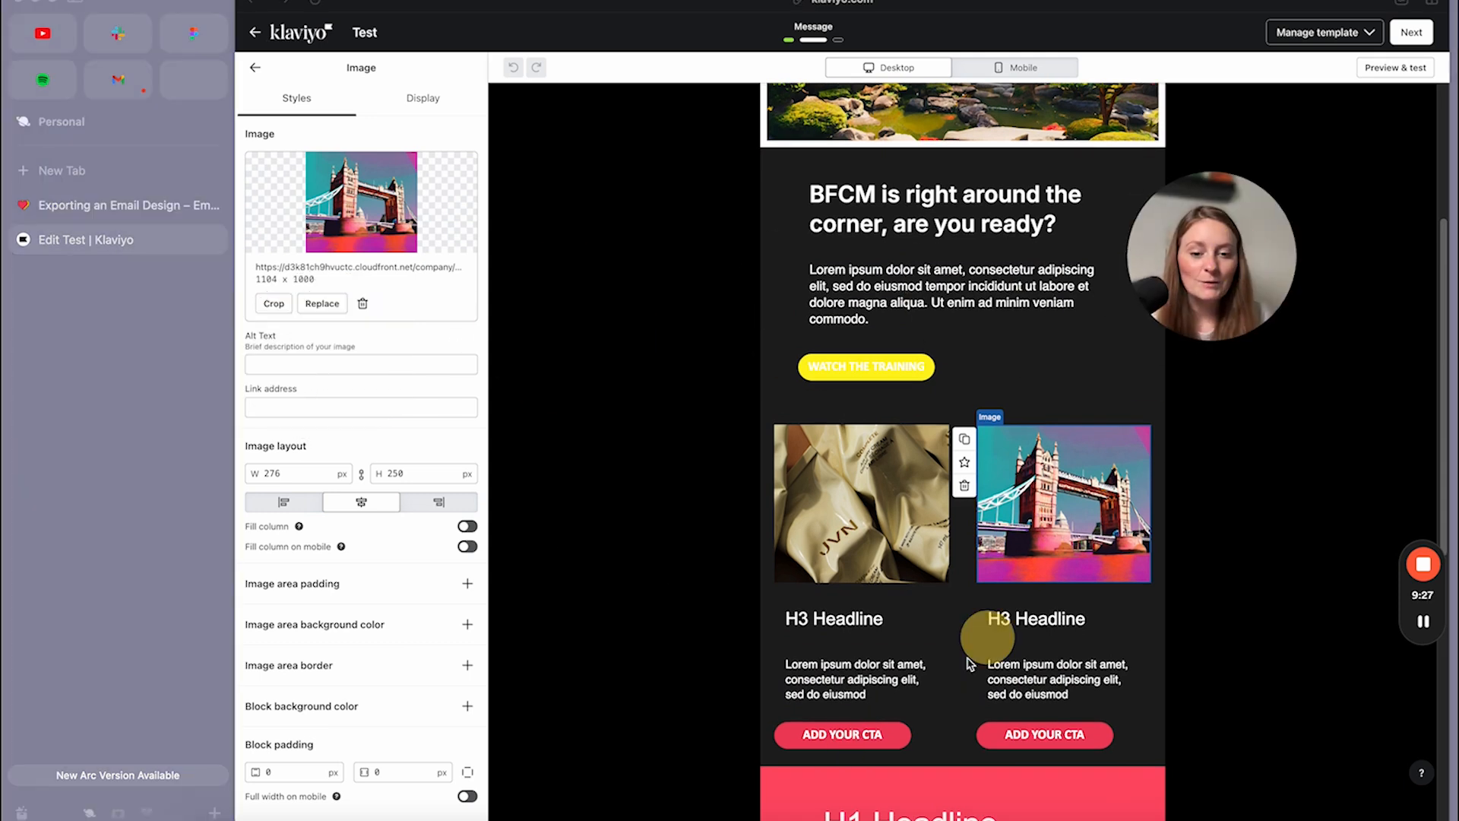
pyautogui.scroll(-3)
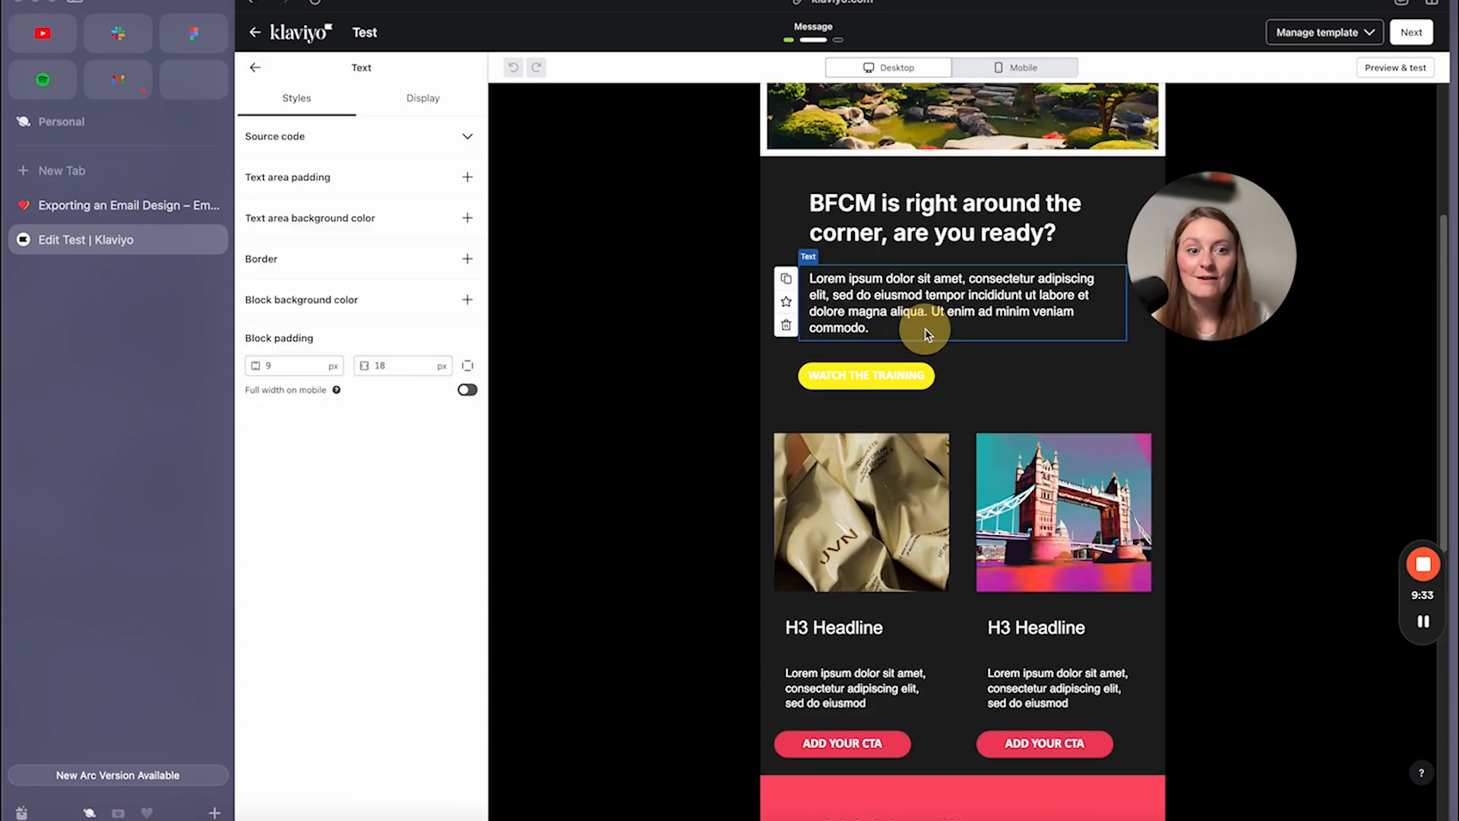
pyautogui.scroll(-3)
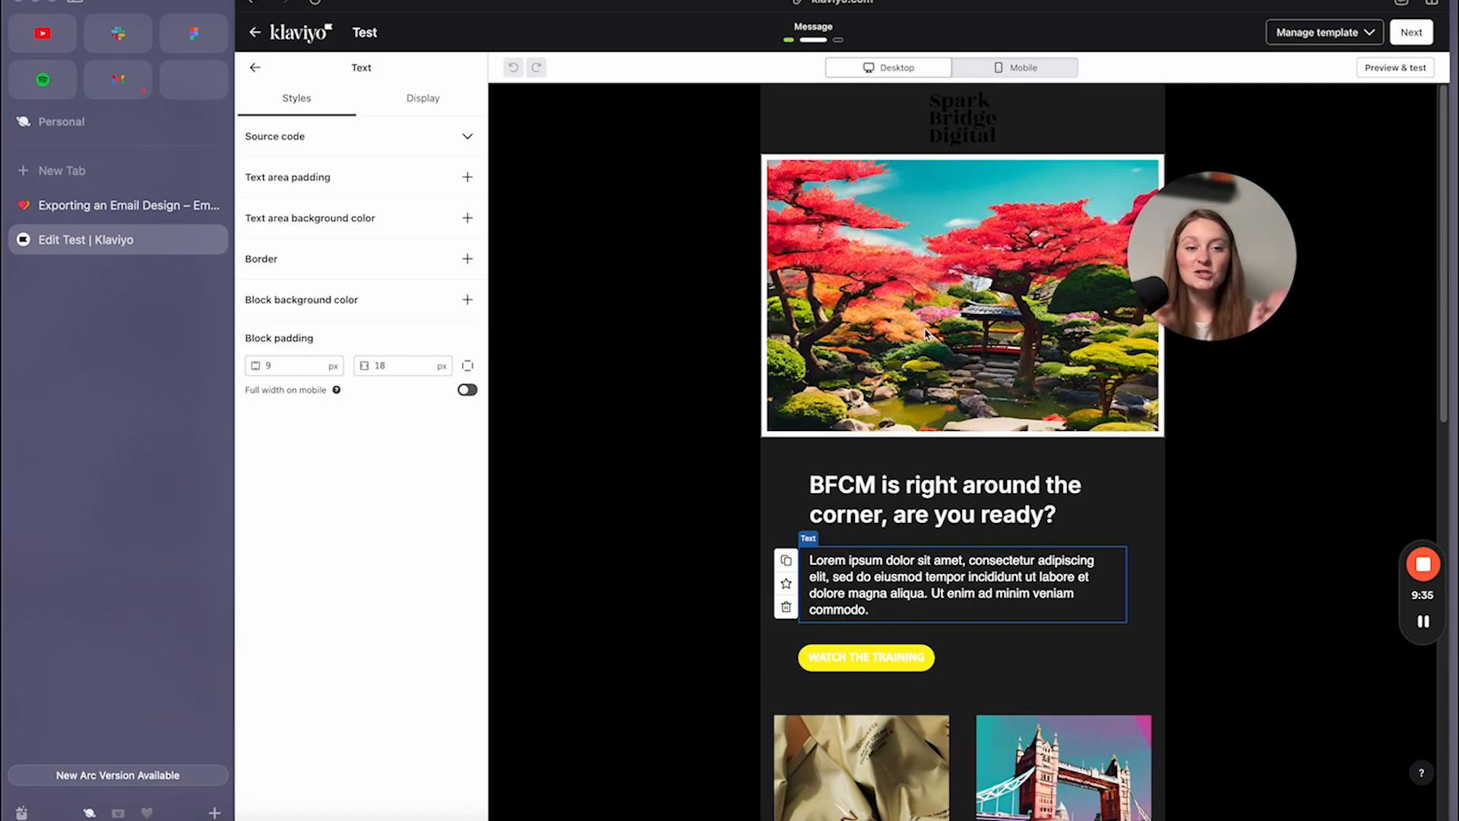
pyautogui.click(192, 33)
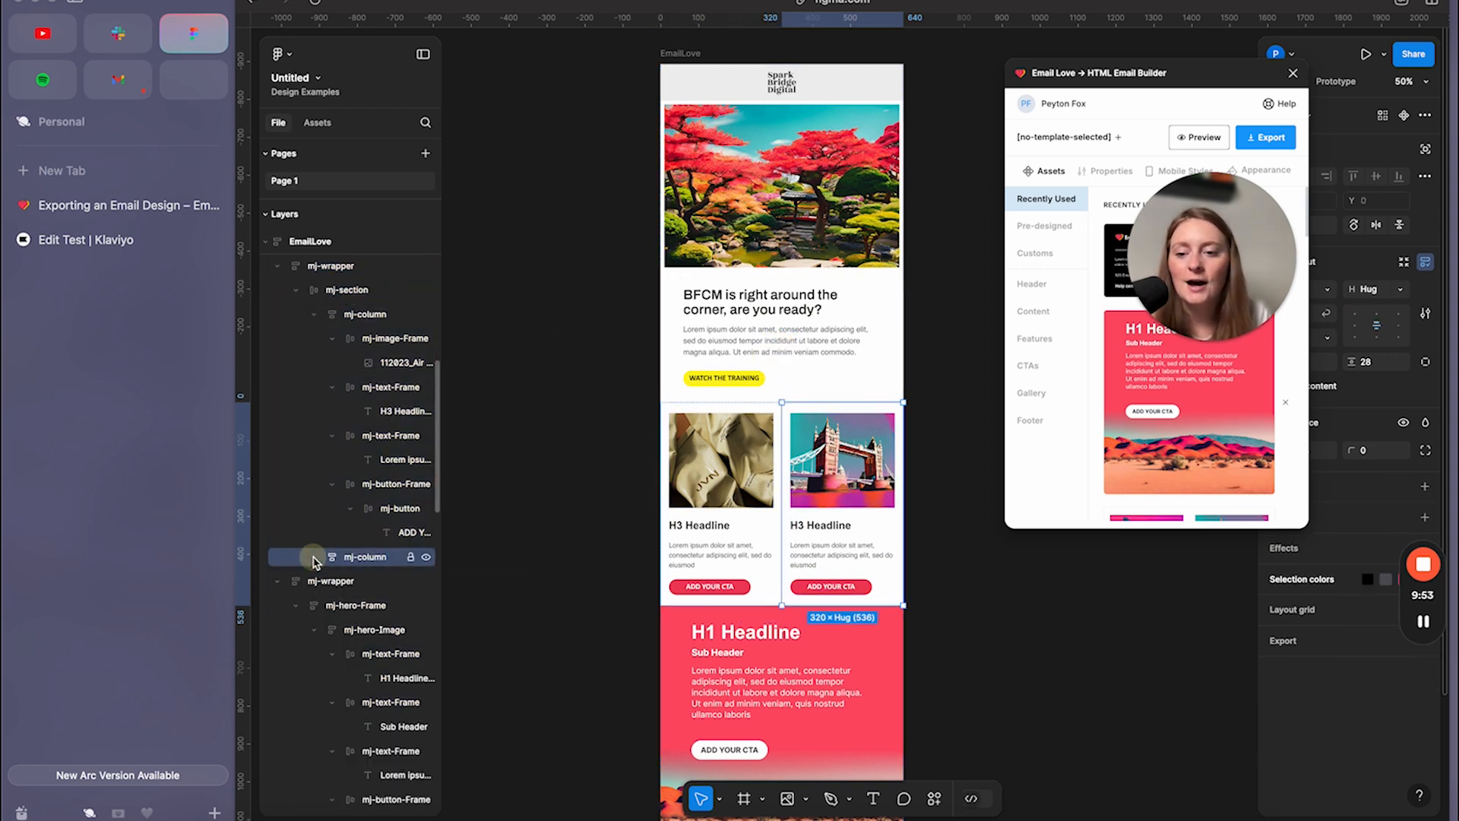
# Move the red H1 Headline hero wrapper above the two-column product section, then return to Klaviyo.
pyautogui.click(332, 557)
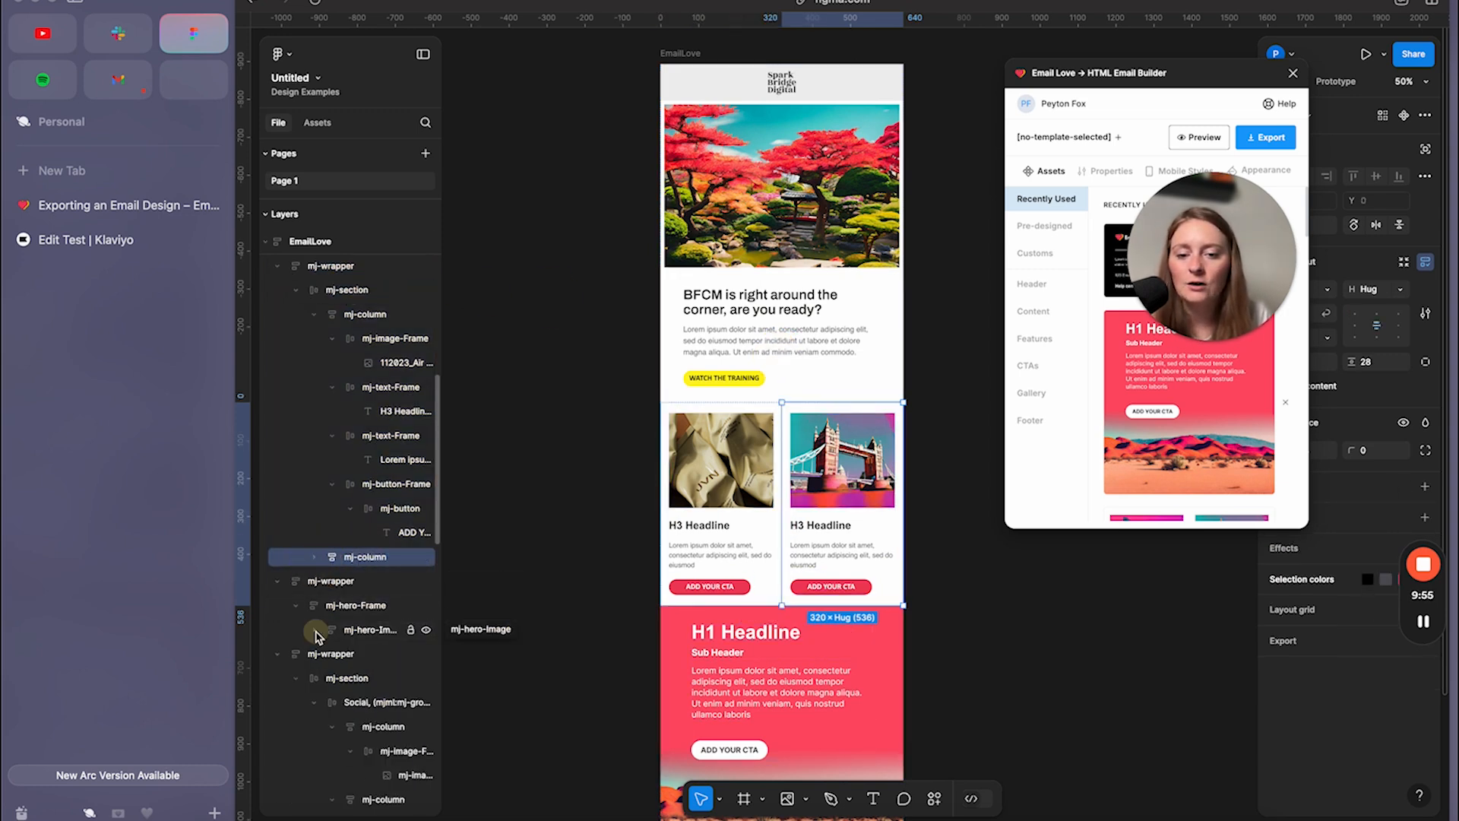
pyautogui.click(331, 580)
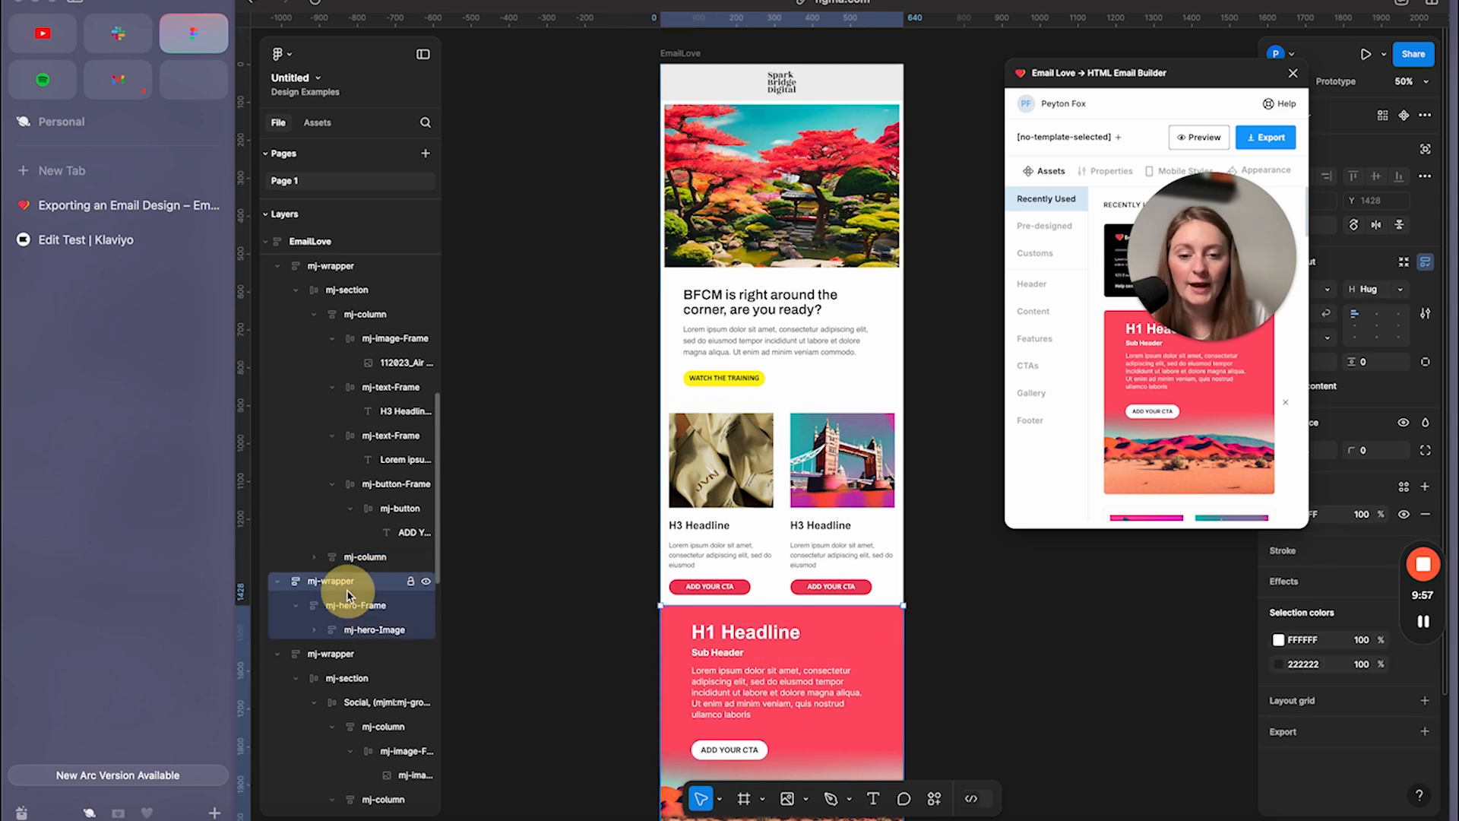
pyautogui.click(331, 265)
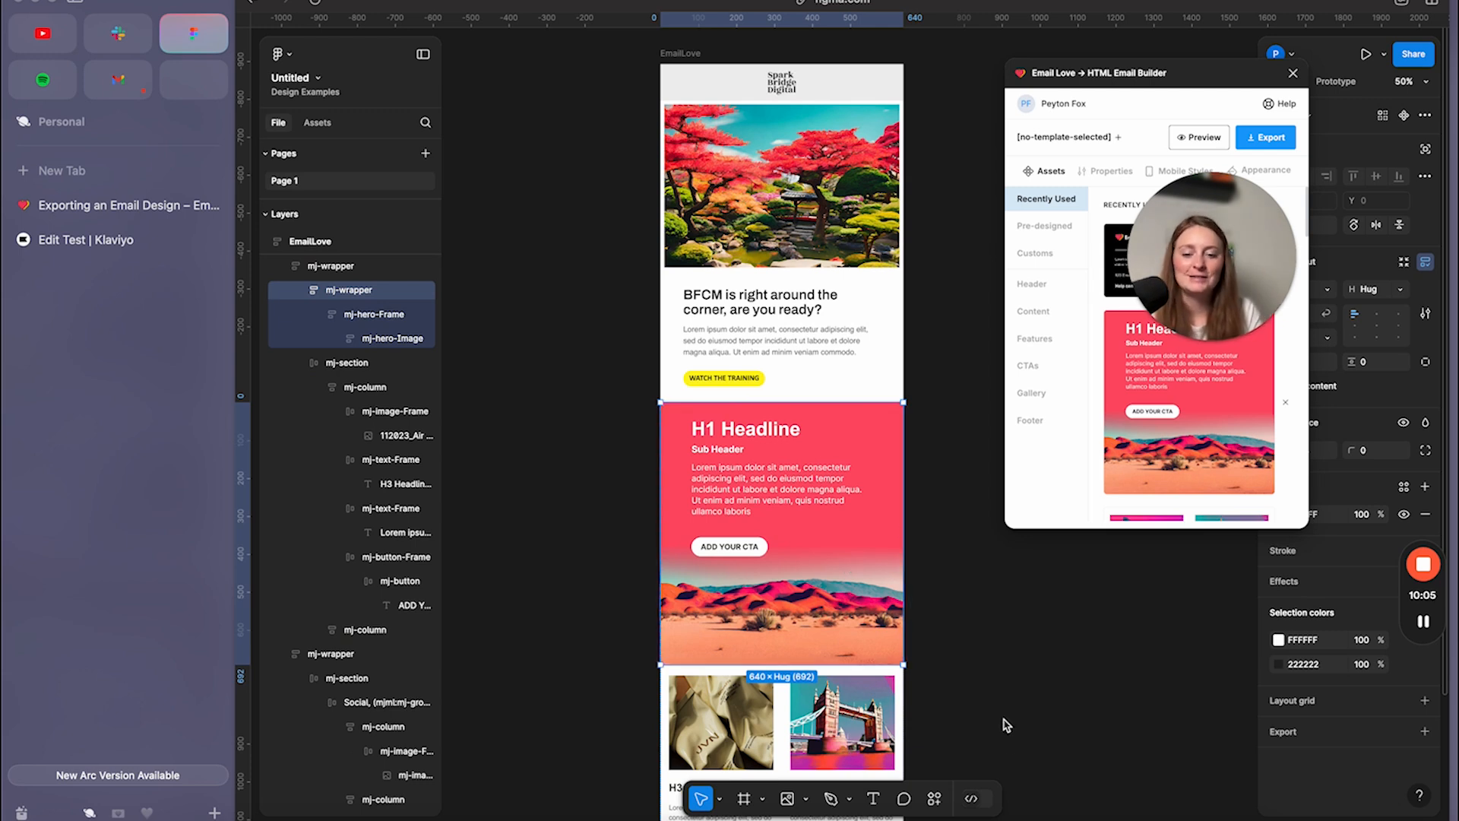
pyautogui.click(89, 239)
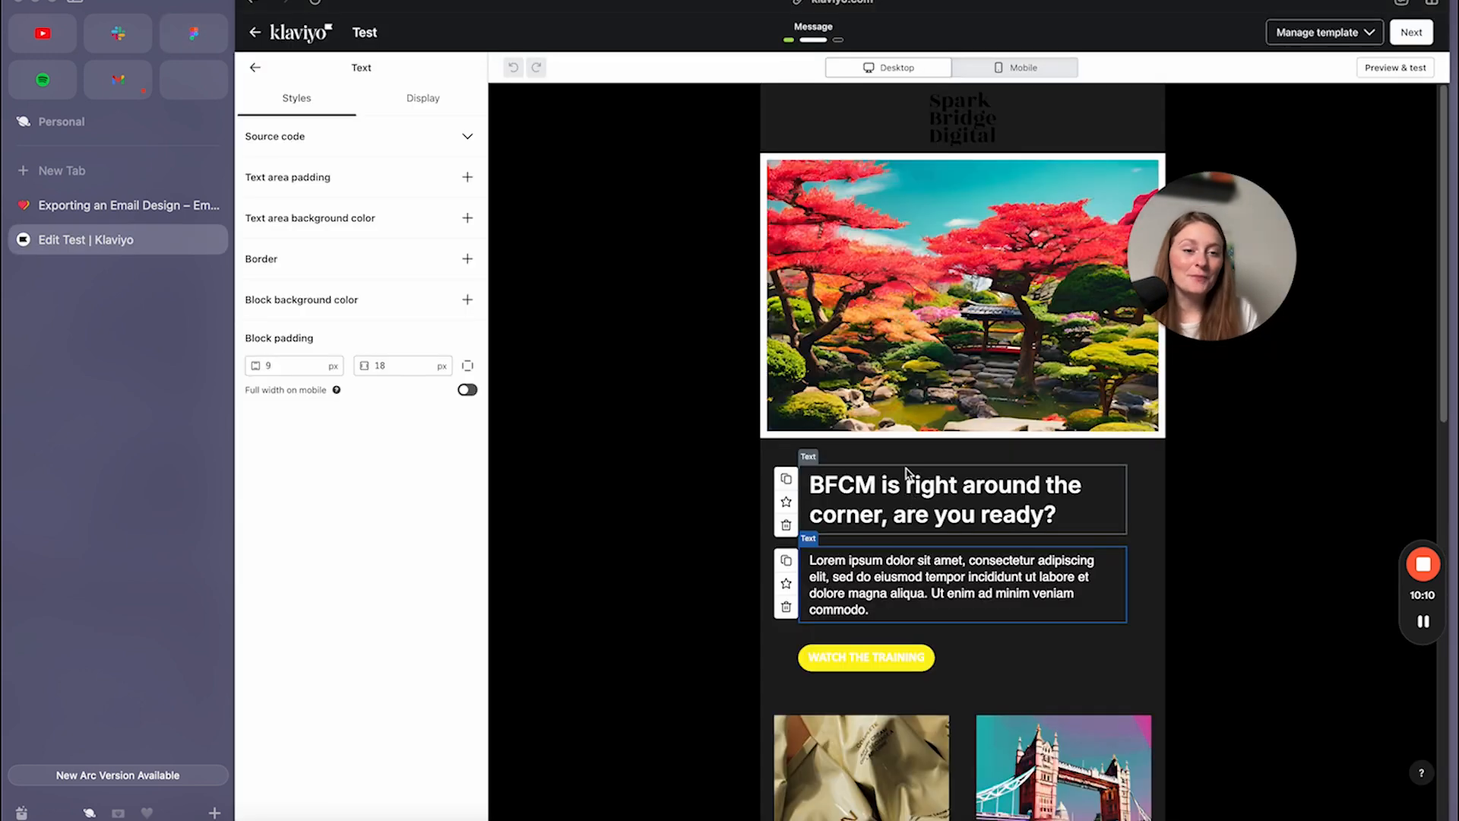